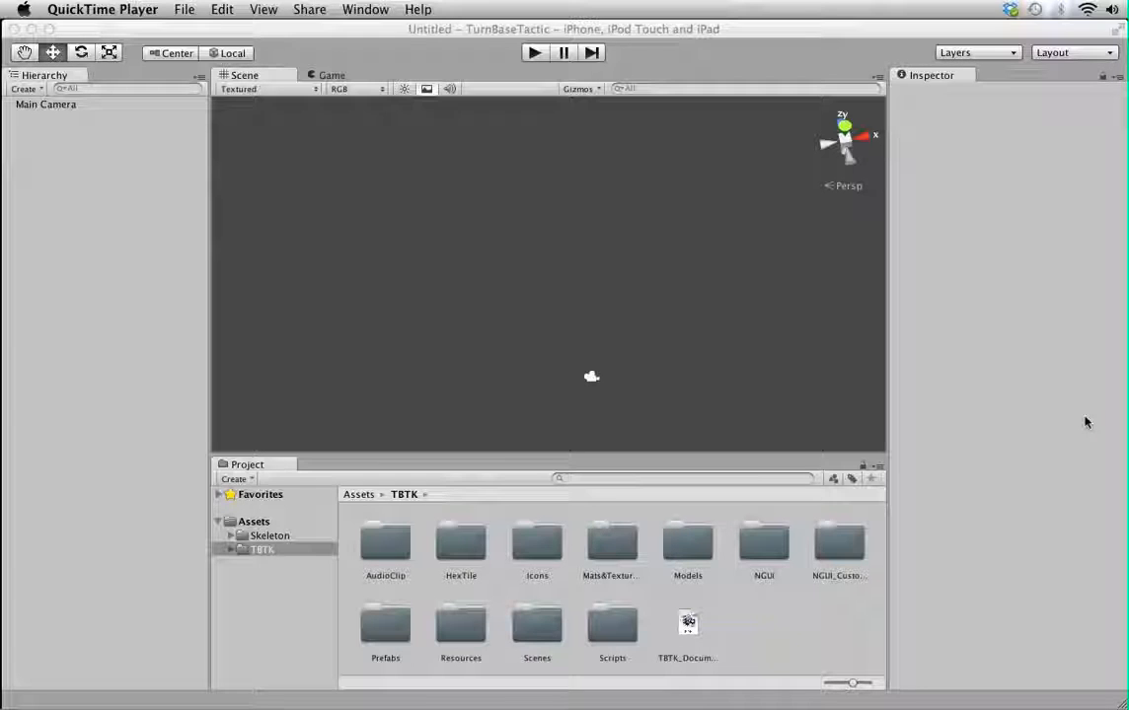
mouse_move(736, 208)
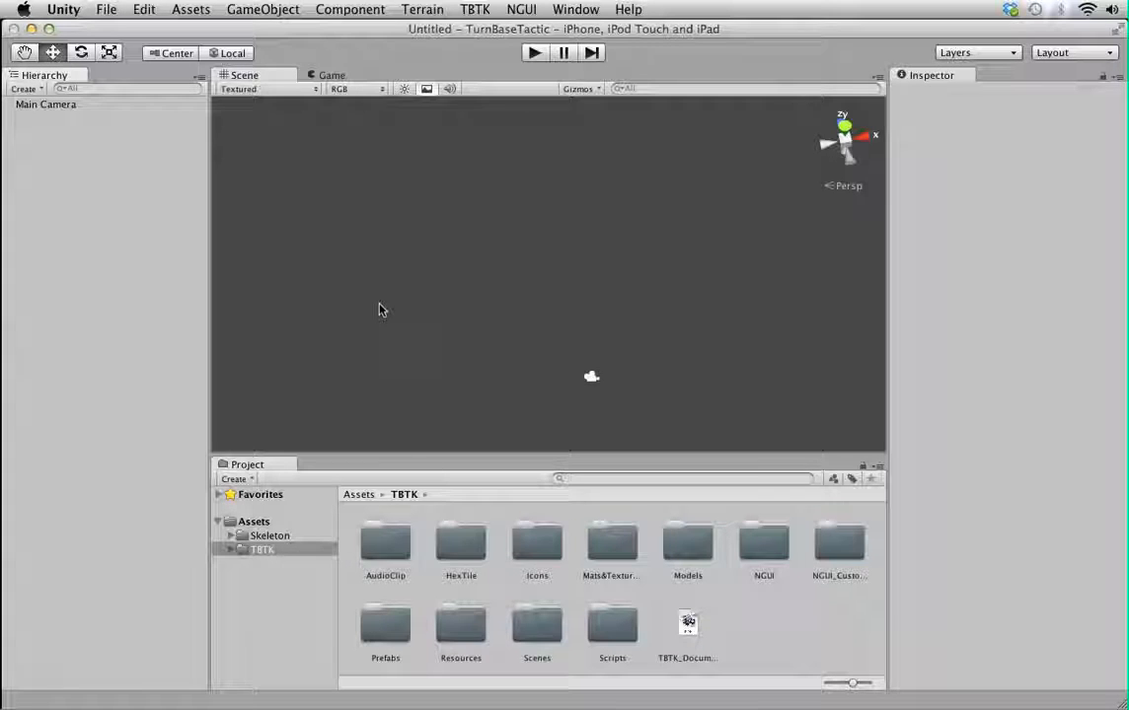
mouse_move(397, 73)
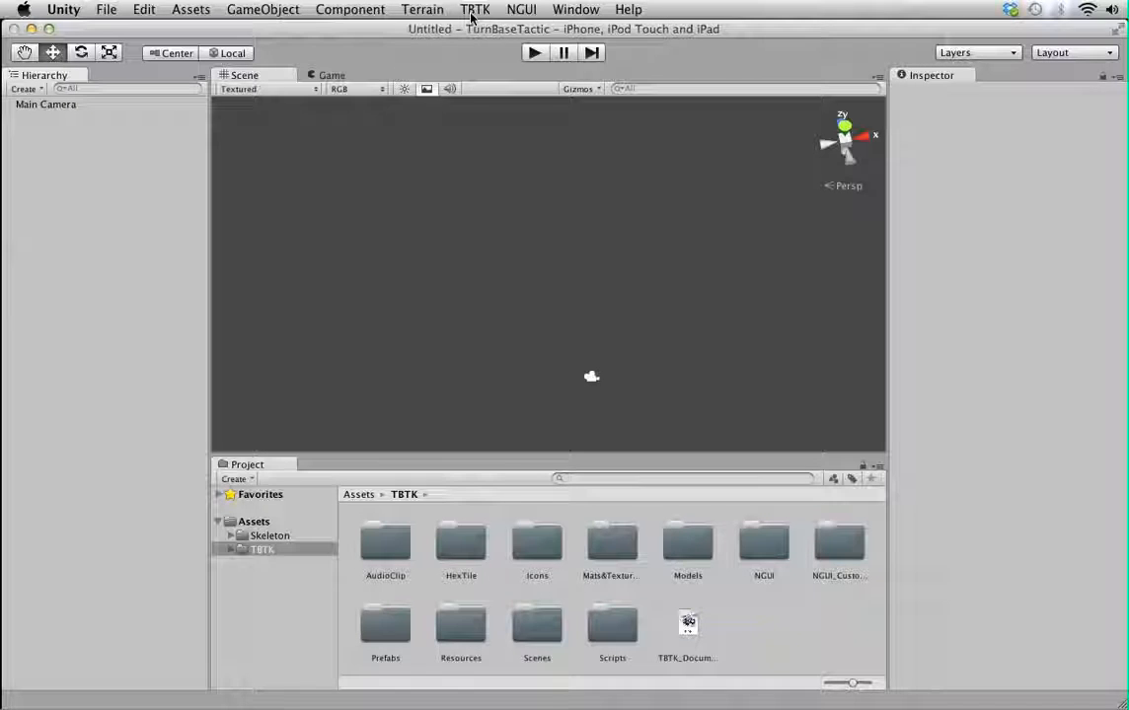
- Create a new TBTK hex-grid scene and expand the TBTK root to reveal its managers
click(475, 9)
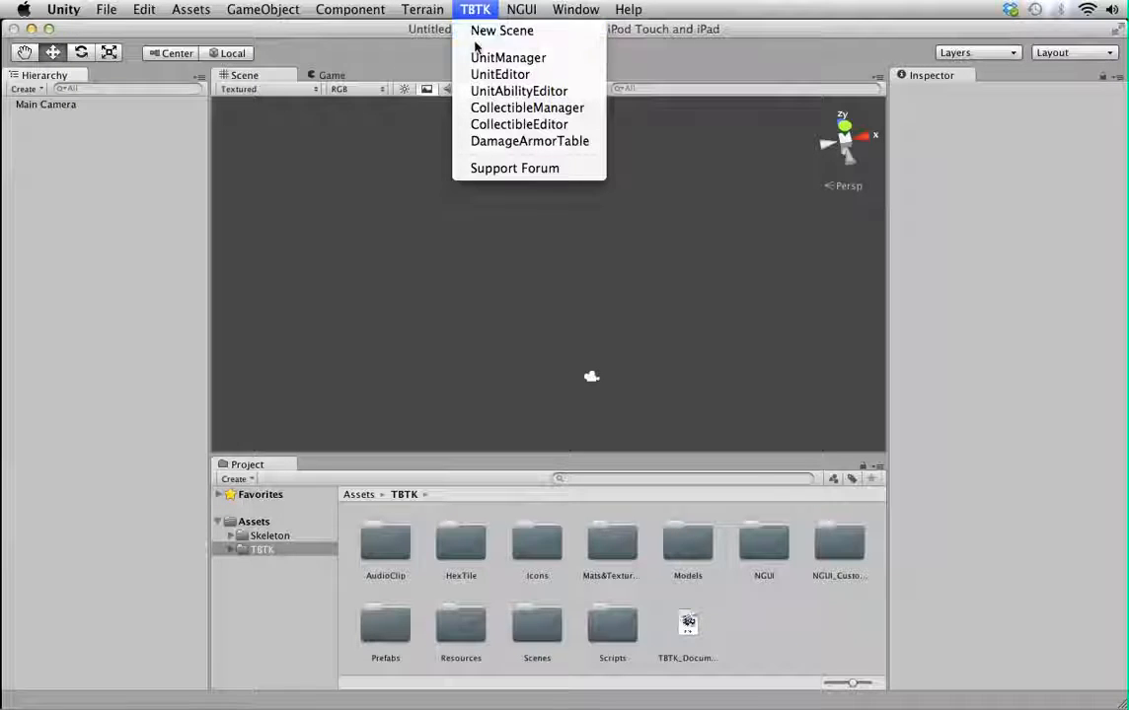
mouse_move(507, 57)
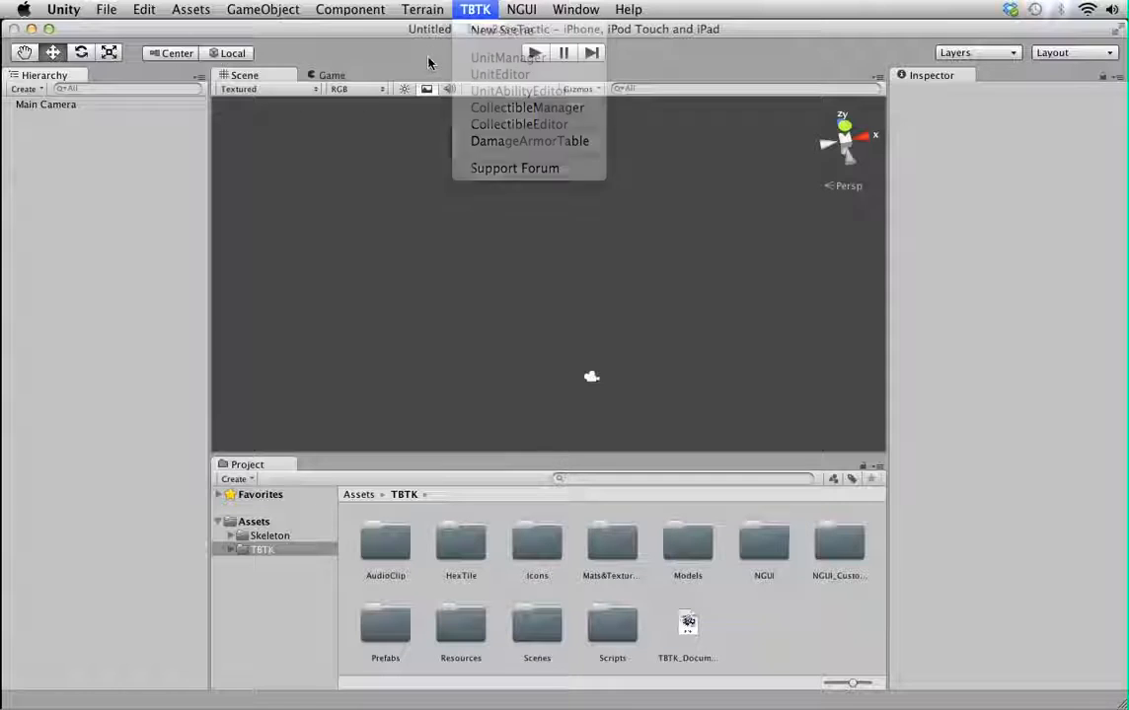
click(616, 639)
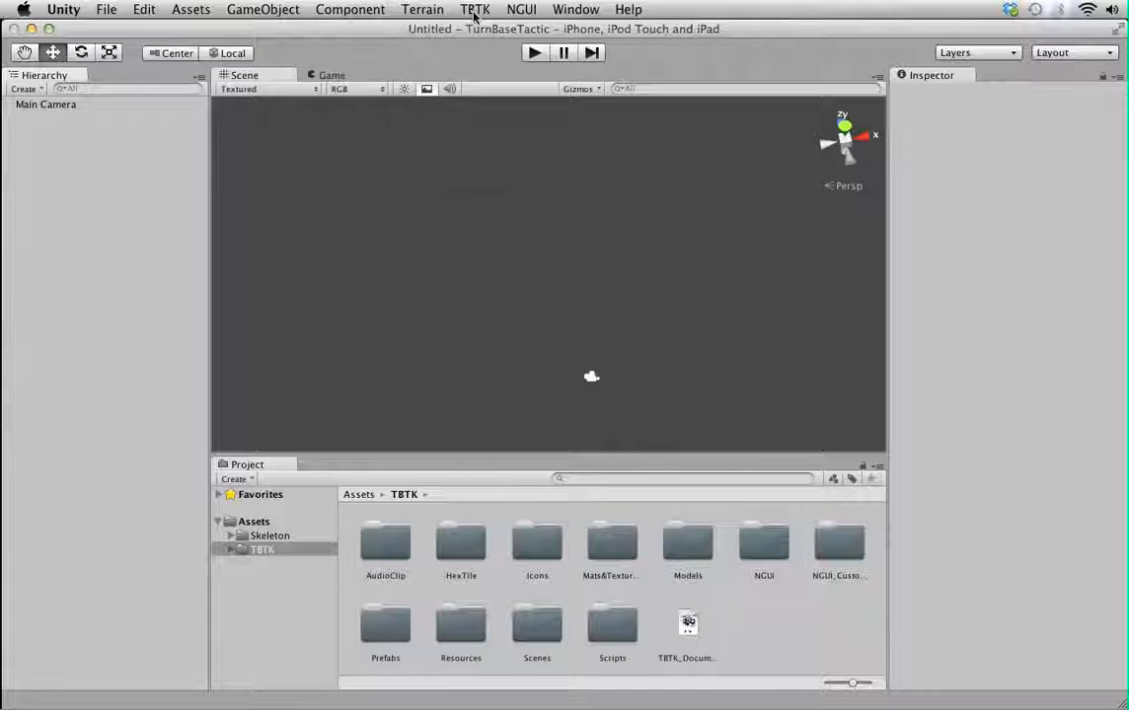
click(479, 9)
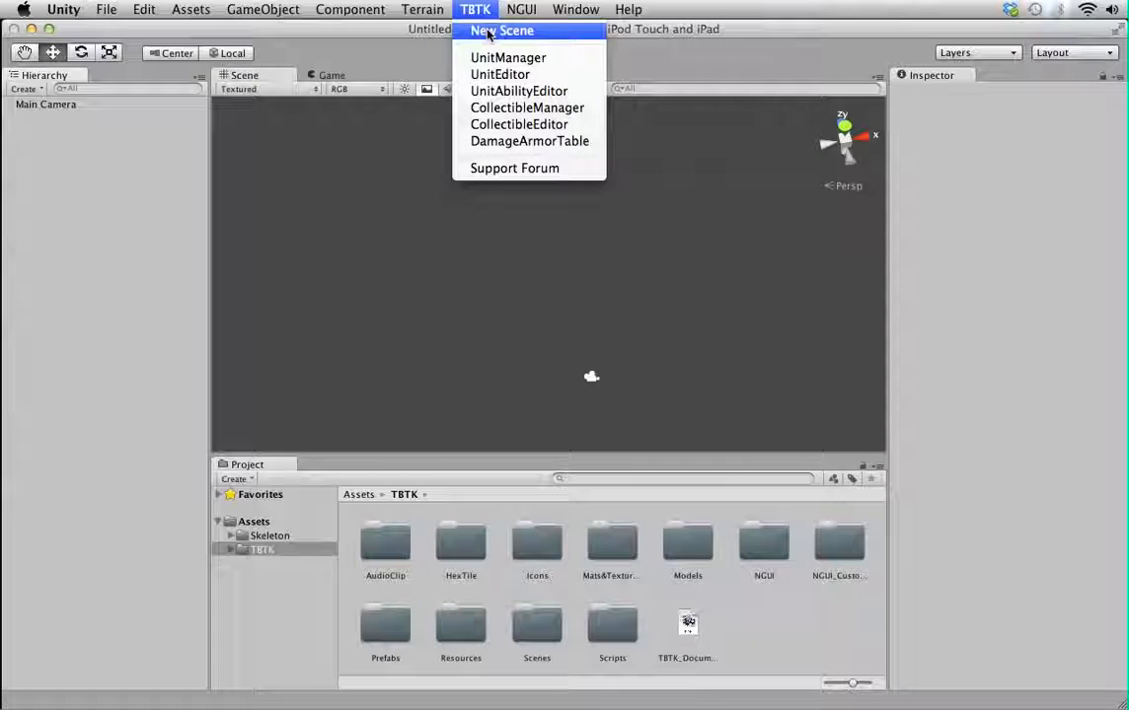
click(502, 30)
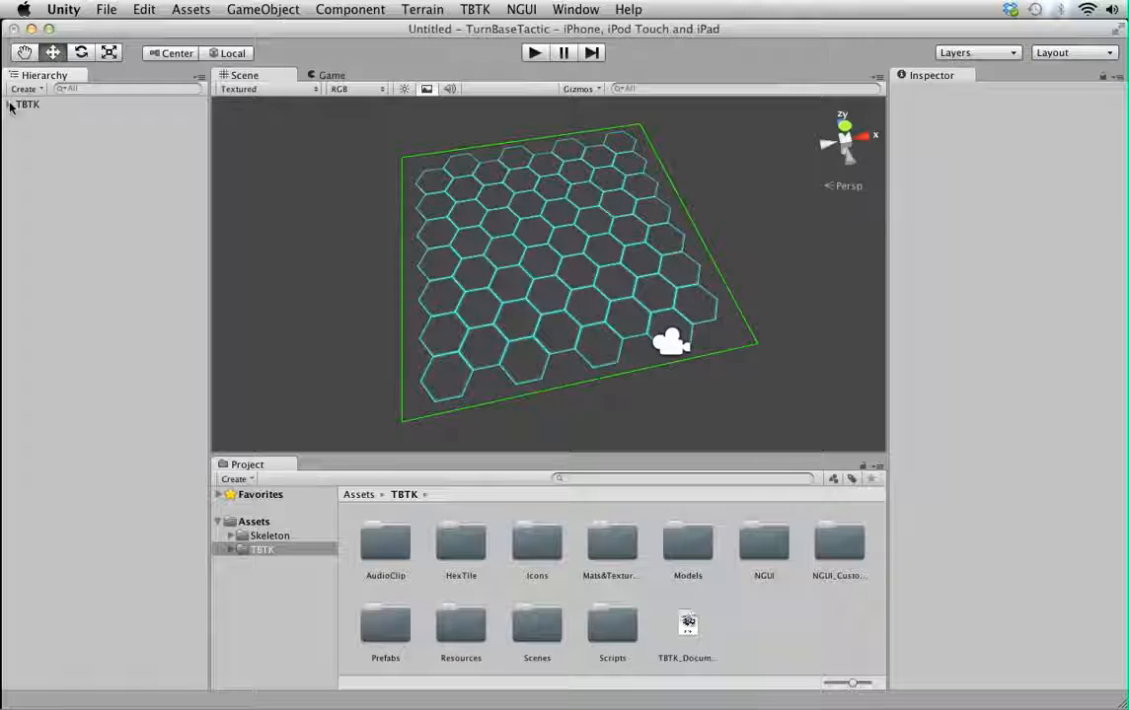
click(8, 104)
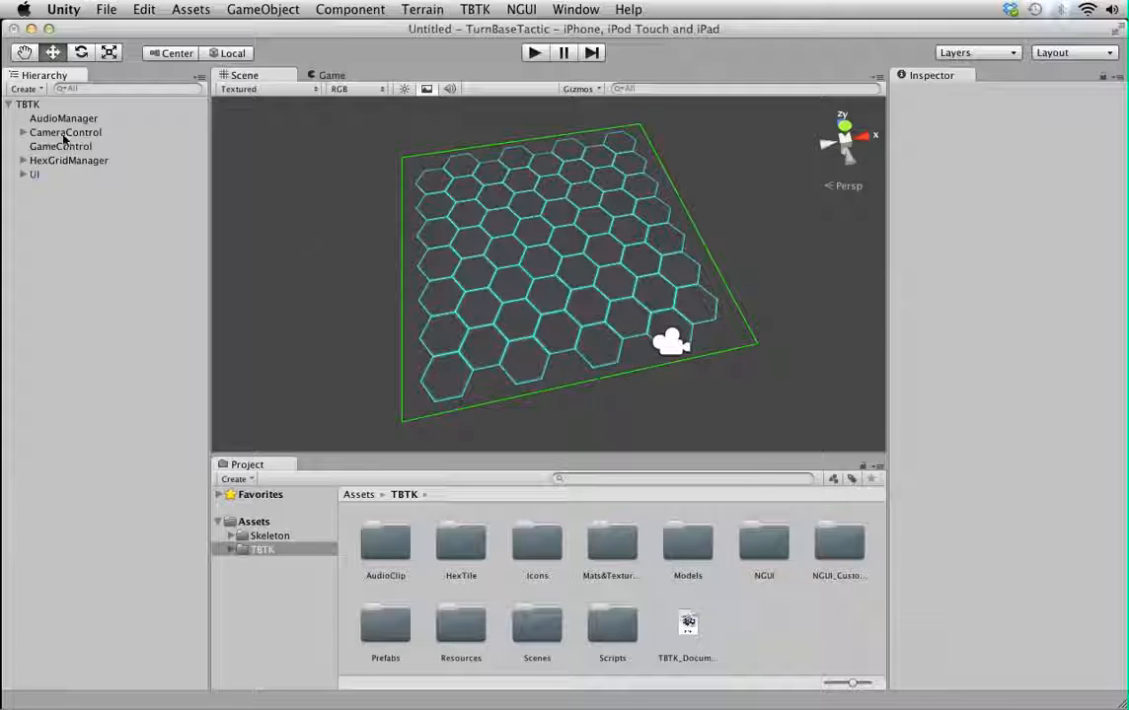
- Review AudioManager, CameraControl, GameControl and HexGridManager settings in the Inspector
click(64, 119)
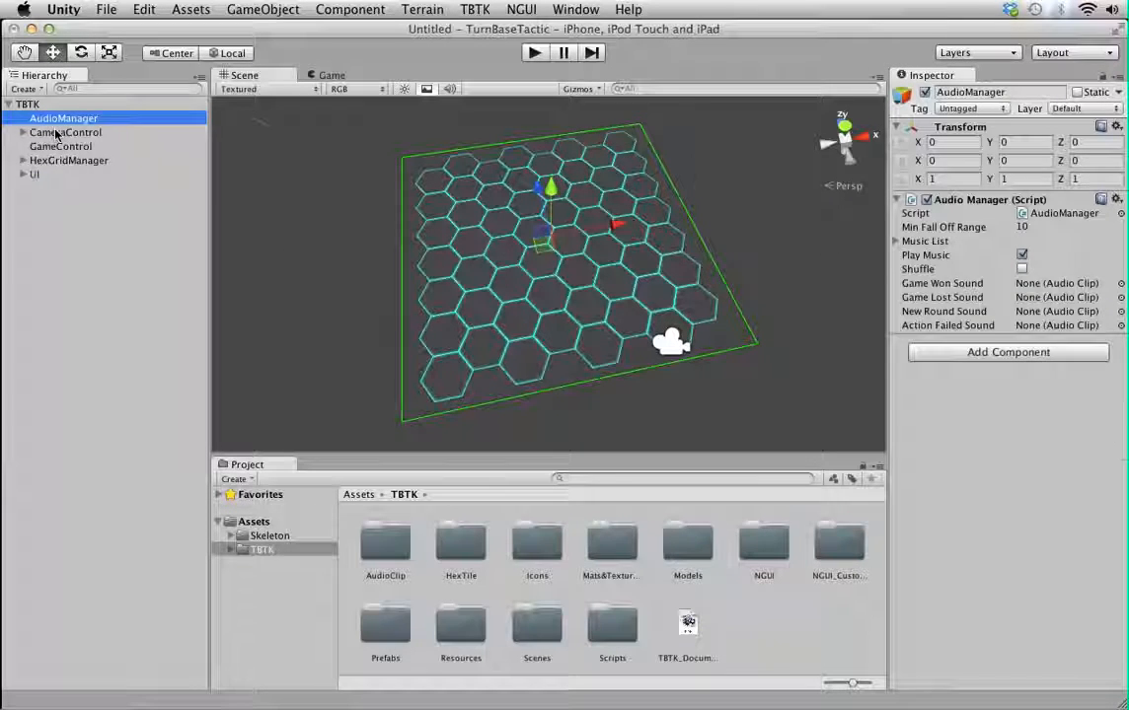
click(69, 160)
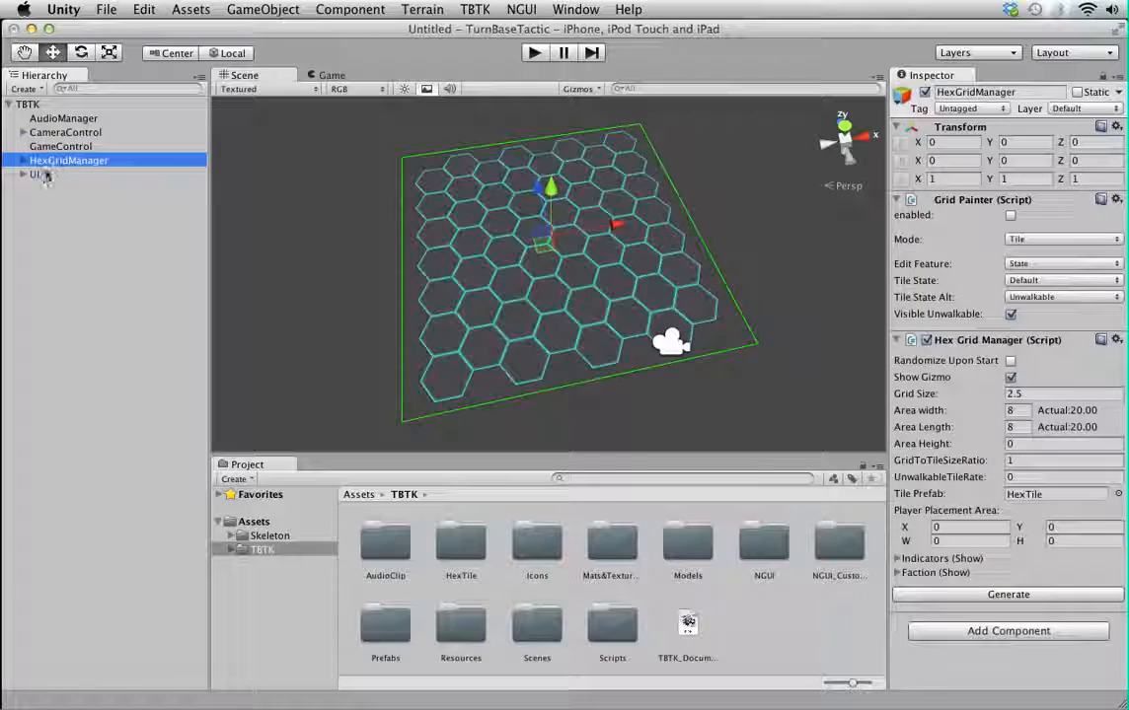
click(60, 146)
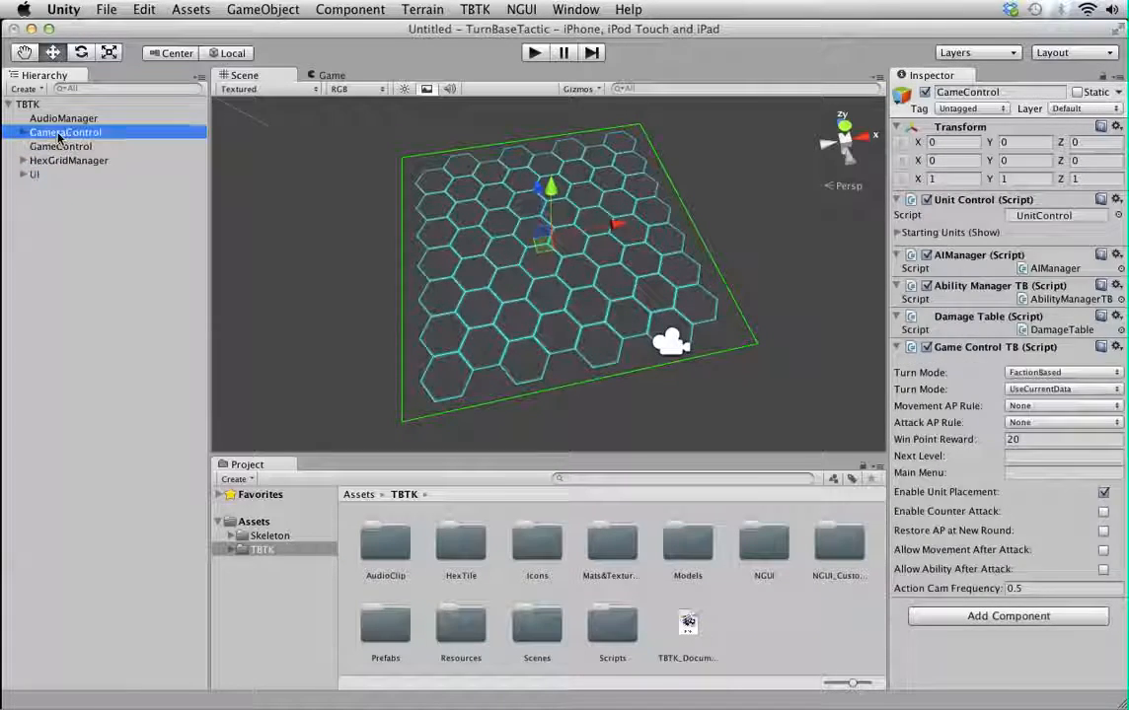
click(62, 118)
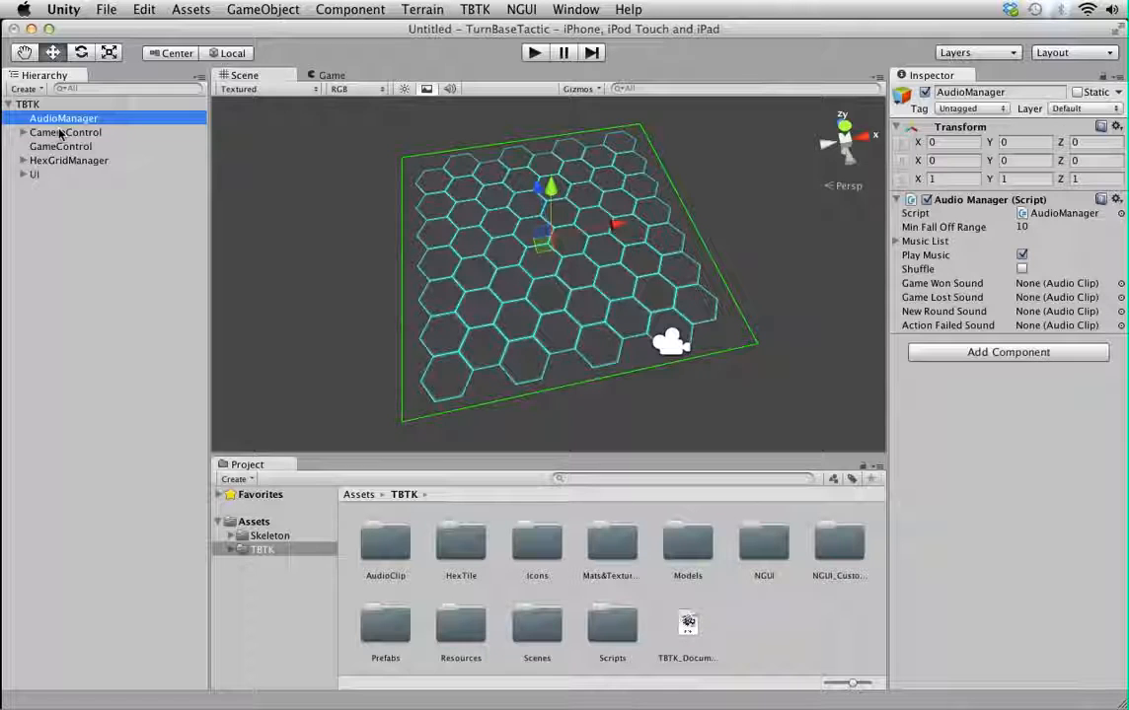
click(65, 133)
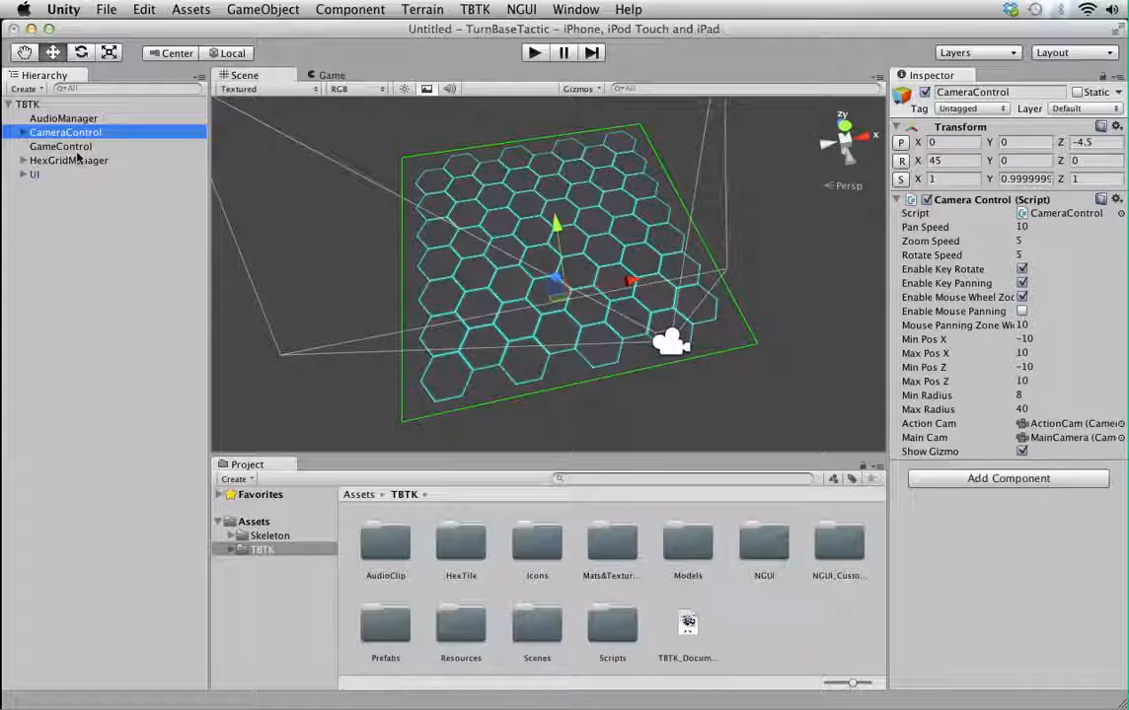
click(60, 146)
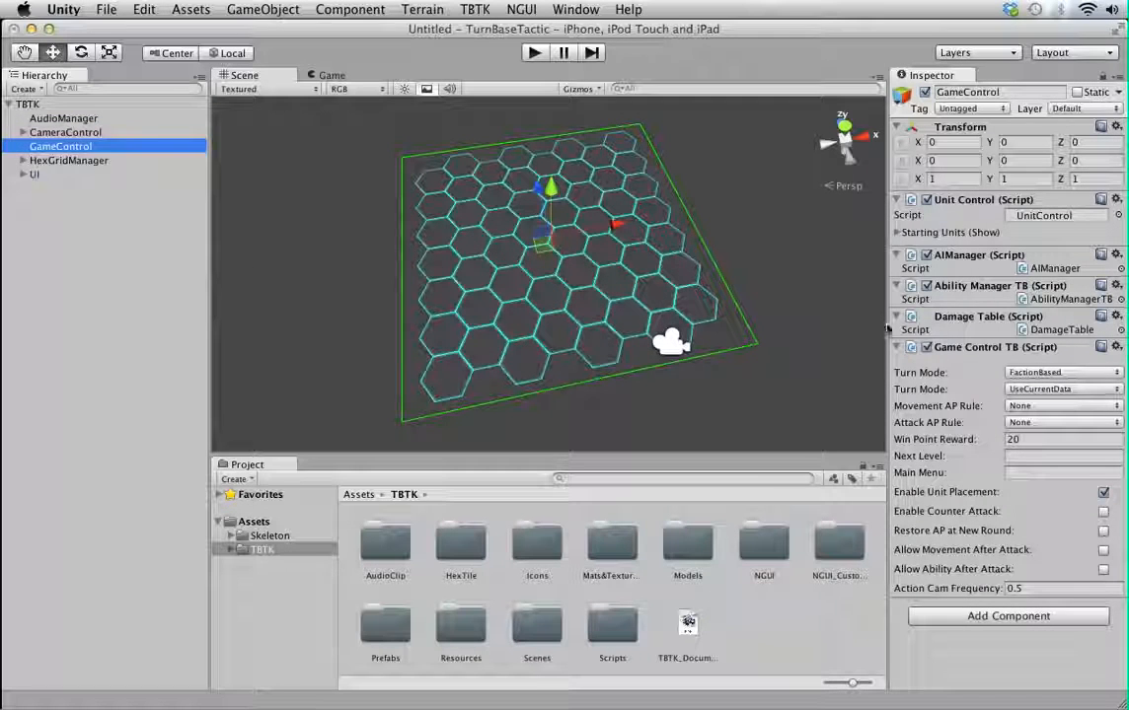
click(68, 160)
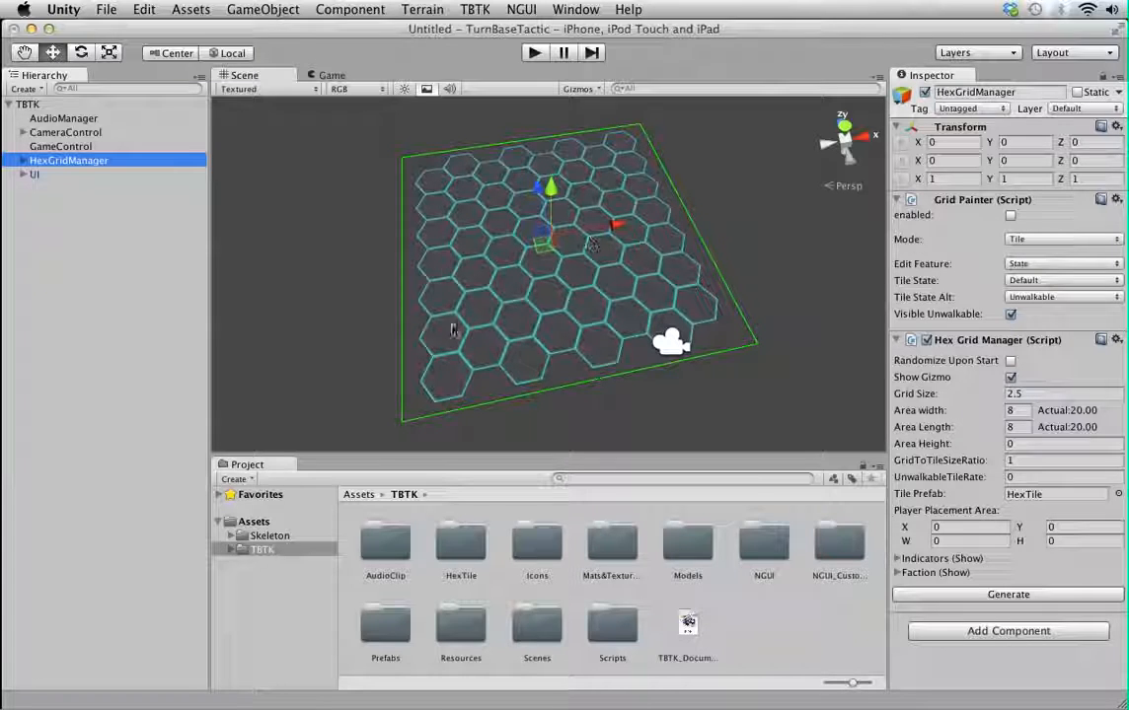
- Inspect the UI object, preview the unit-placement screen in Game view and return to Scene
click(34, 174)
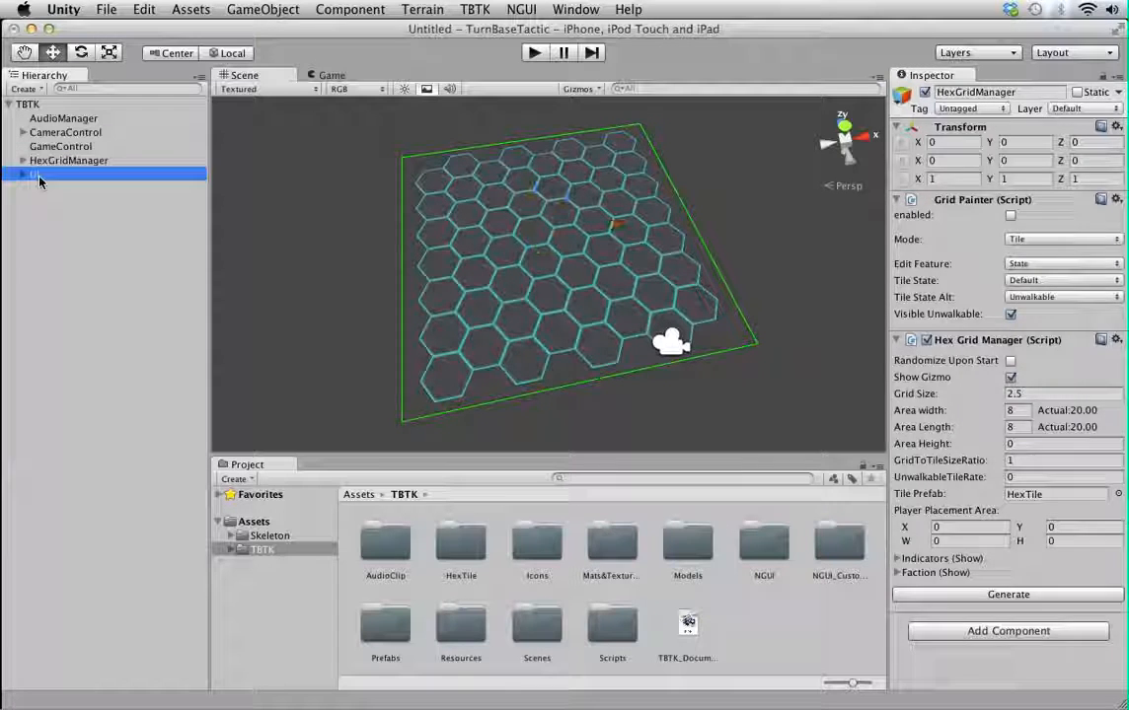
click(34, 175)
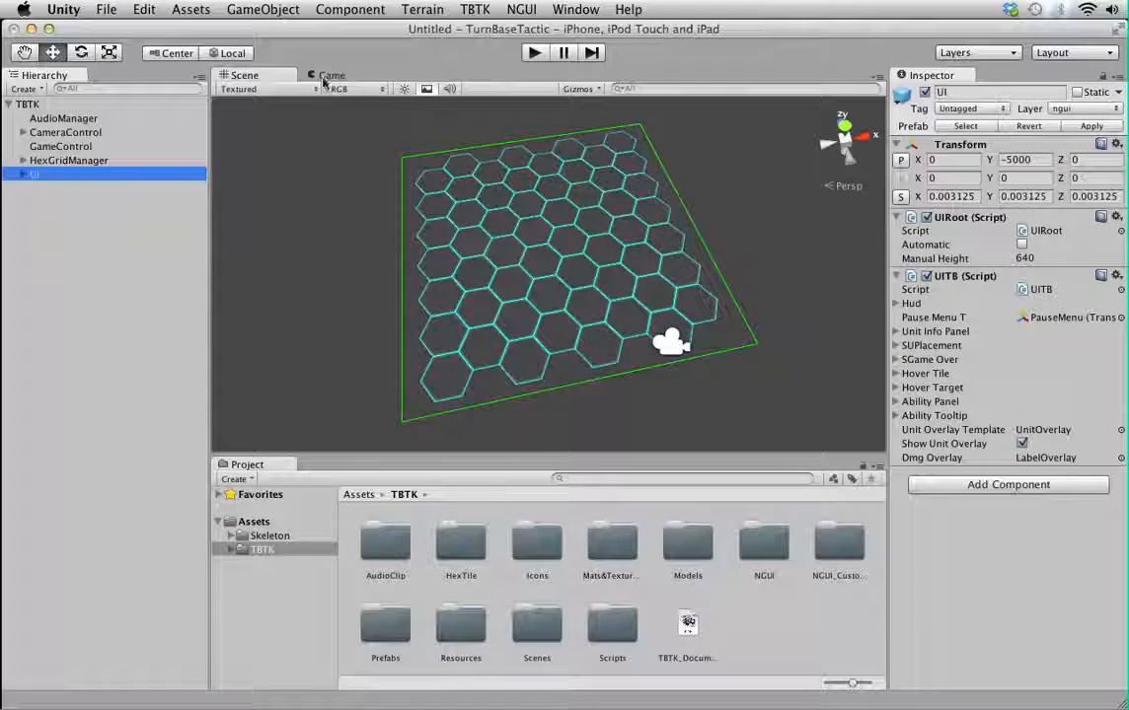
click(332, 75)
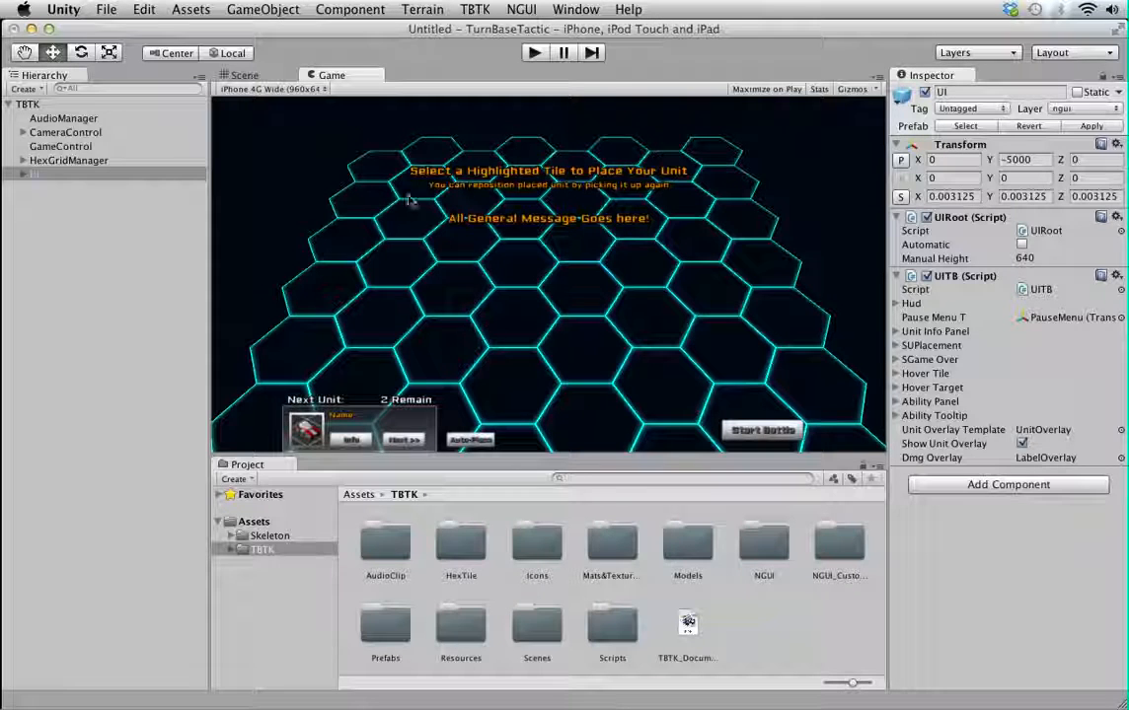
click(244, 75)
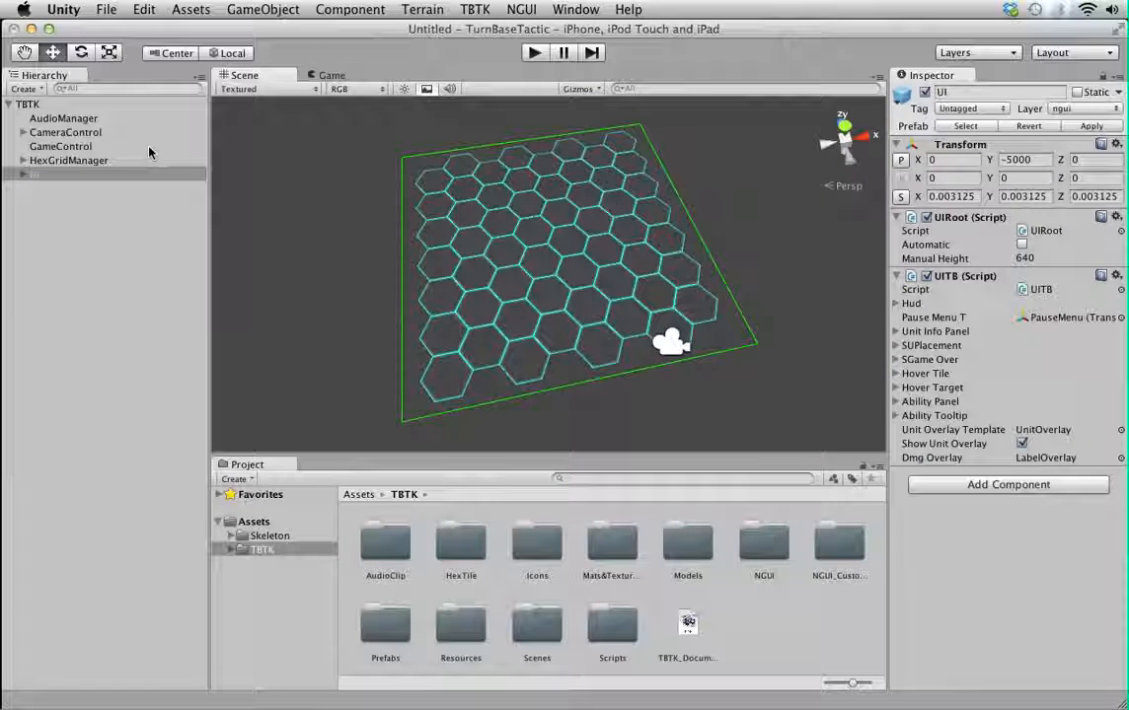
click(491, 9)
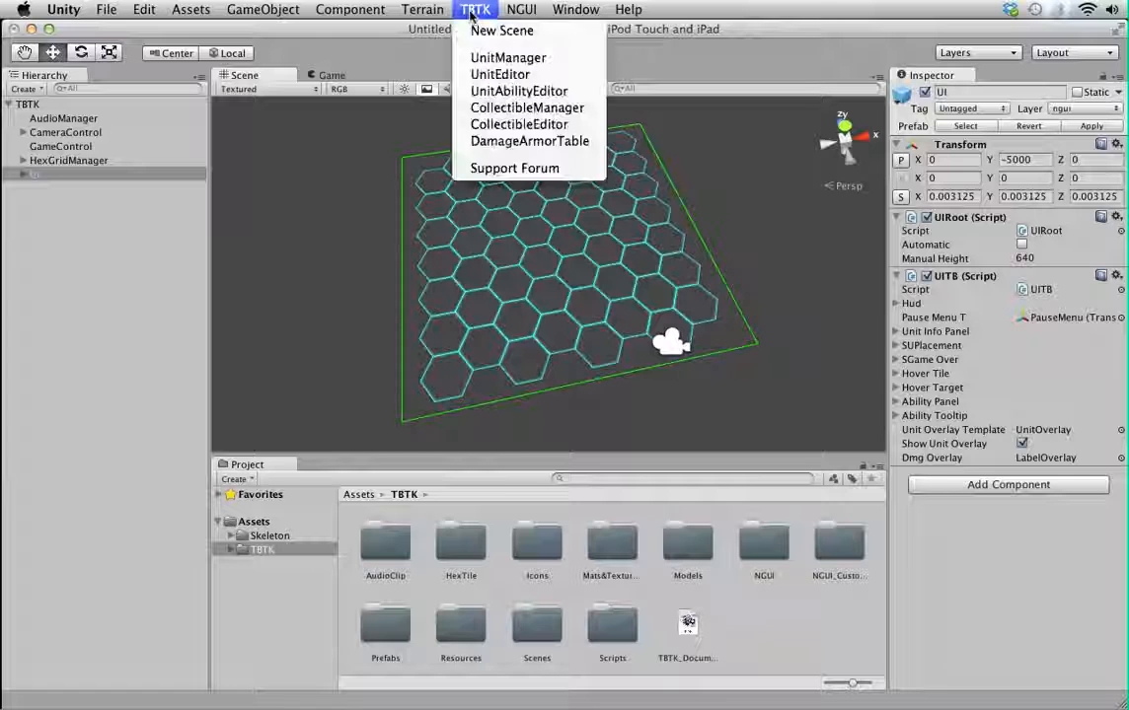
mouse_move(503, 57)
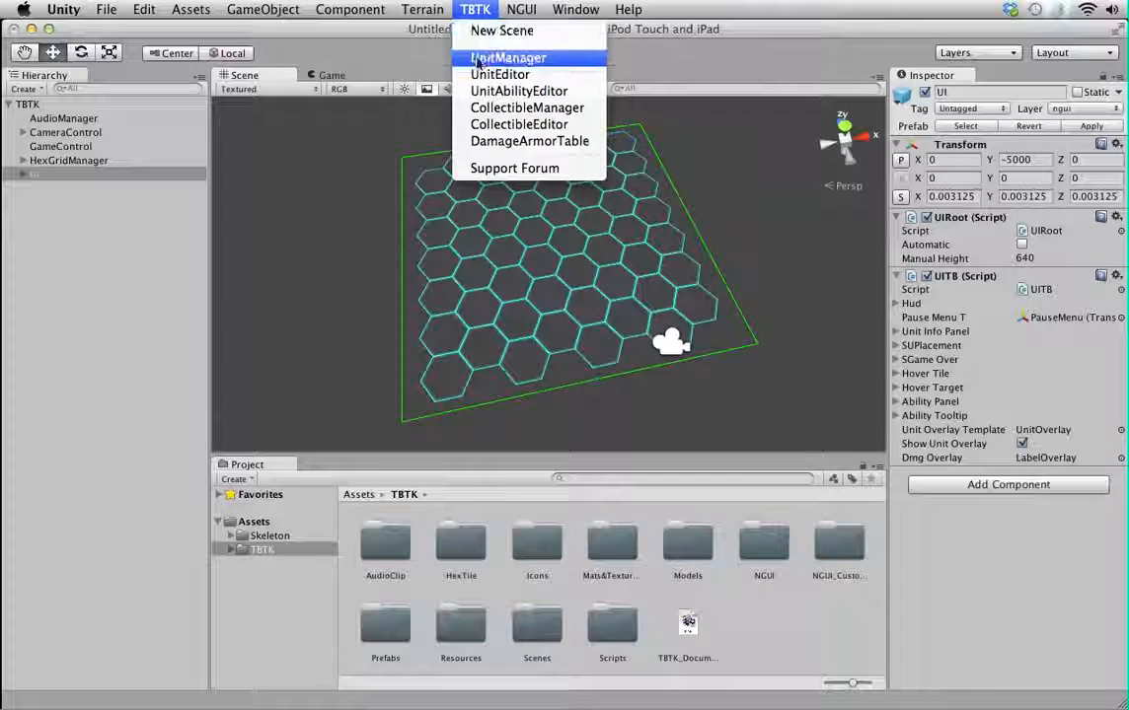
mouse_move(501, 74)
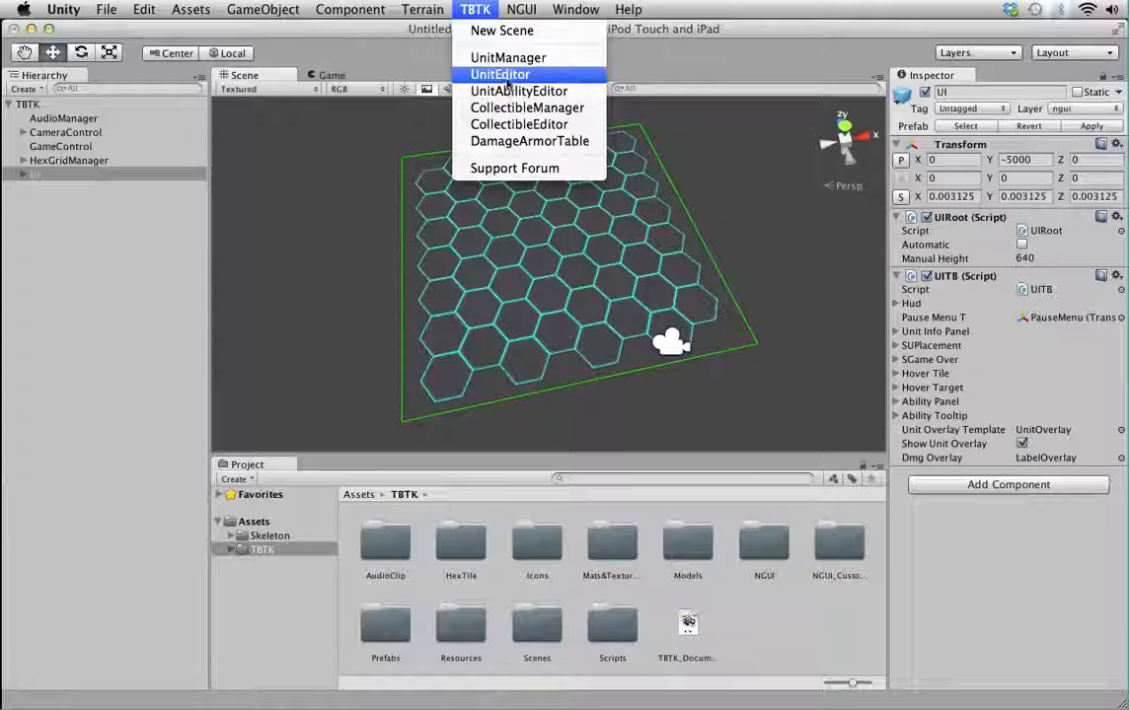
mouse_move(511, 57)
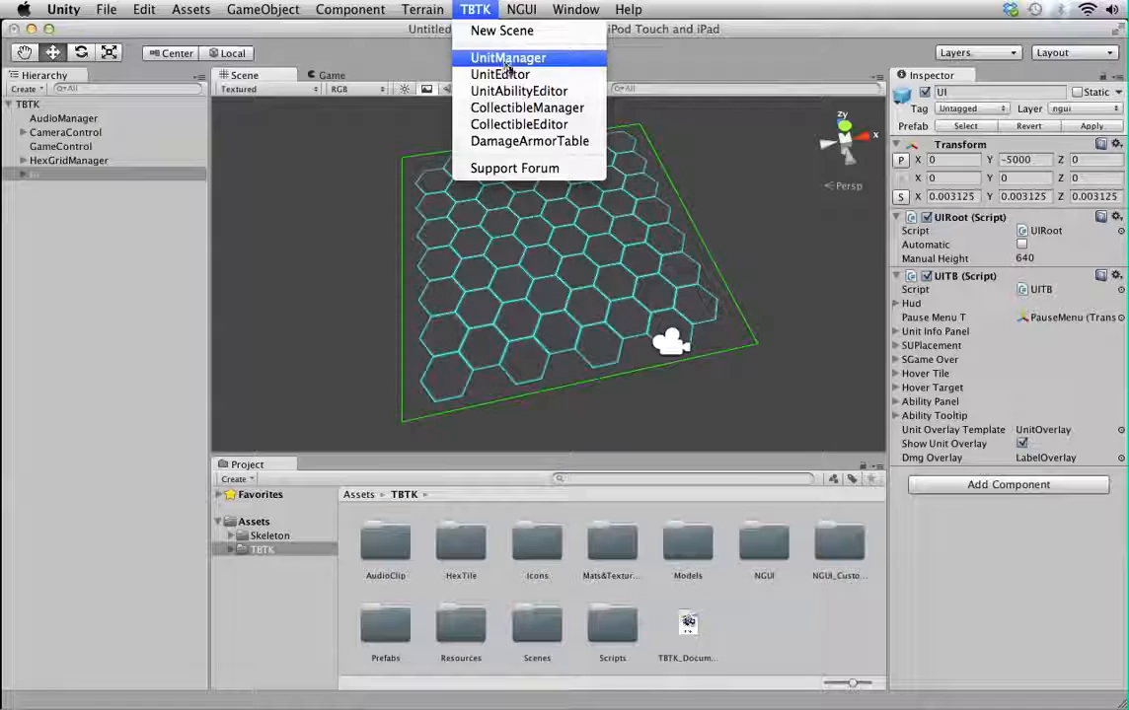
mouse_move(528, 89)
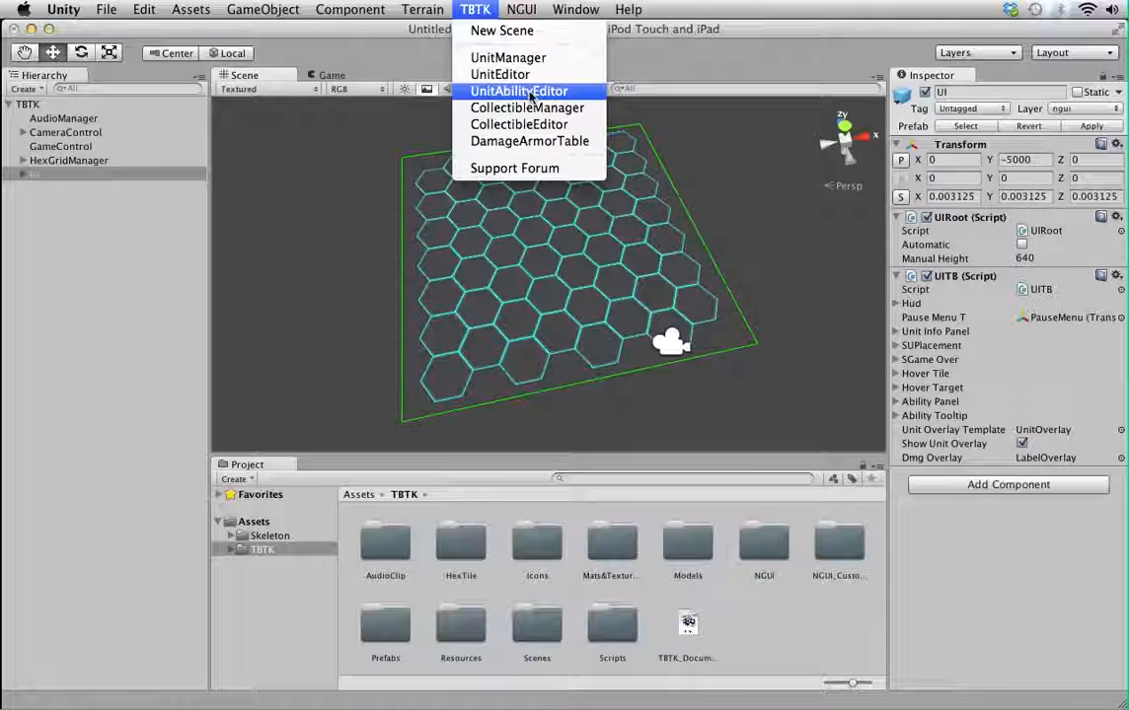
mouse_move(529, 141)
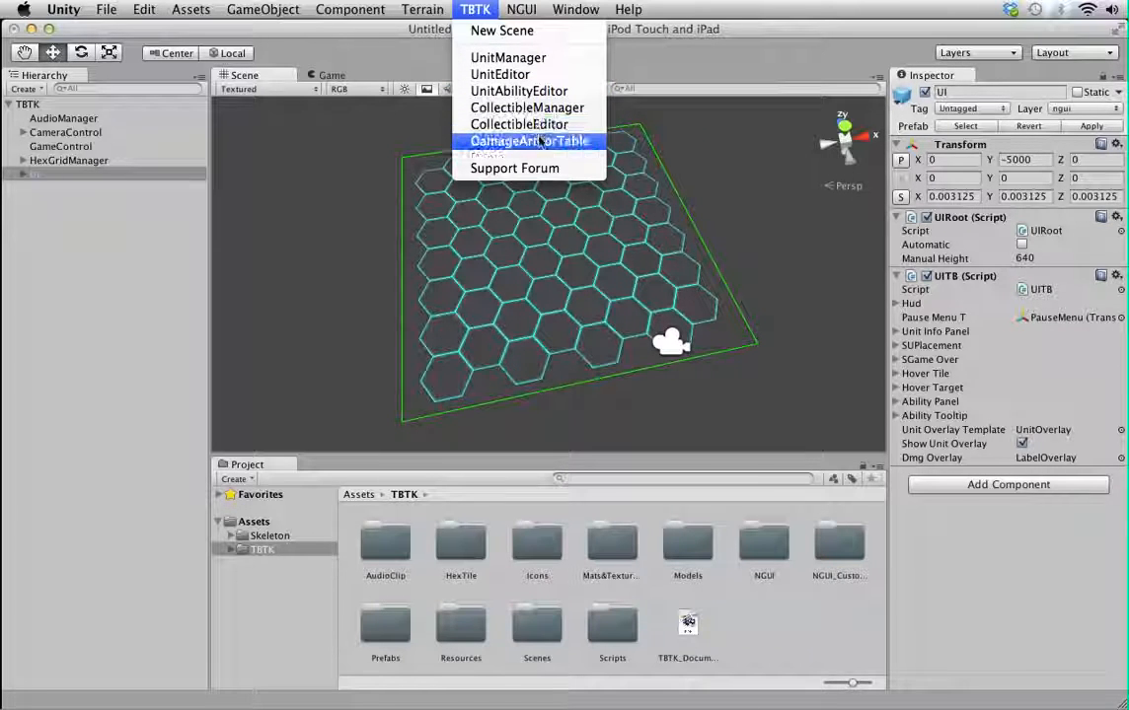
mouse_move(527, 107)
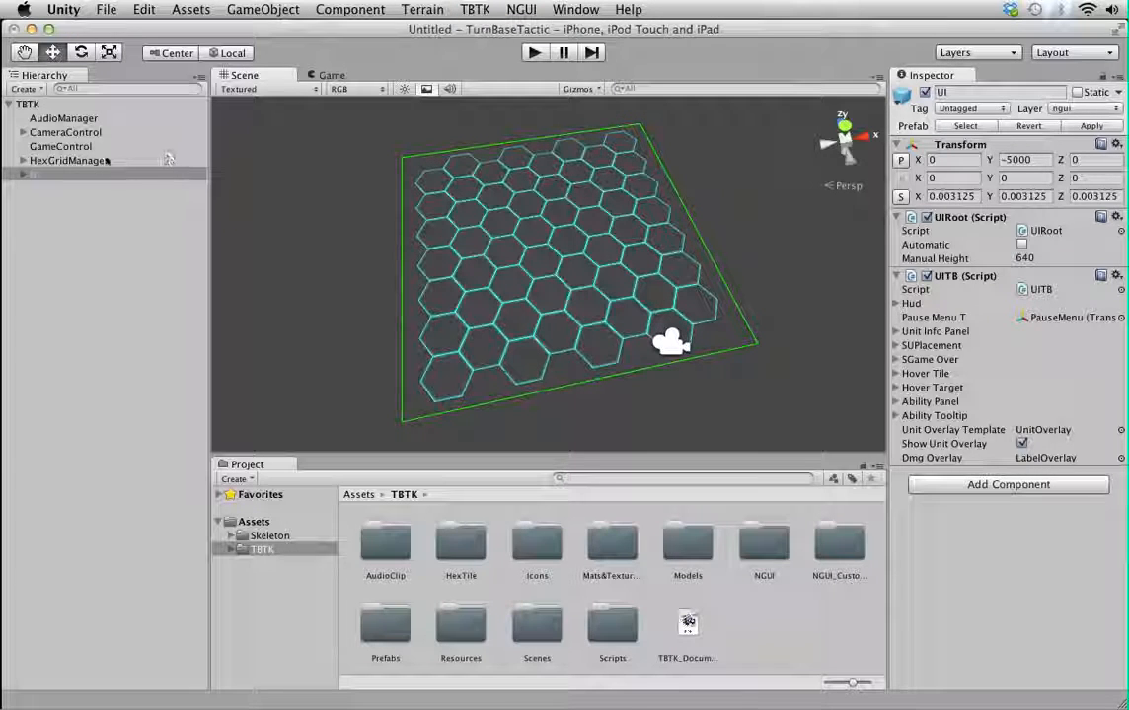
click(60, 146)
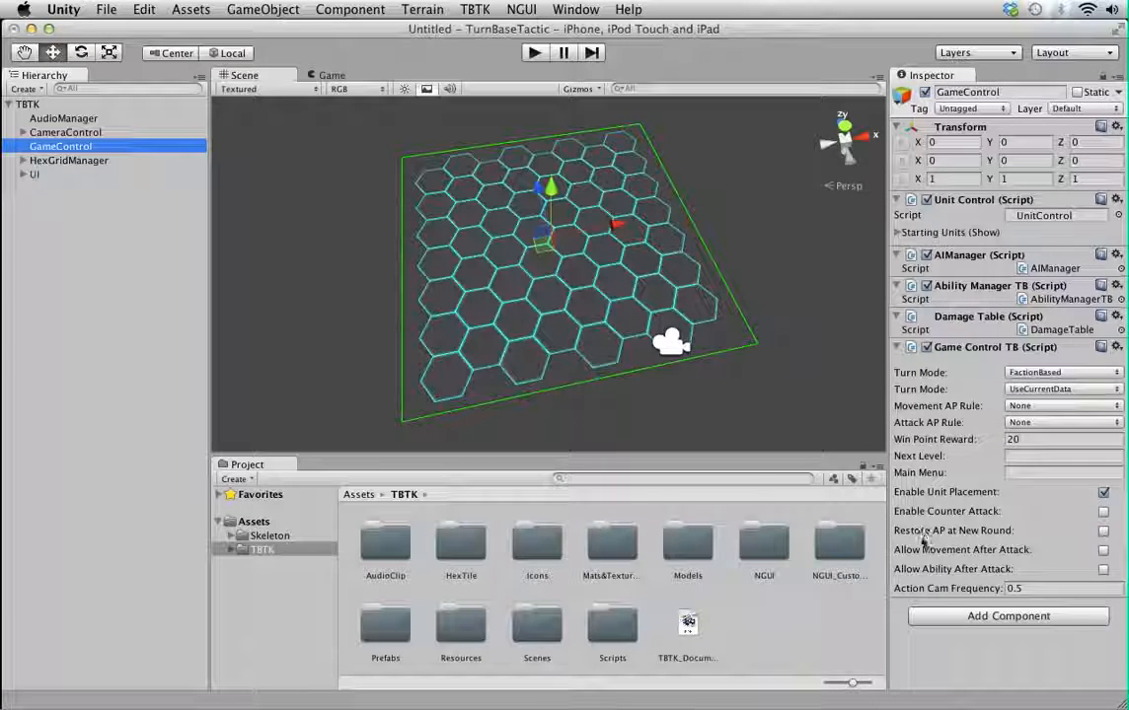
mouse_move(925, 534)
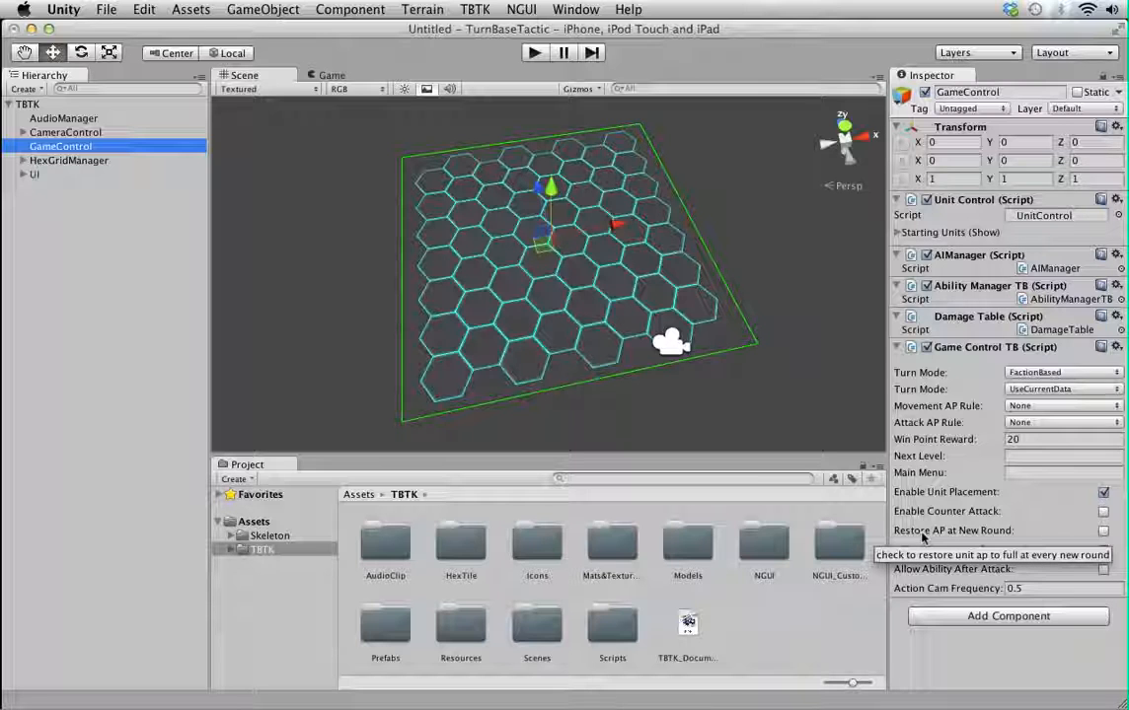
mouse_move(922, 405)
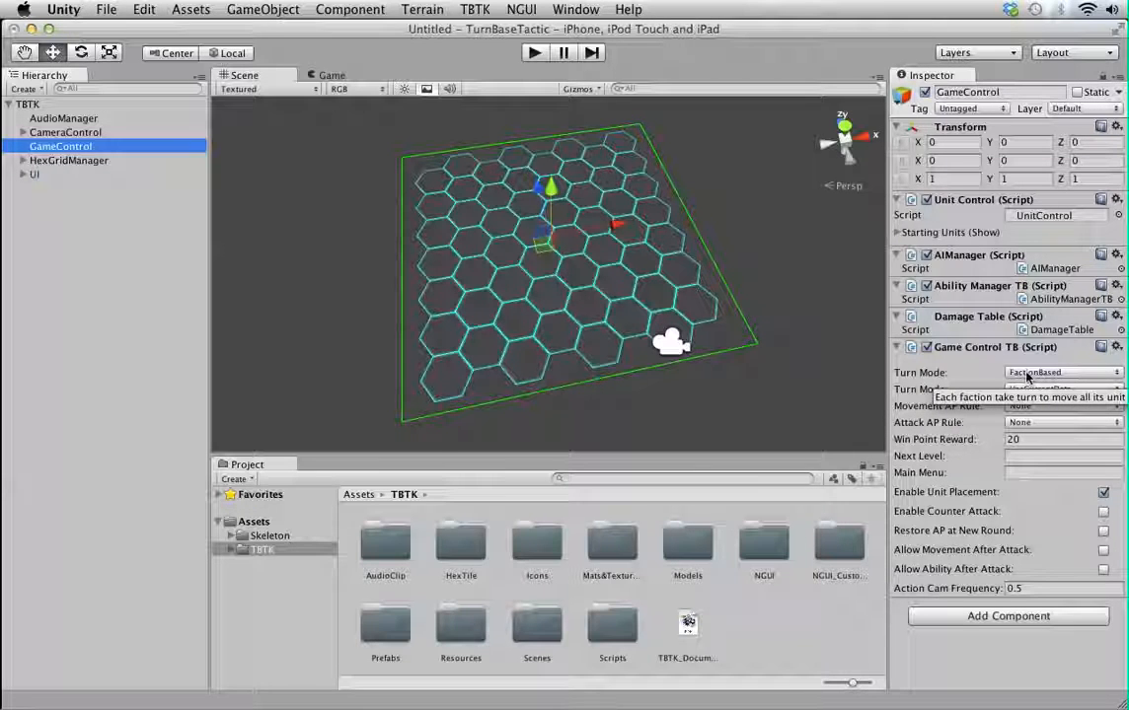
click(1056, 372)
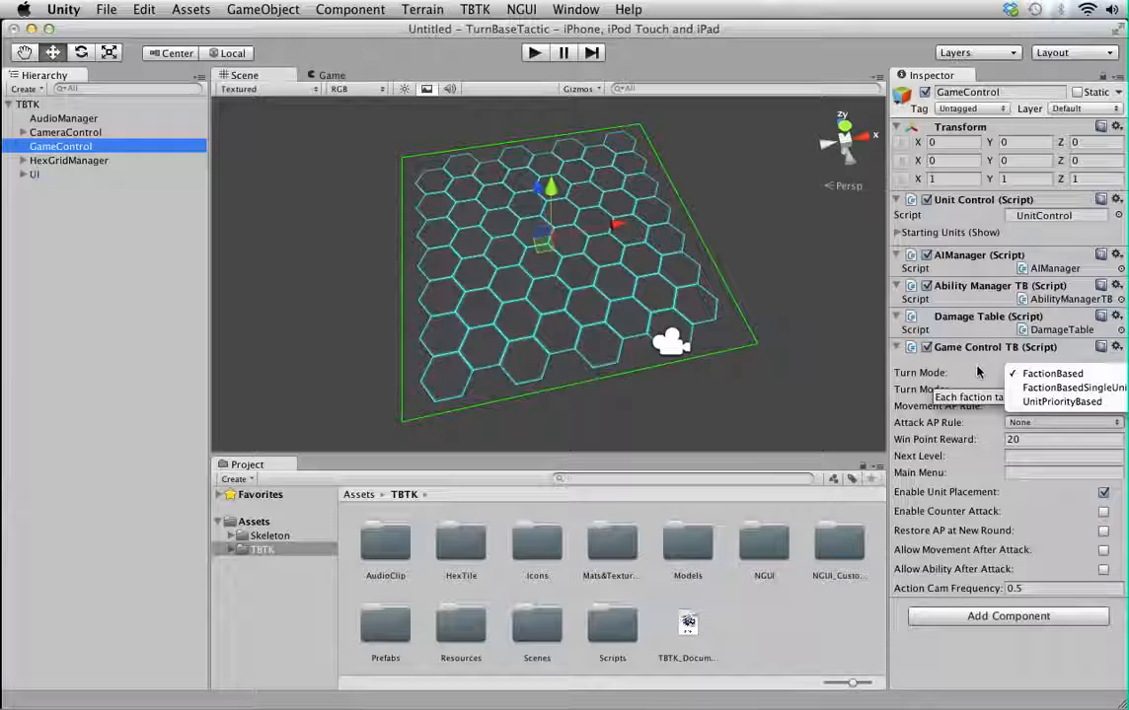
click(1051, 372)
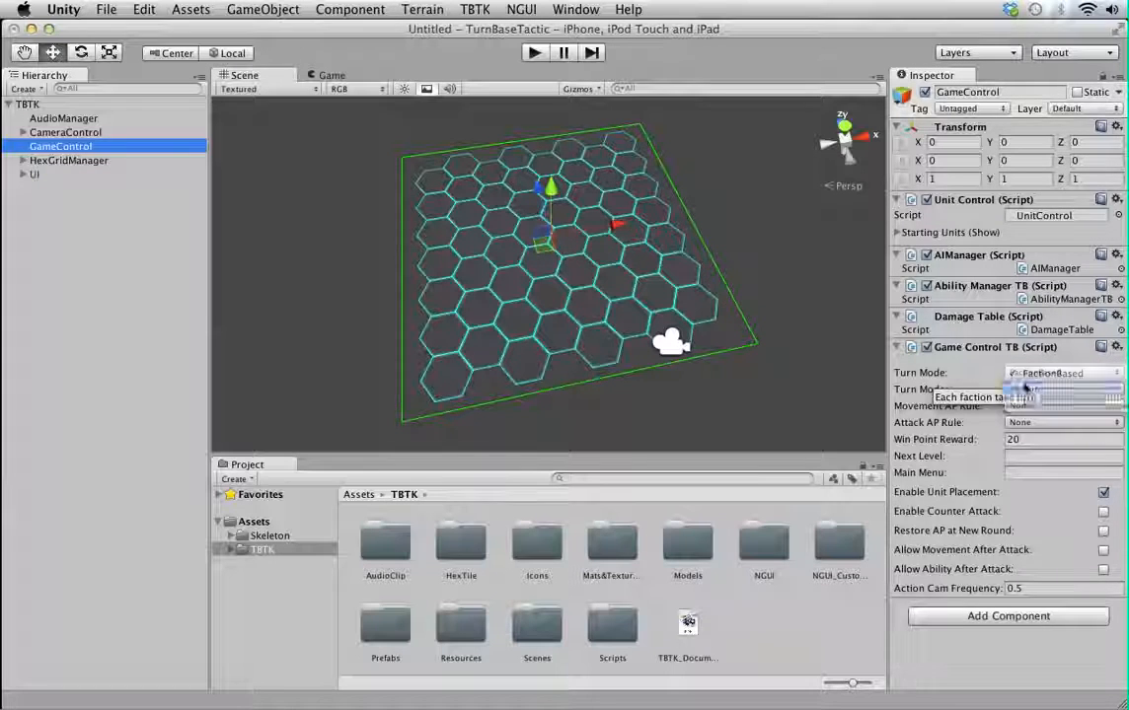
click(1061, 372)
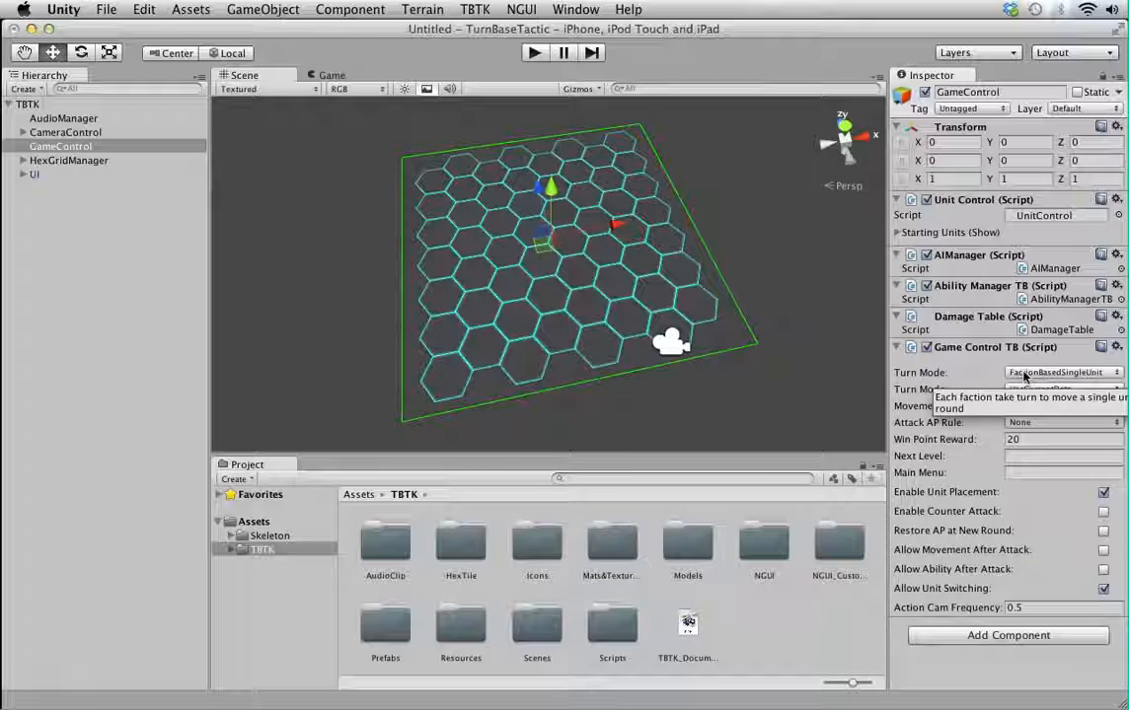
click(1061, 373)
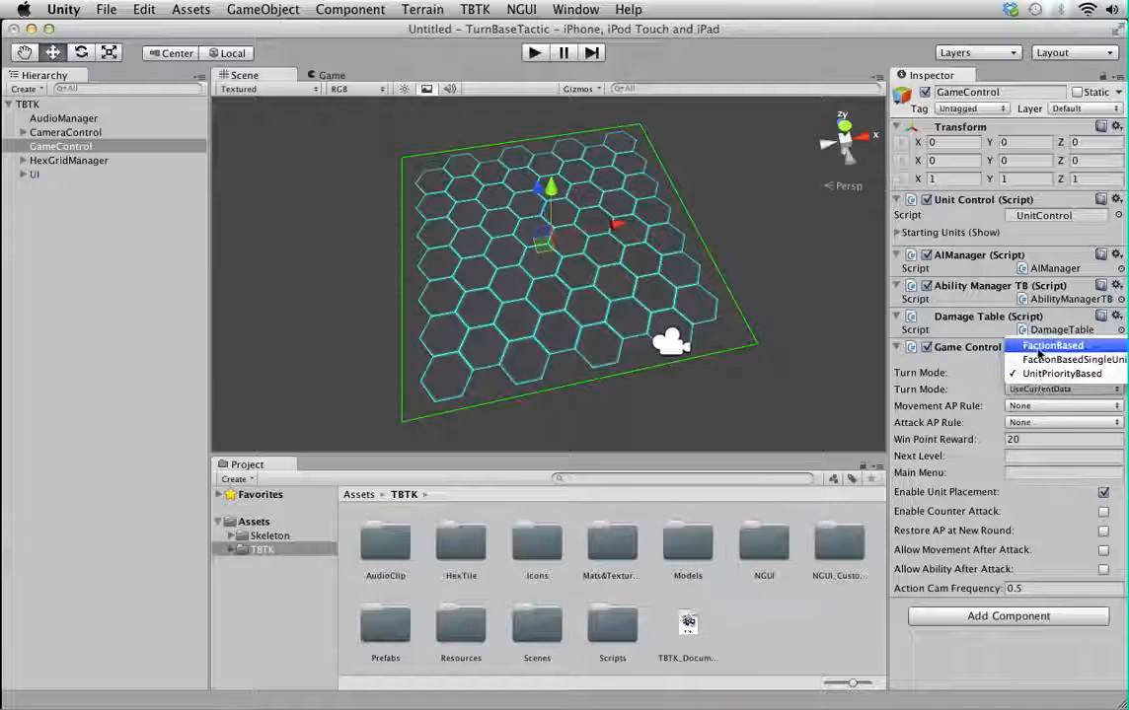
click(1050, 345)
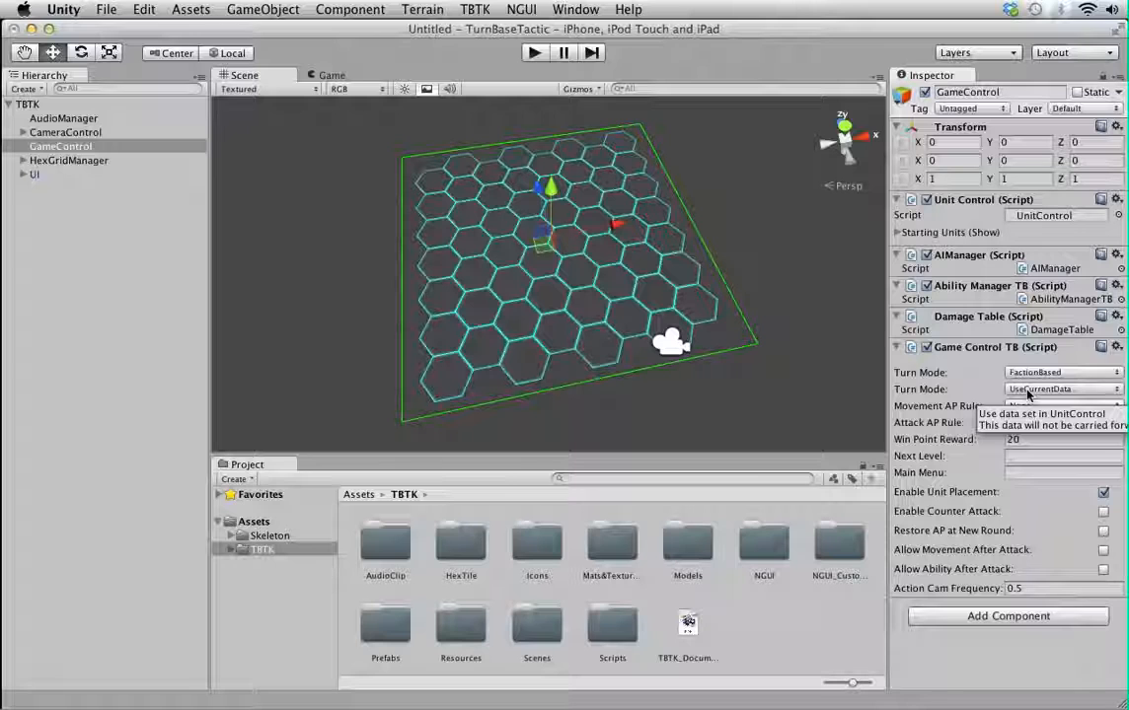
click(1054, 387)
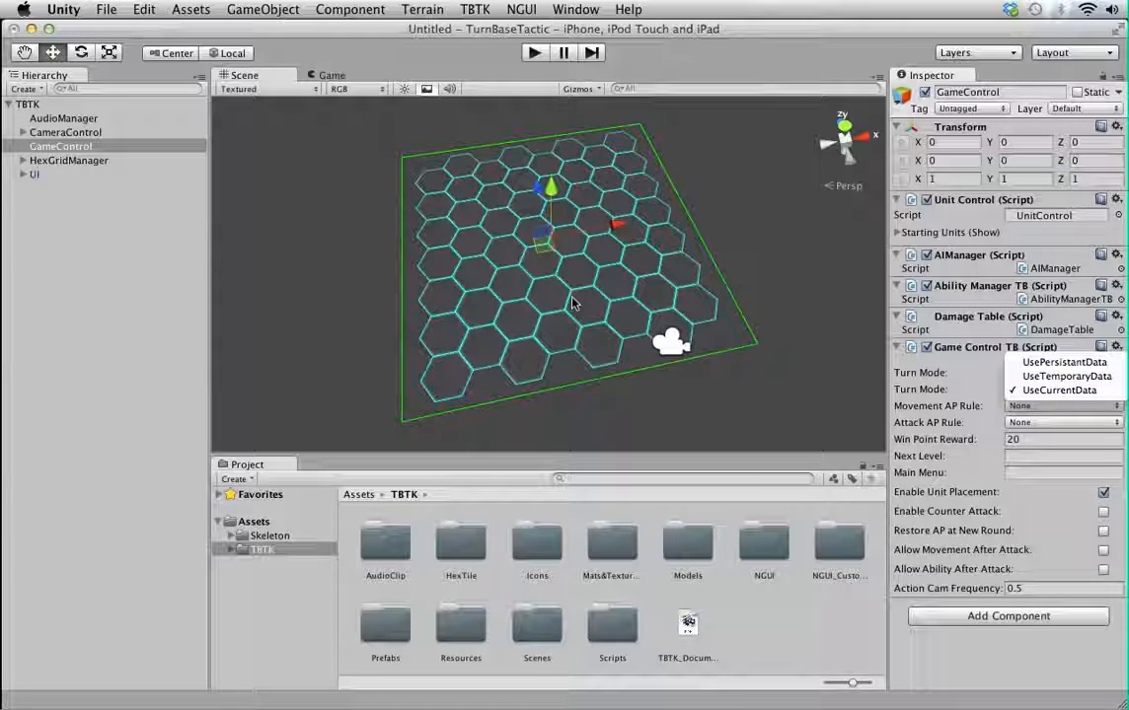
click(1028, 391)
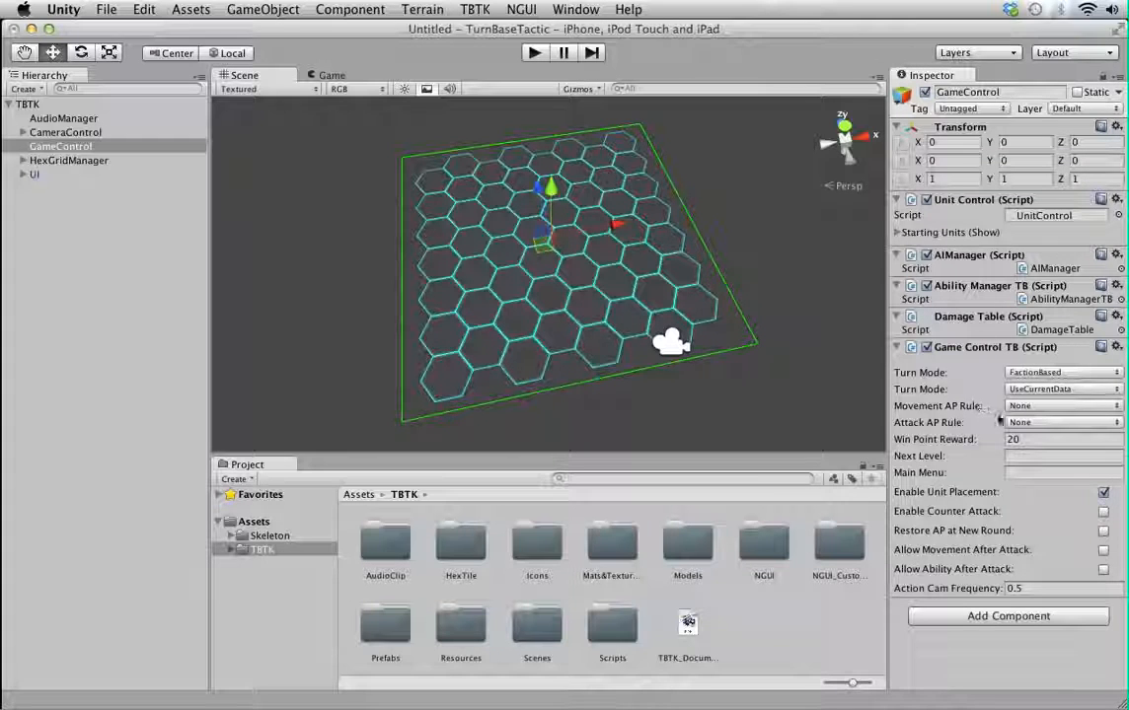
click(1056, 405)
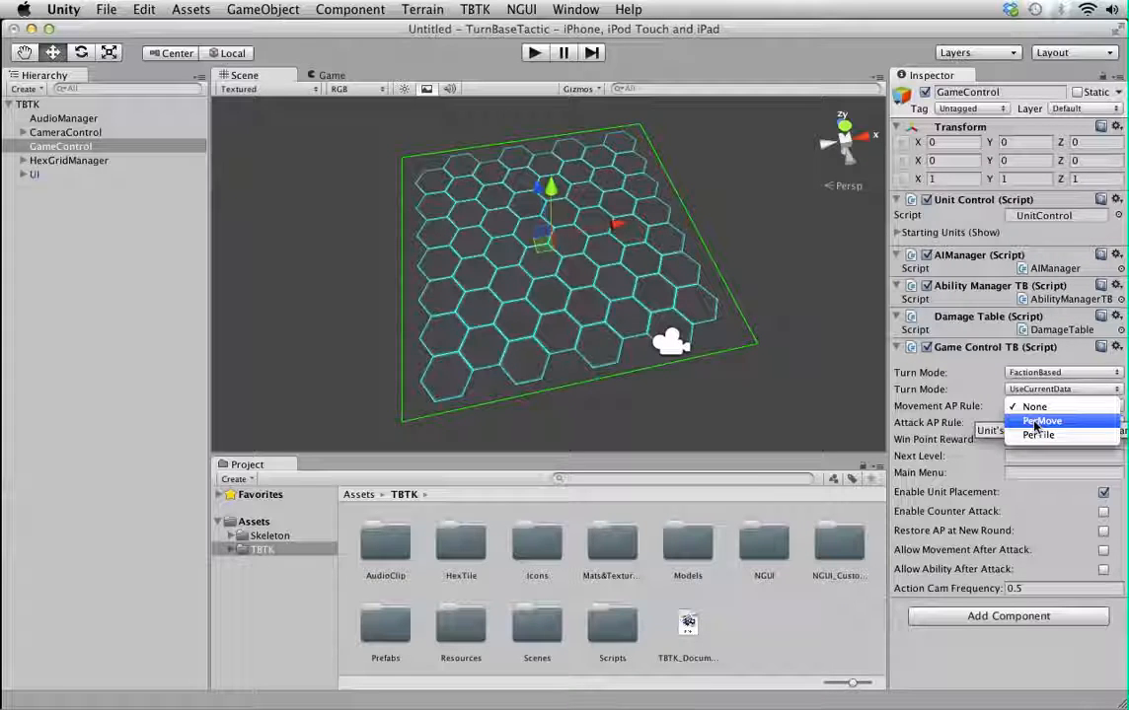
mouse_move(1035, 434)
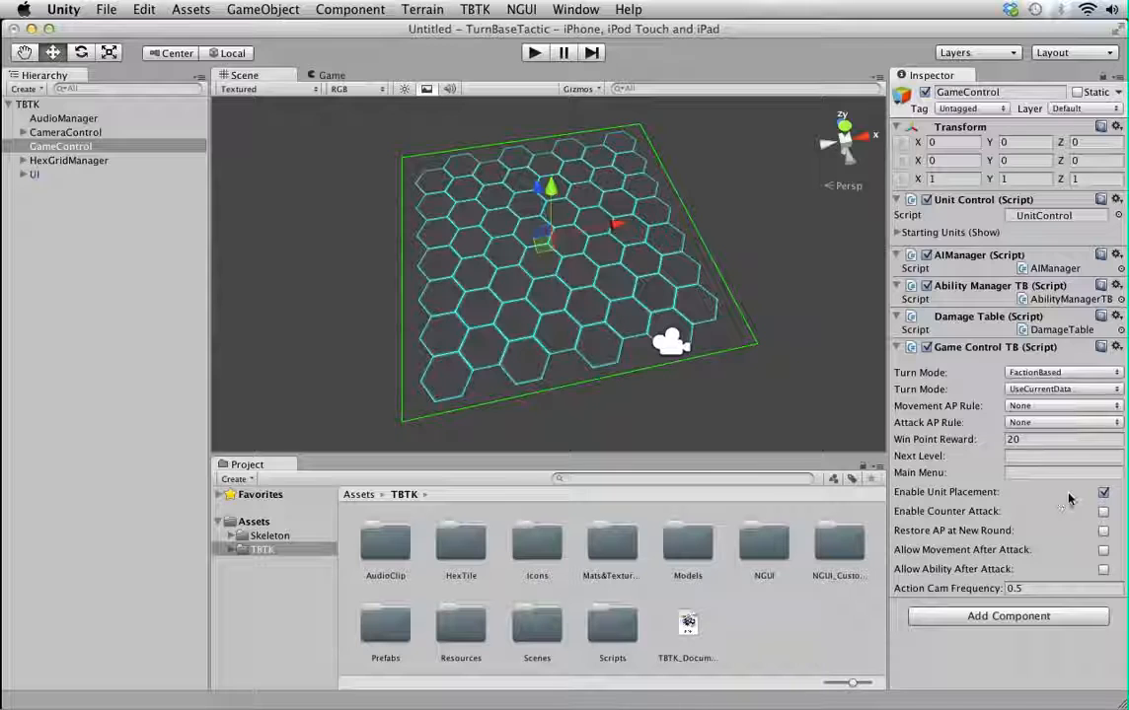
- Disable unit placement in Game Control TB, leaving counter attack and Restore AP at New Round off
click(1103, 493)
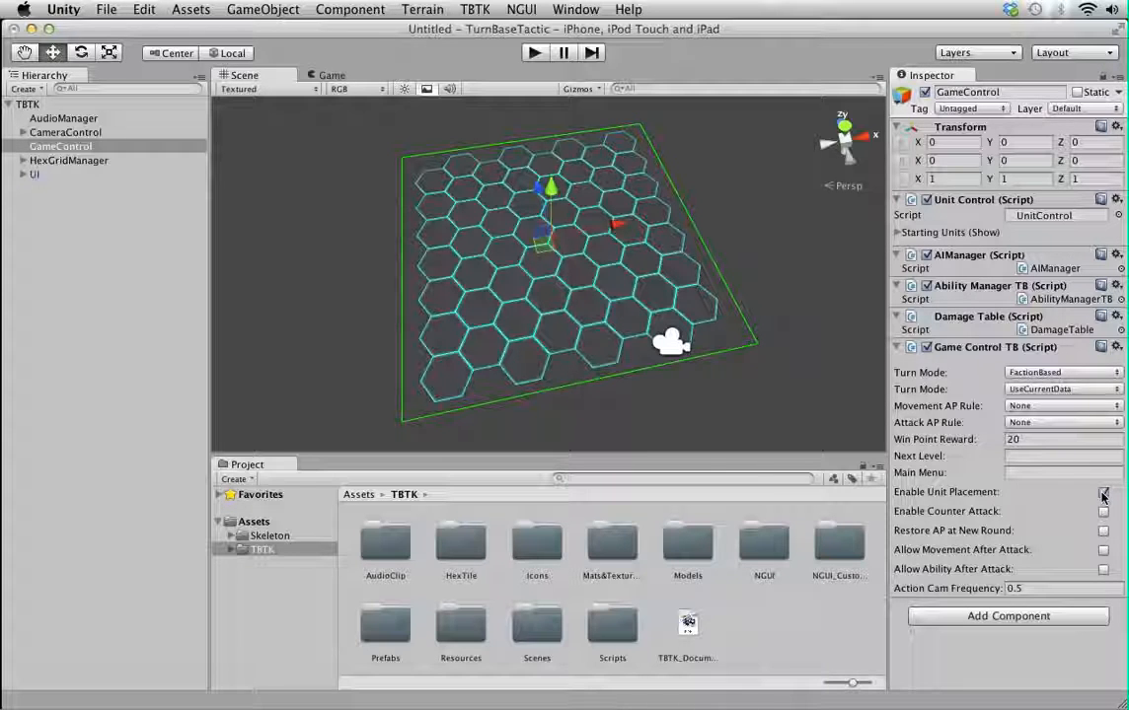
click(1101, 492)
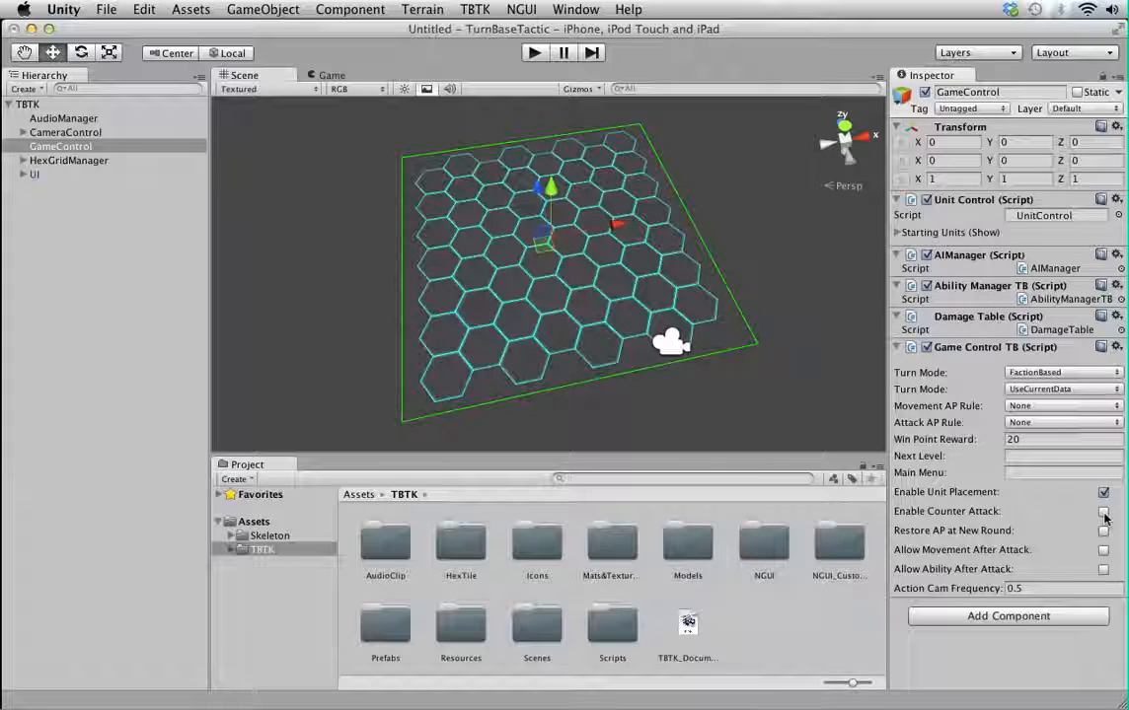
click(1103, 493)
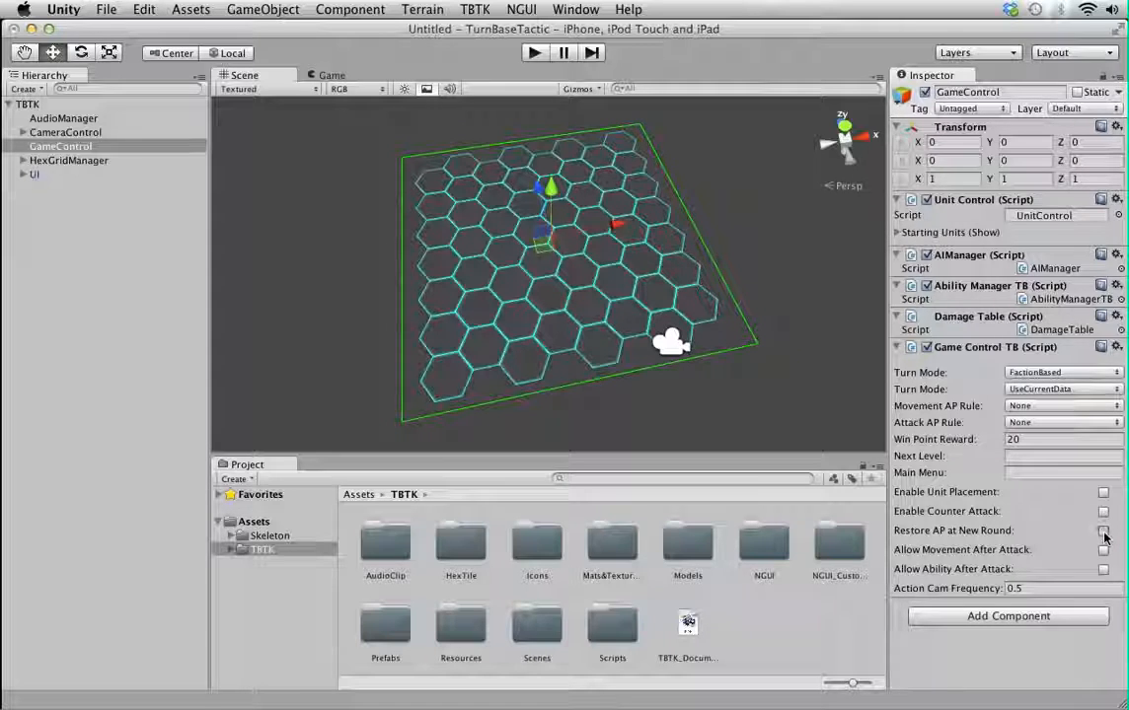
click(1101, 531)
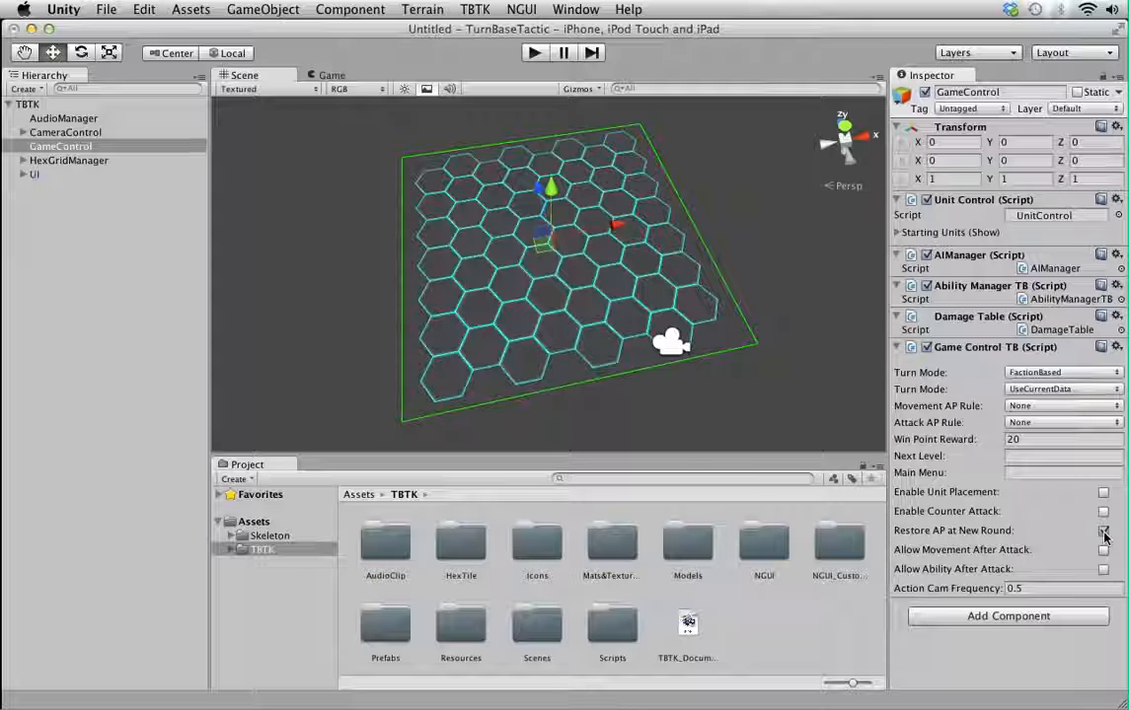
click(1103, 530)
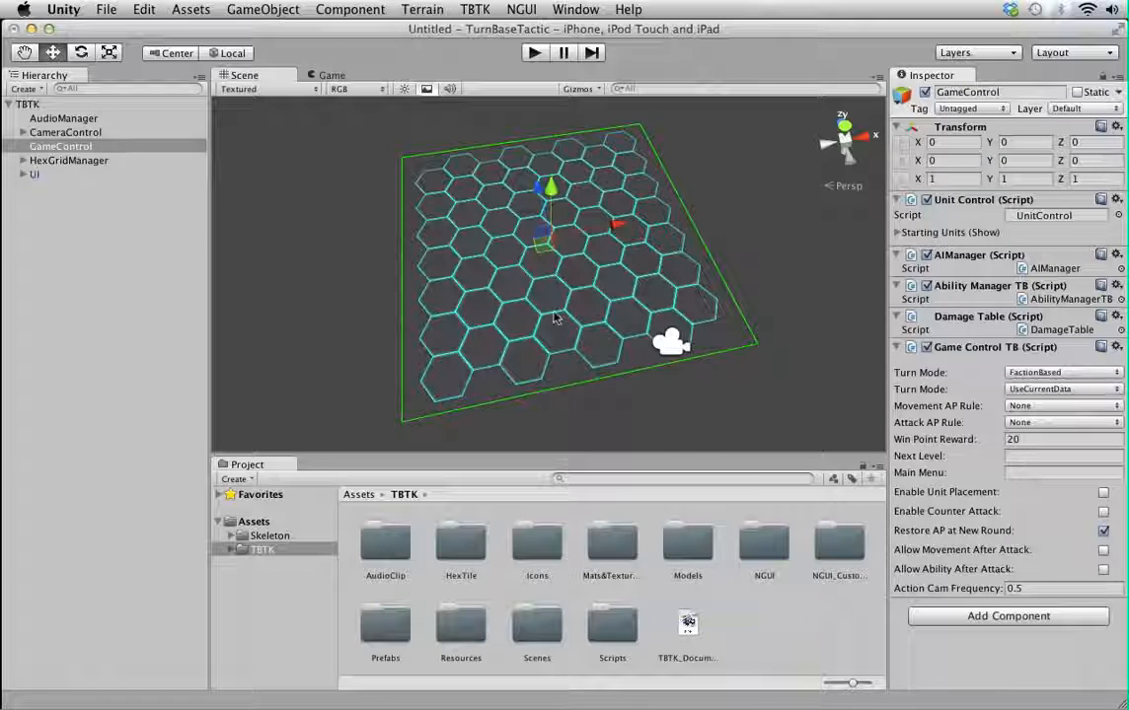
mouse_move(512, 451)
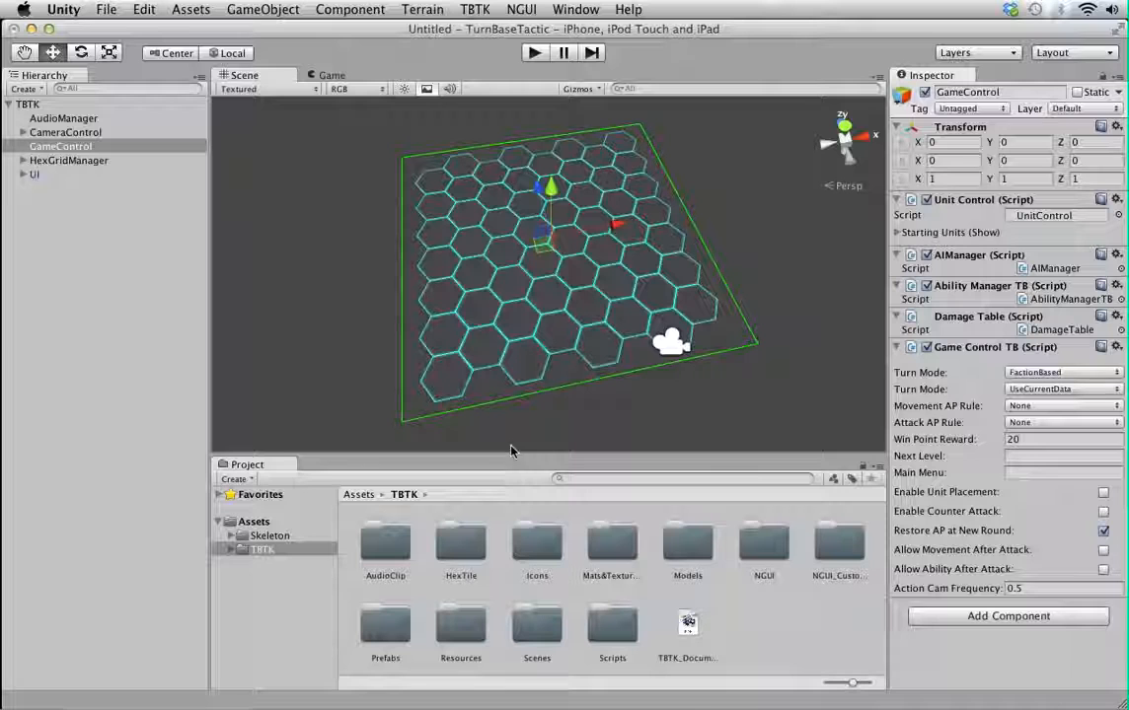
mouse_move(528, 423)
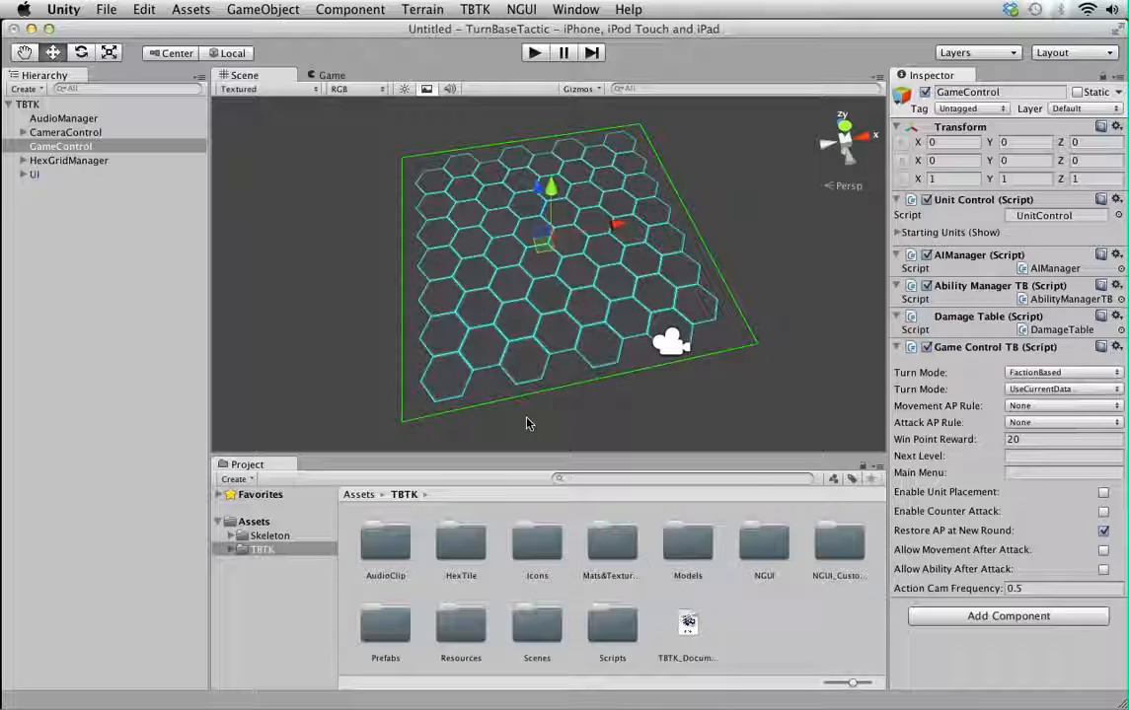
mouse_move(551, 411)
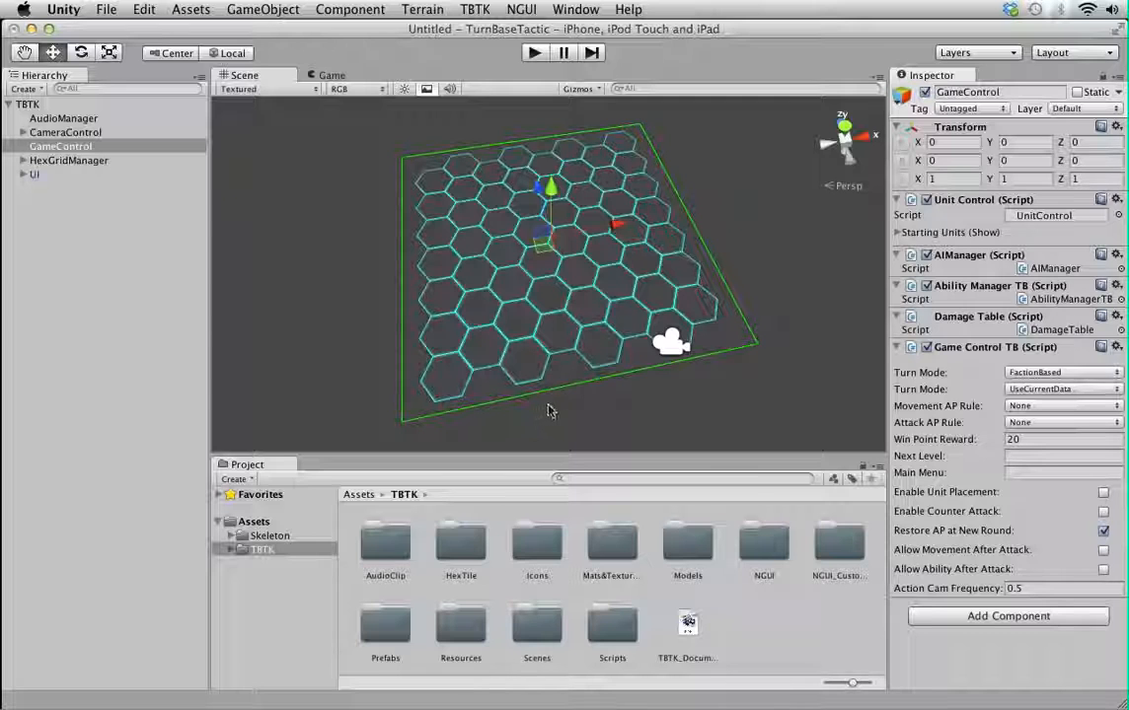
mouse_move(1022, 408)
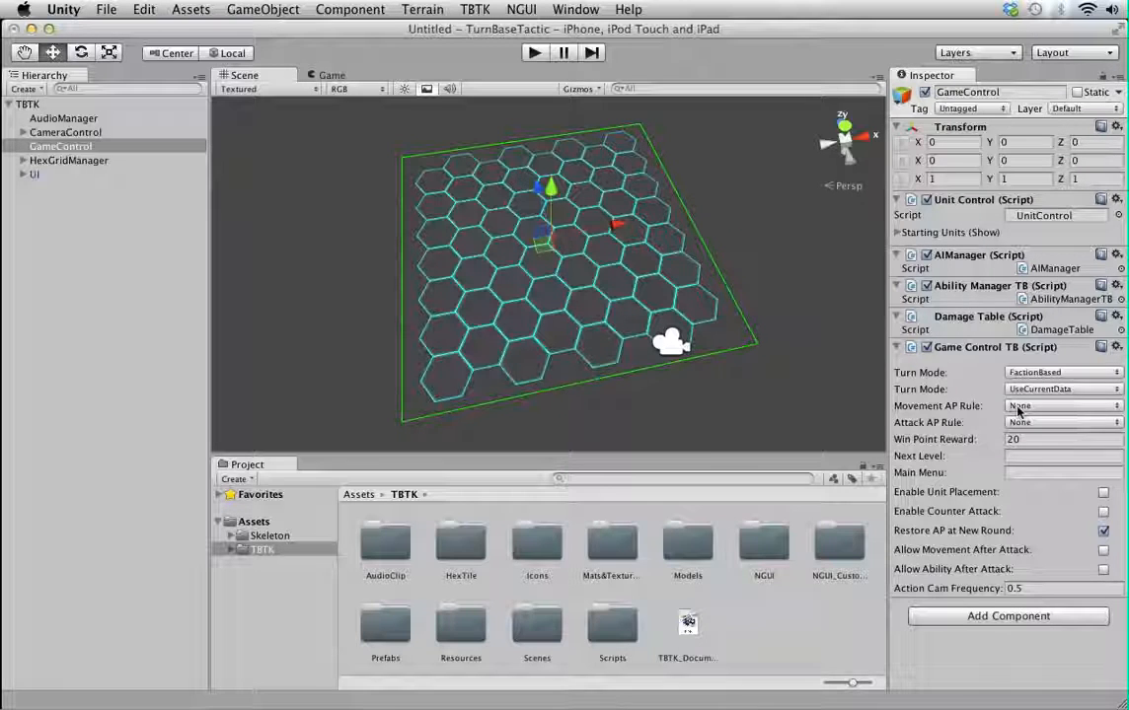
- Keep both AP rules at None, Win Point Reward at 20 and post-attack abilities off
click(1058, 406)
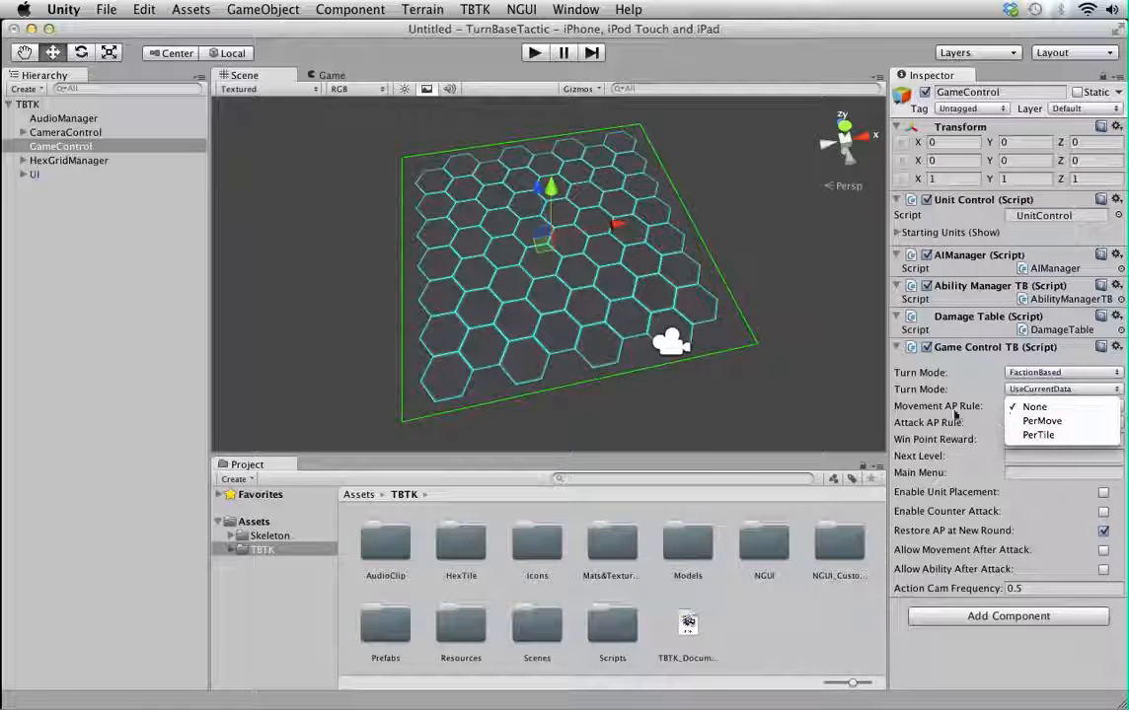
click(1034, 406)
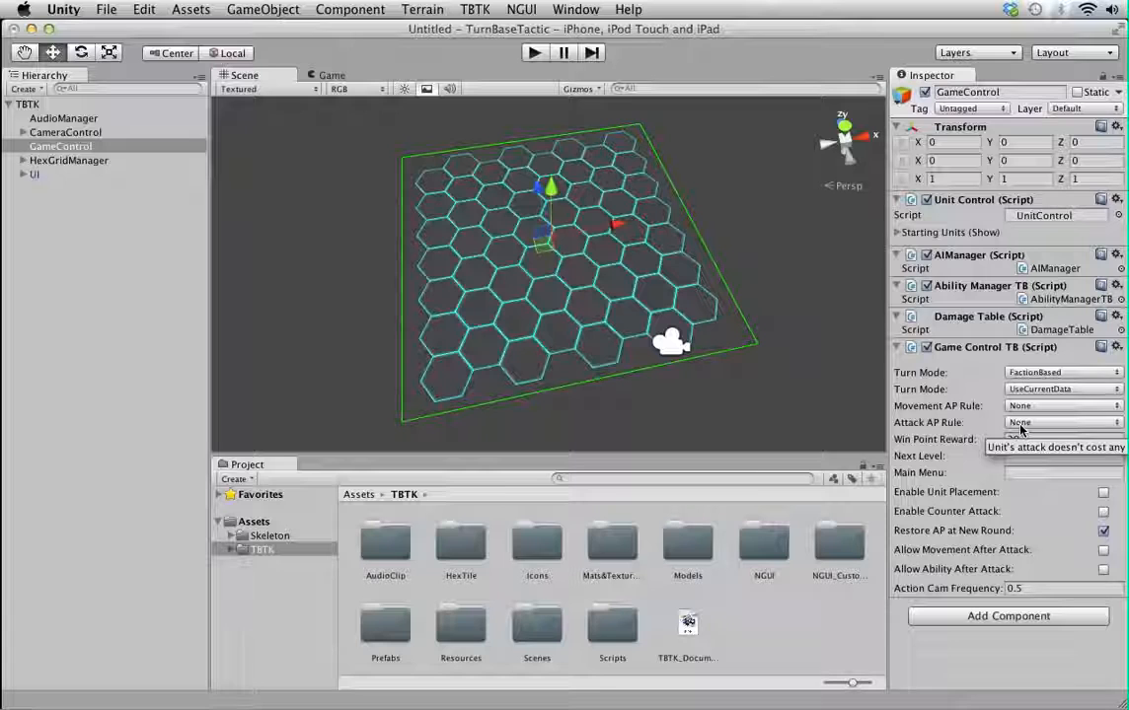
click(1056, 421)
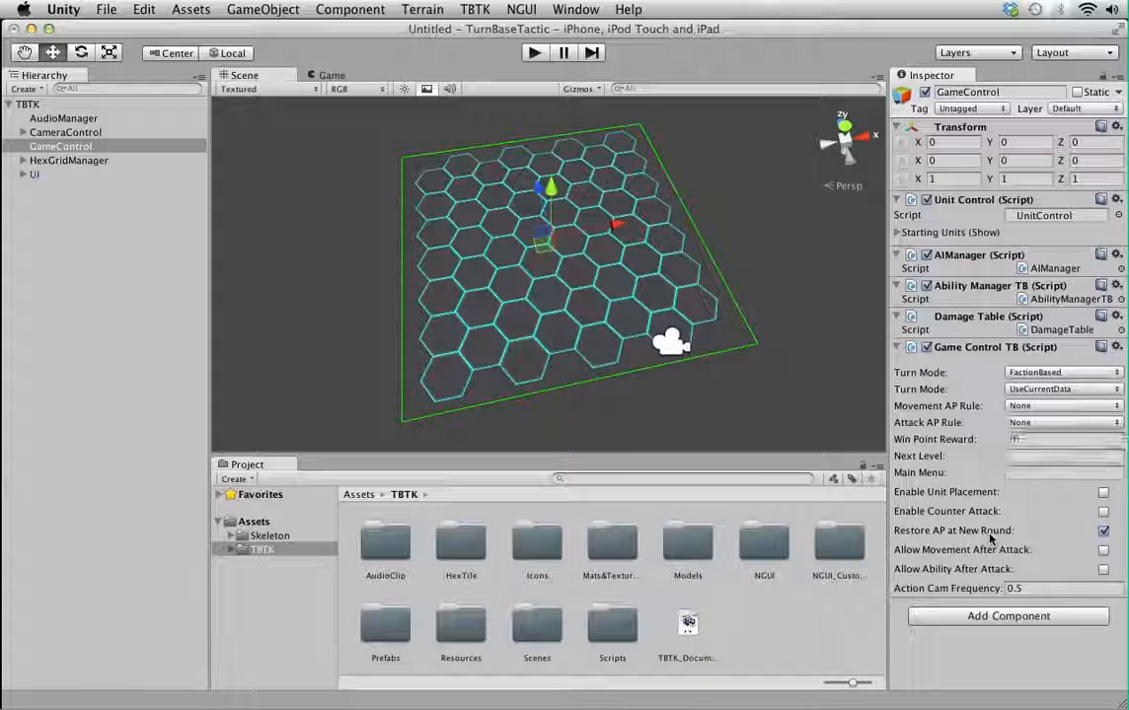
text(20)
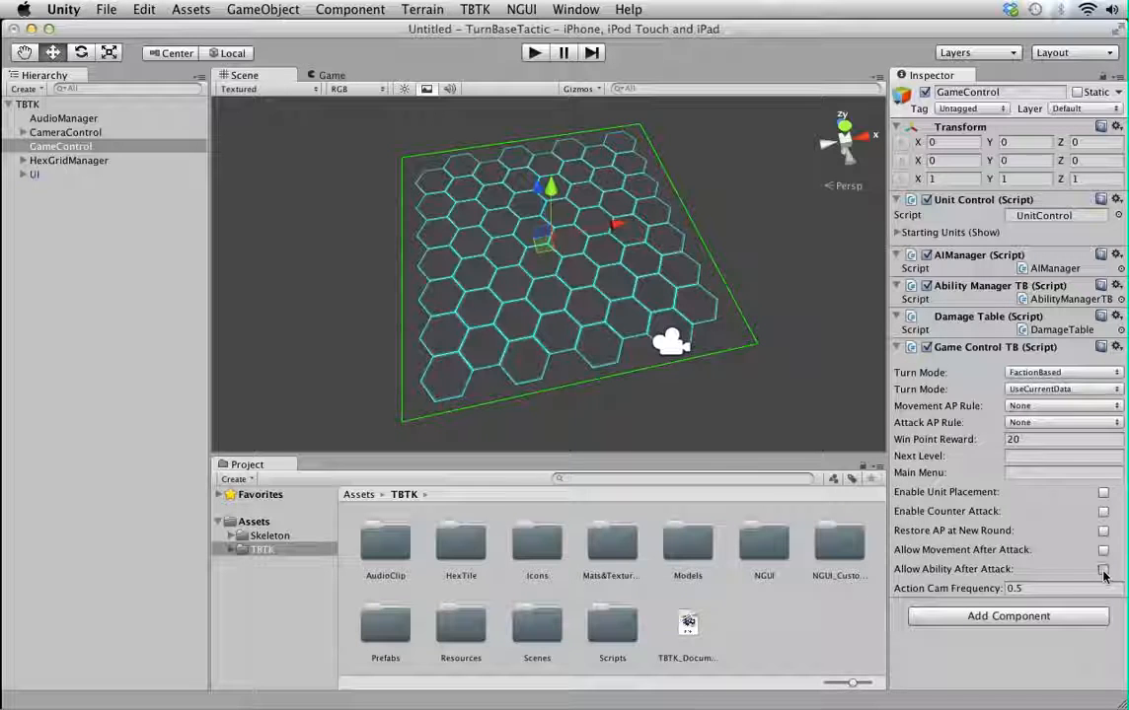
click(1100, 570)
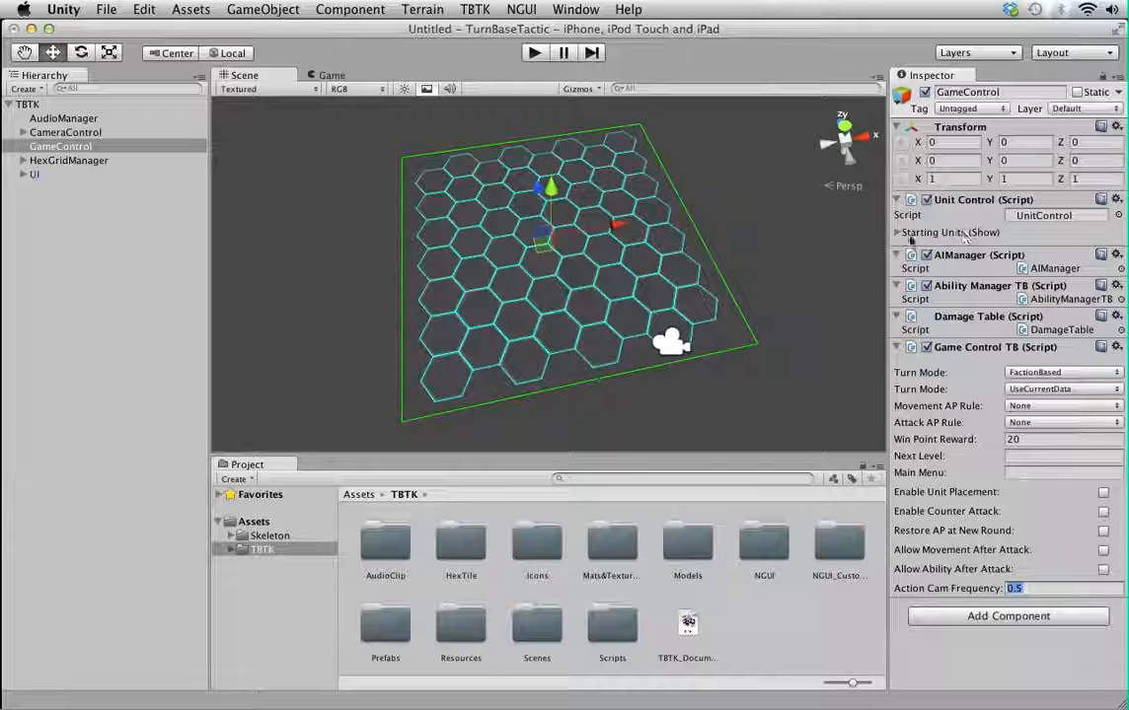
- Set two starting units in Unit Control, assigning Ranger alongside Guardian
click(897, 232)
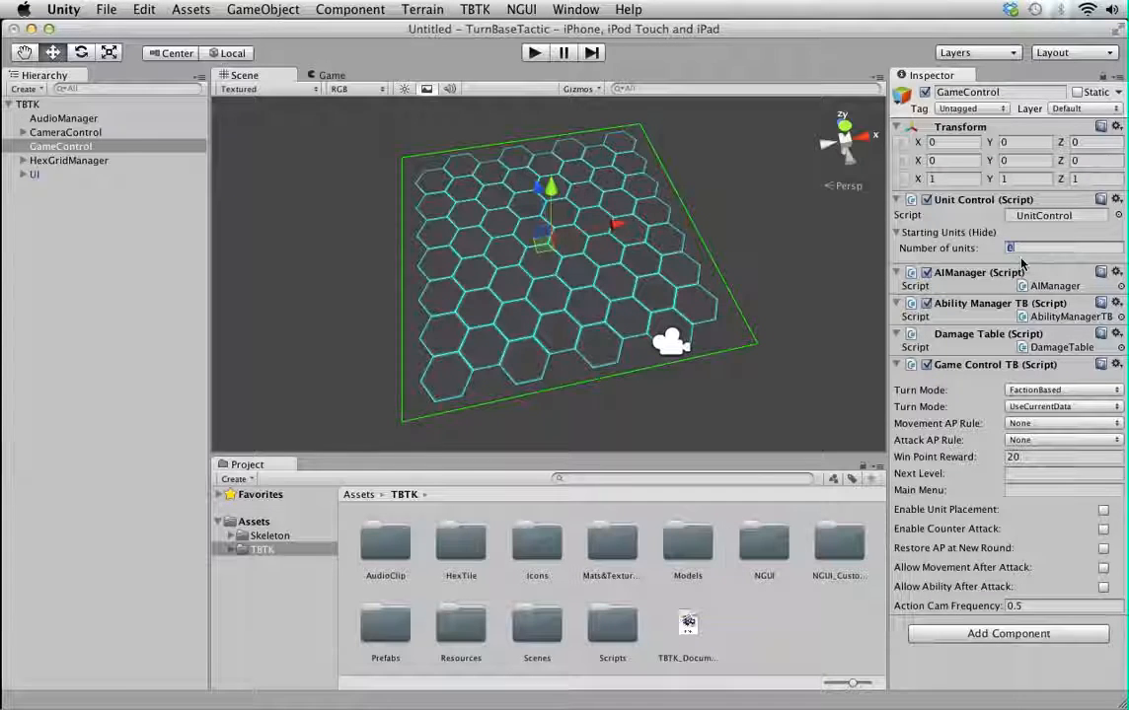
text(2)
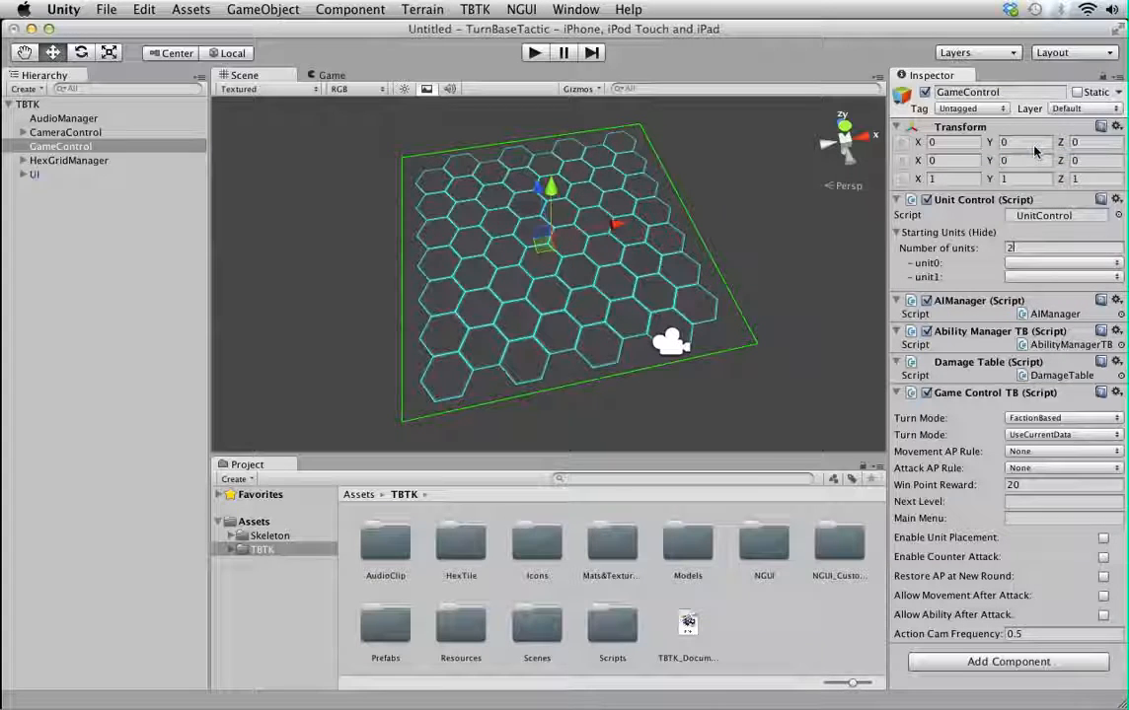
click(1062, 262)
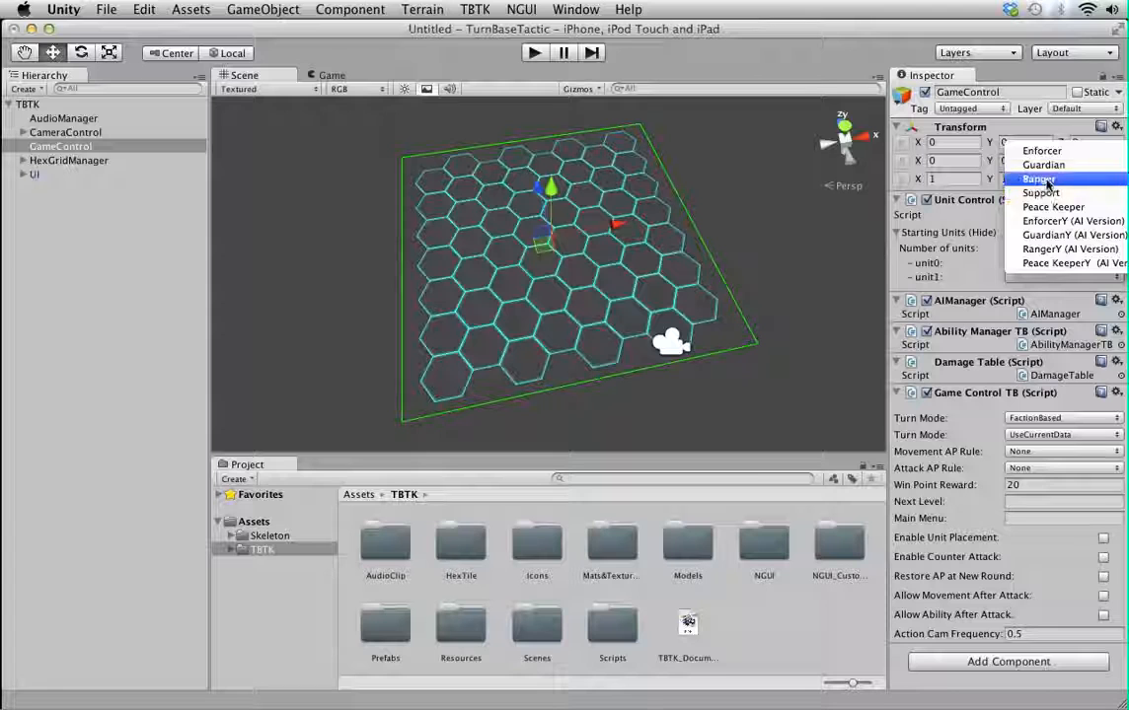
click(1034, 179)
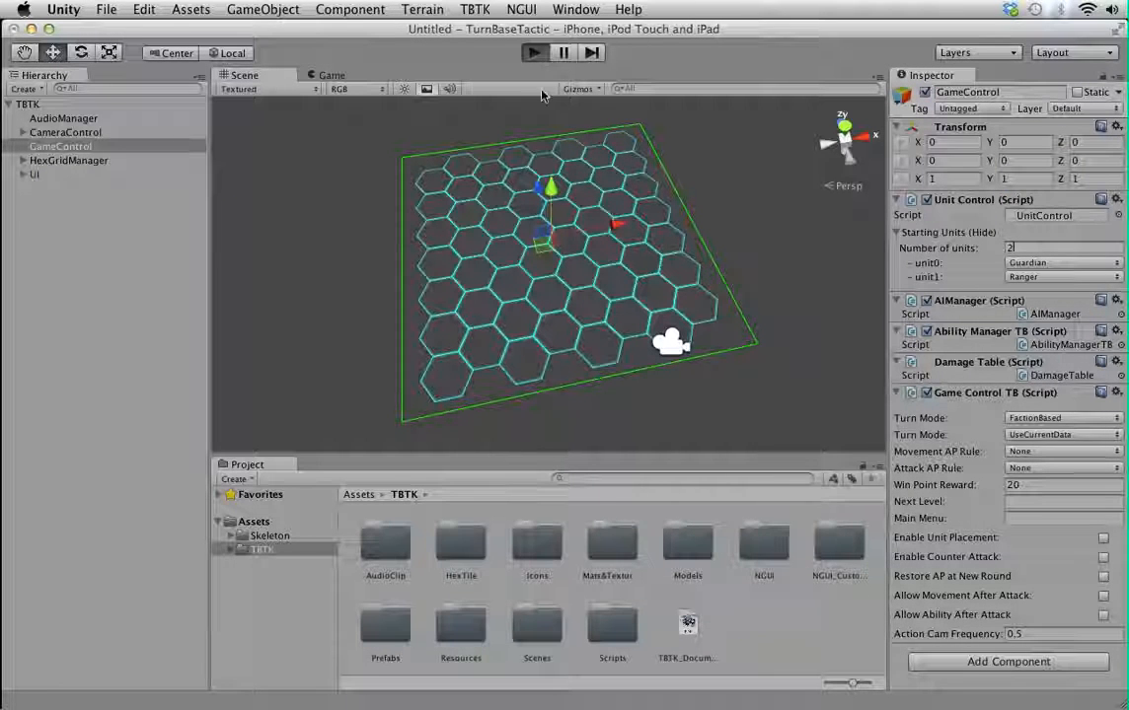
- Test-run the hex-grid game briefly and stop back on the scene
click(528, 54)
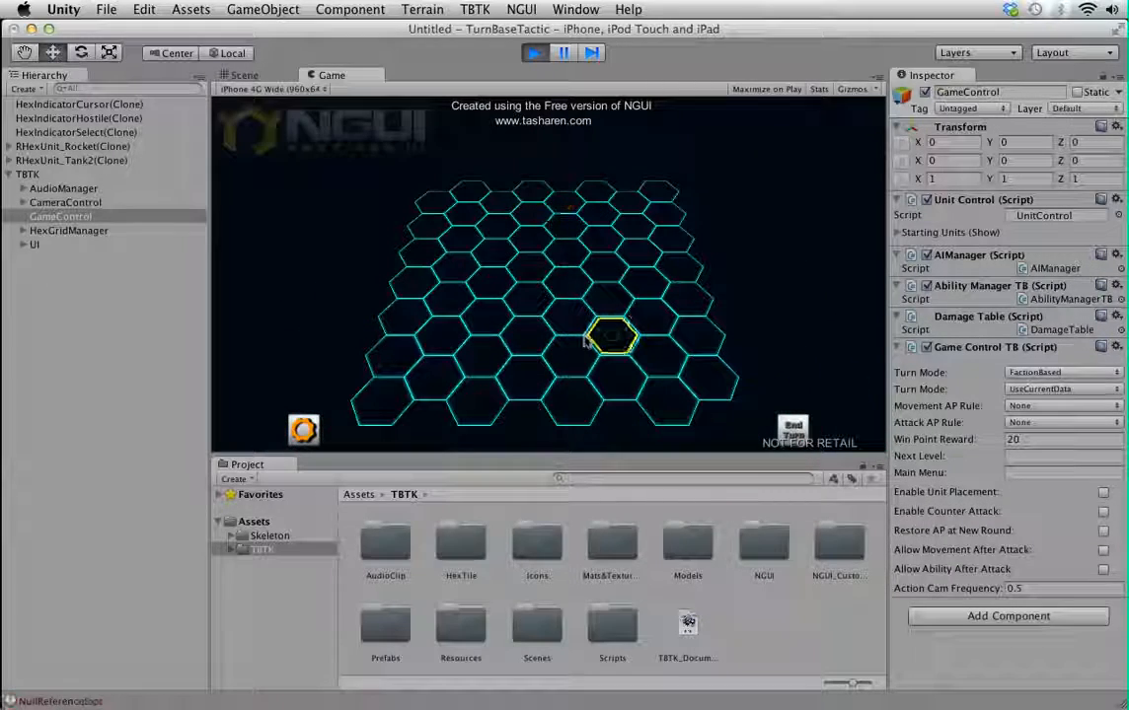
click(532, 54)
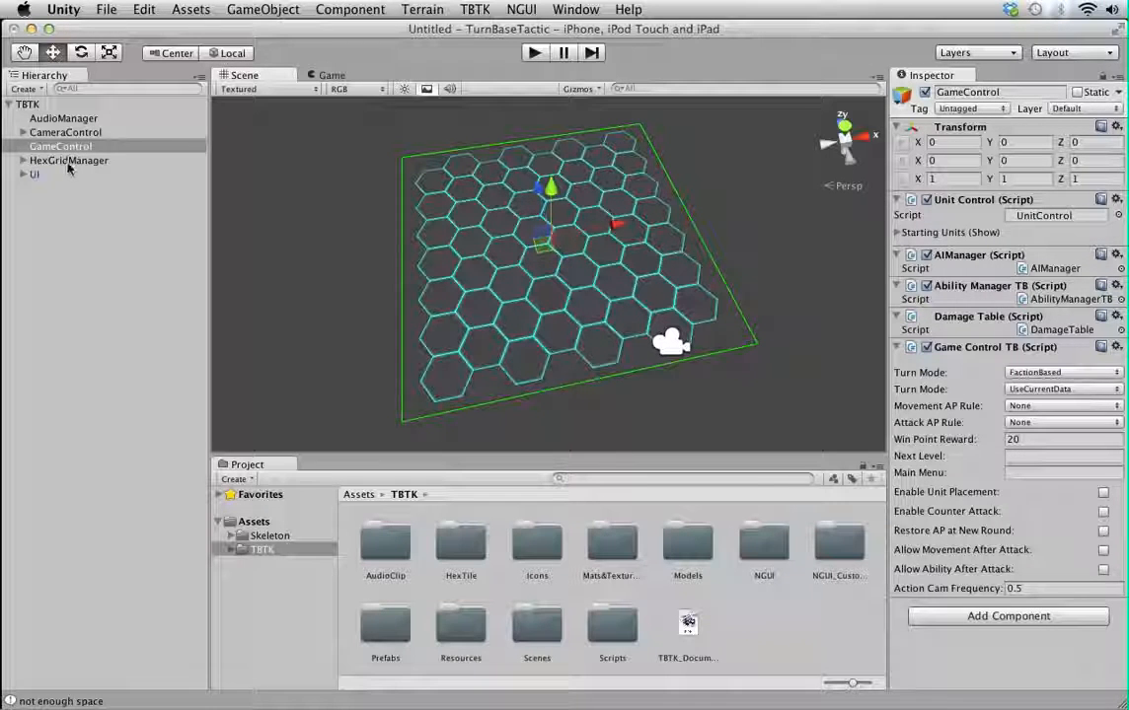
- Regenerate the HexGridManager grid with unwalkable tile rate 0.2, 15 tiles wide by 5 long
click(69, 159)
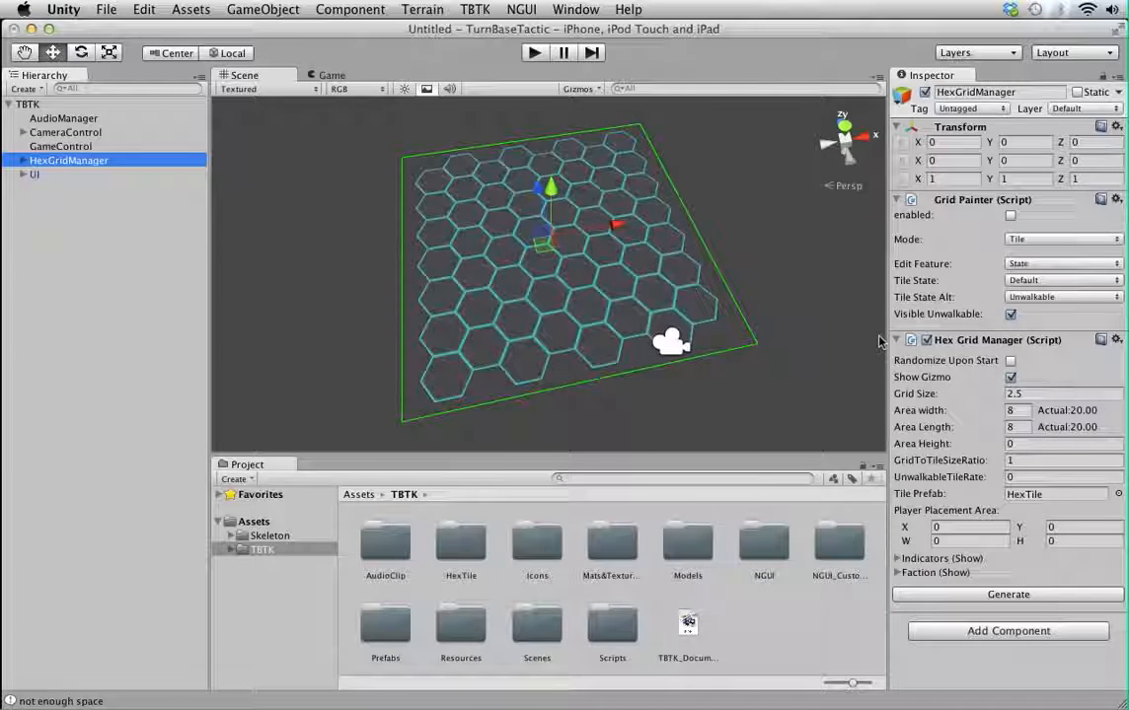
click(1010, 377)
text(.2)
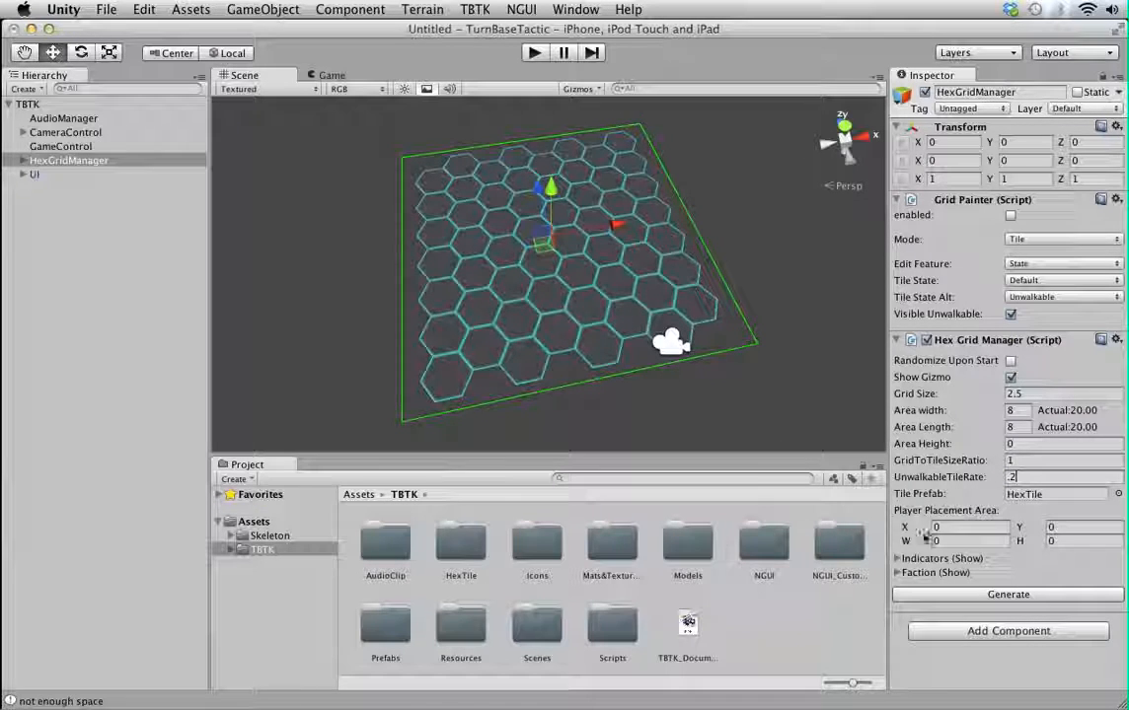
click(1010, 594)
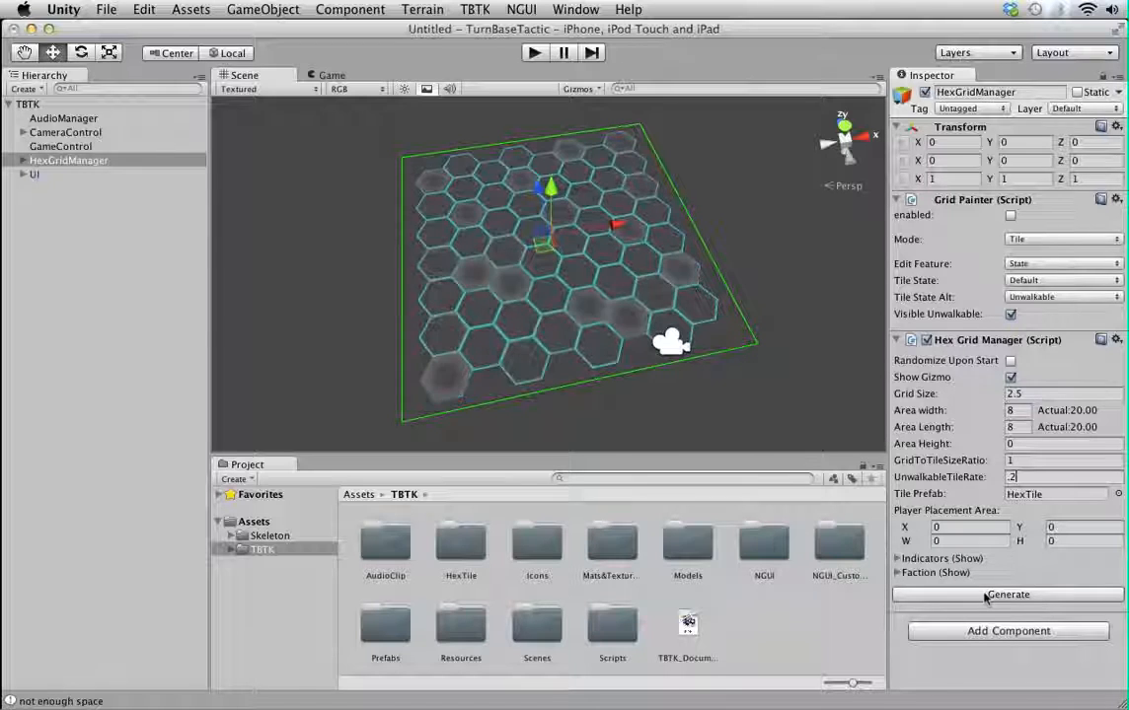
click(1009, 595)
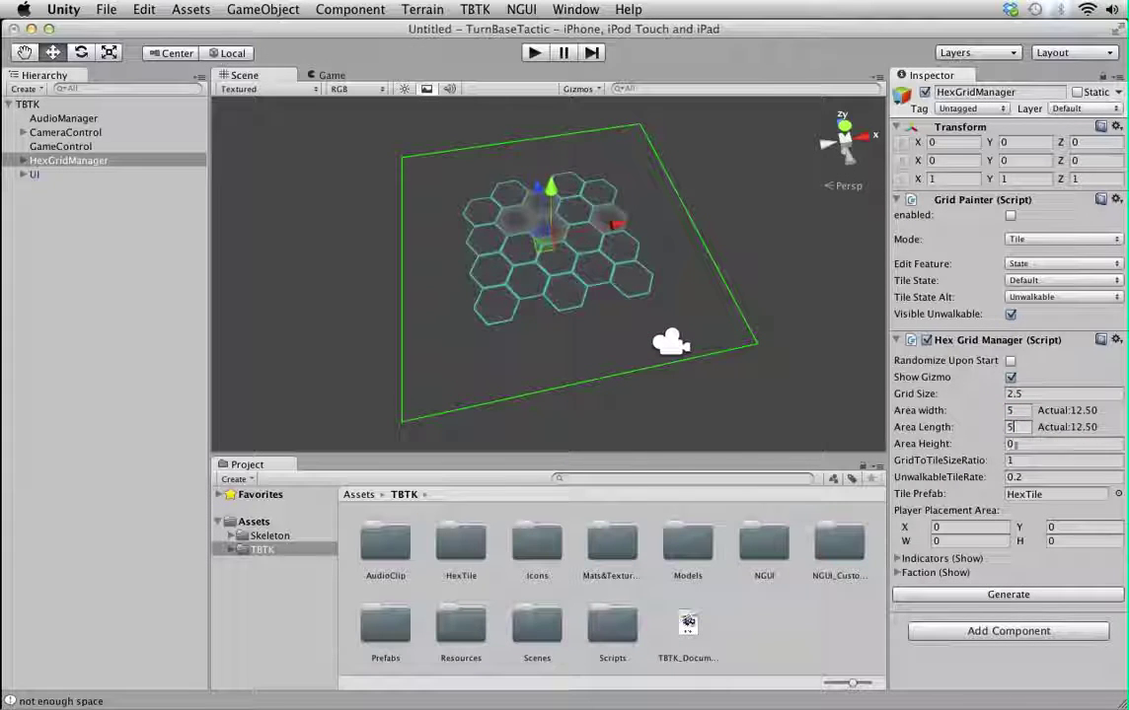
text(15)
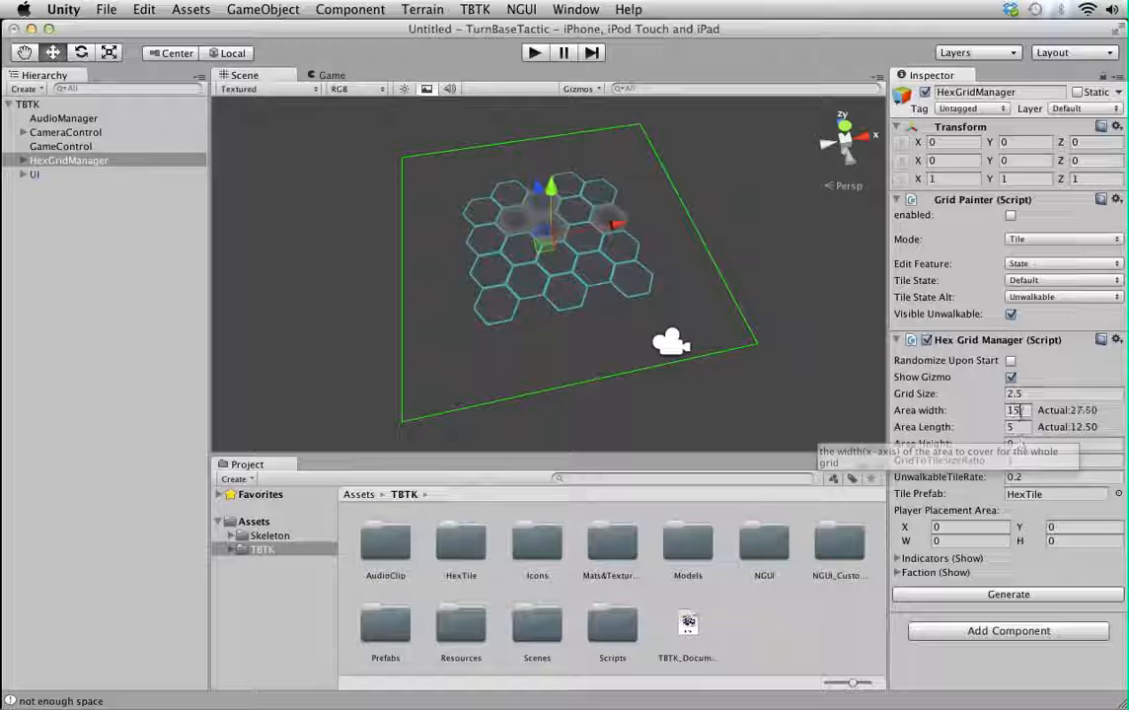
click(1010, 594)
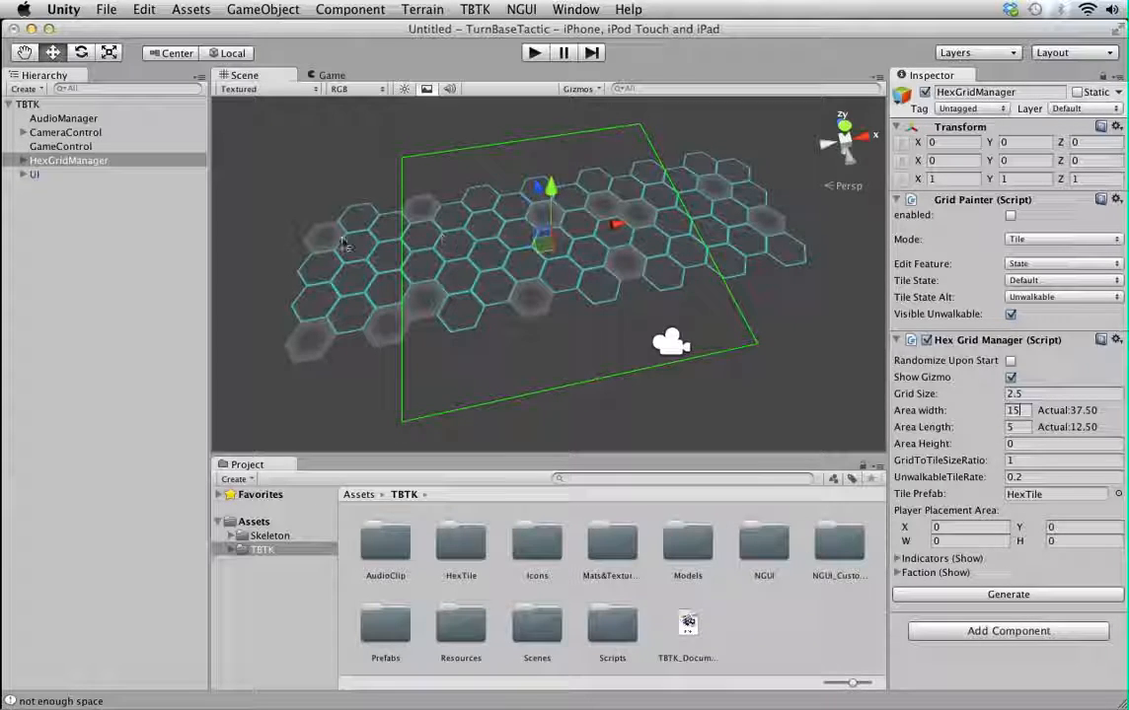
mouse_move(349, 259)
text(3)
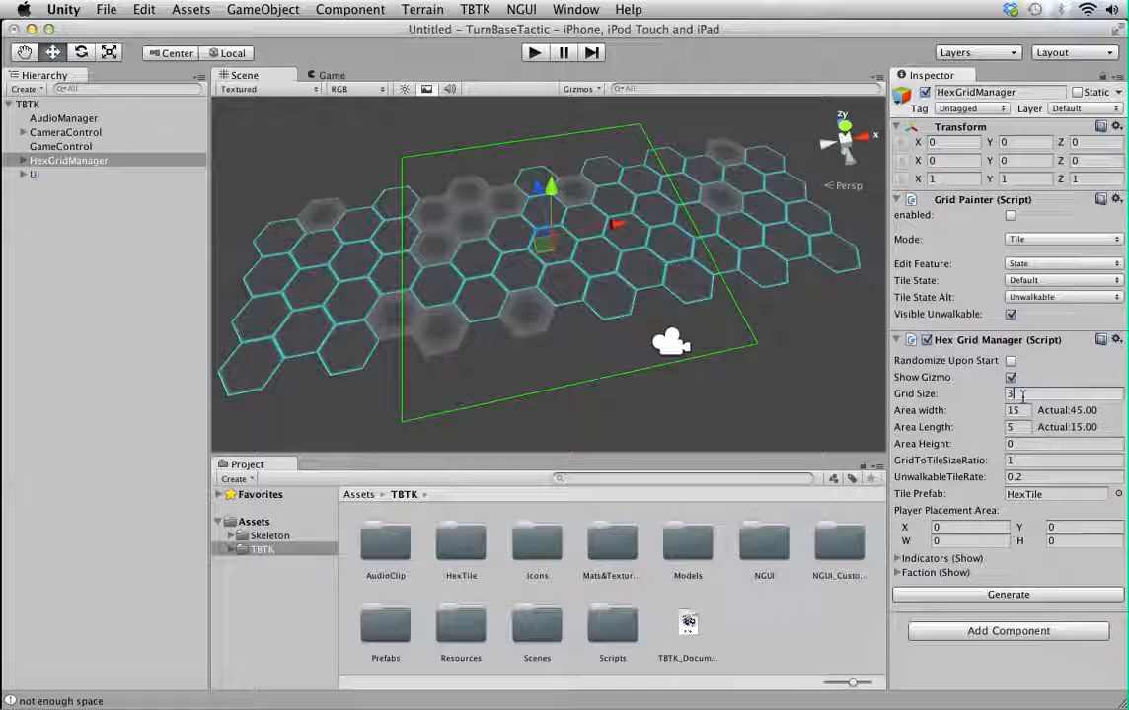
- Try area height and ratio values, regenerating until grid size 2 with tile ratio 0.7 overlaps tiles
text(1)
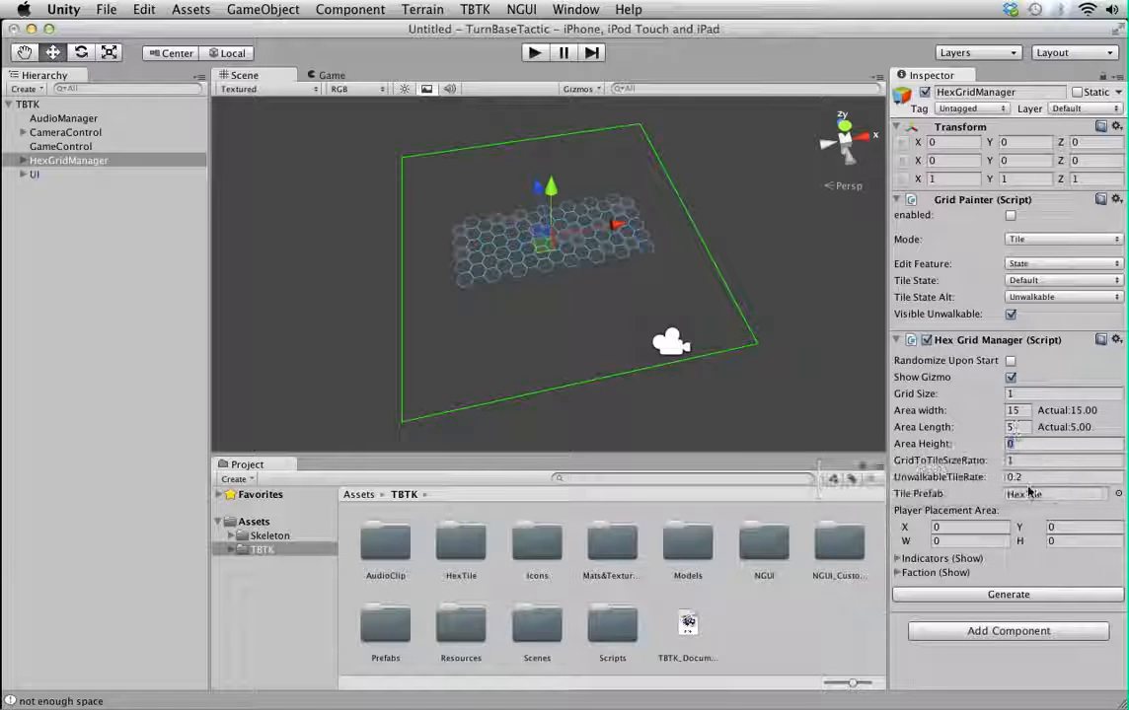
click(1007, 595)
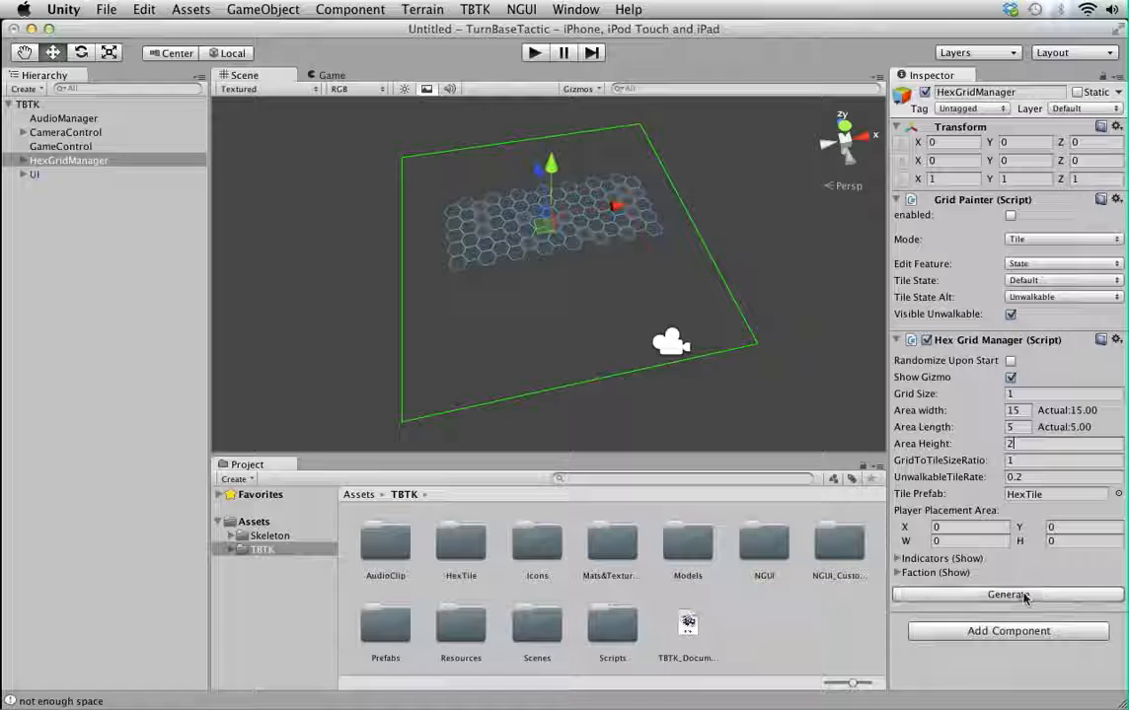
mouse_move(1021, 444)
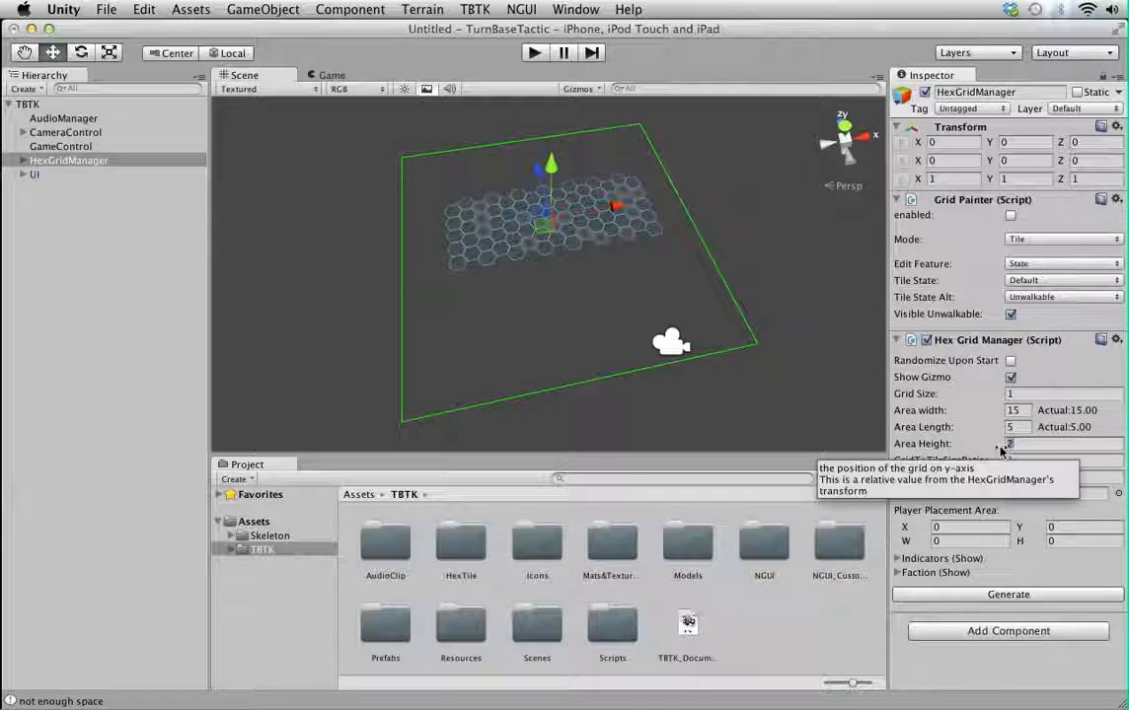
click(1051, 444)
text(0)
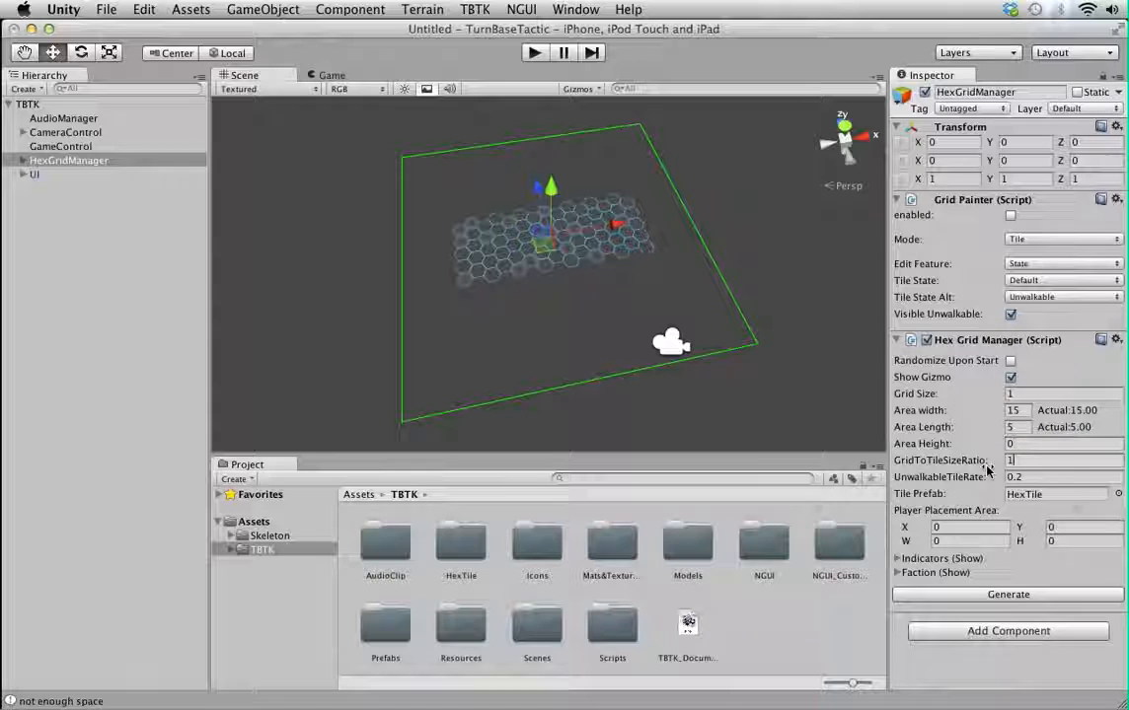
mouse_move(1004, 459)
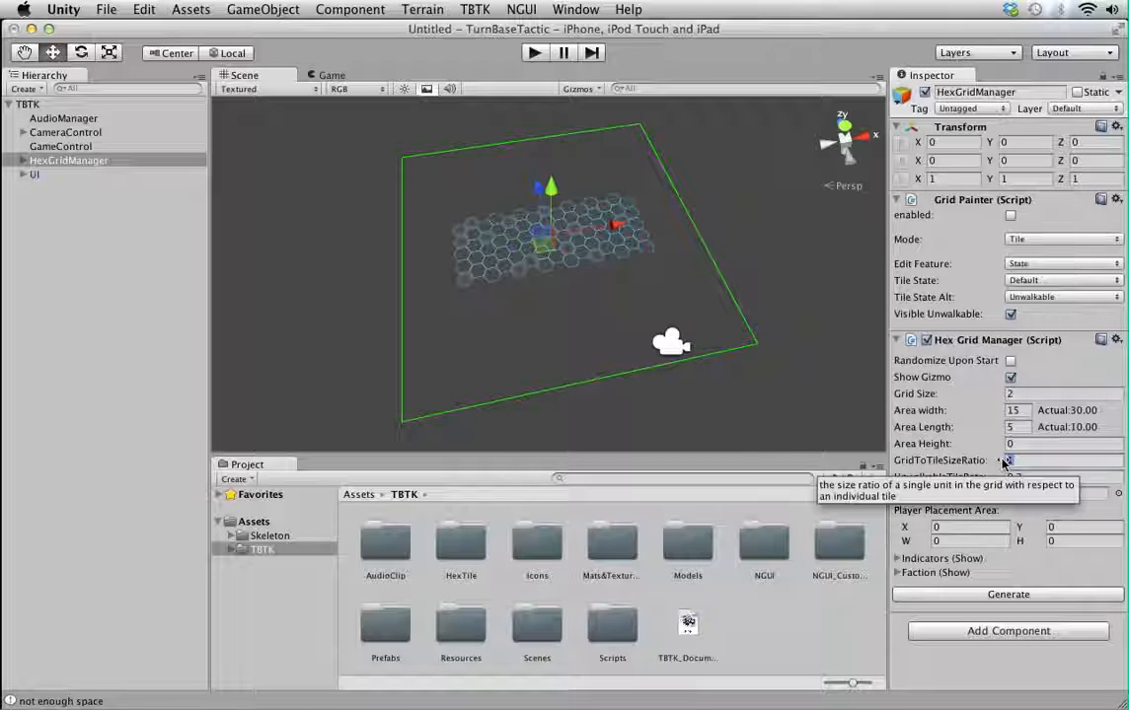
mouse_move(998, 535)
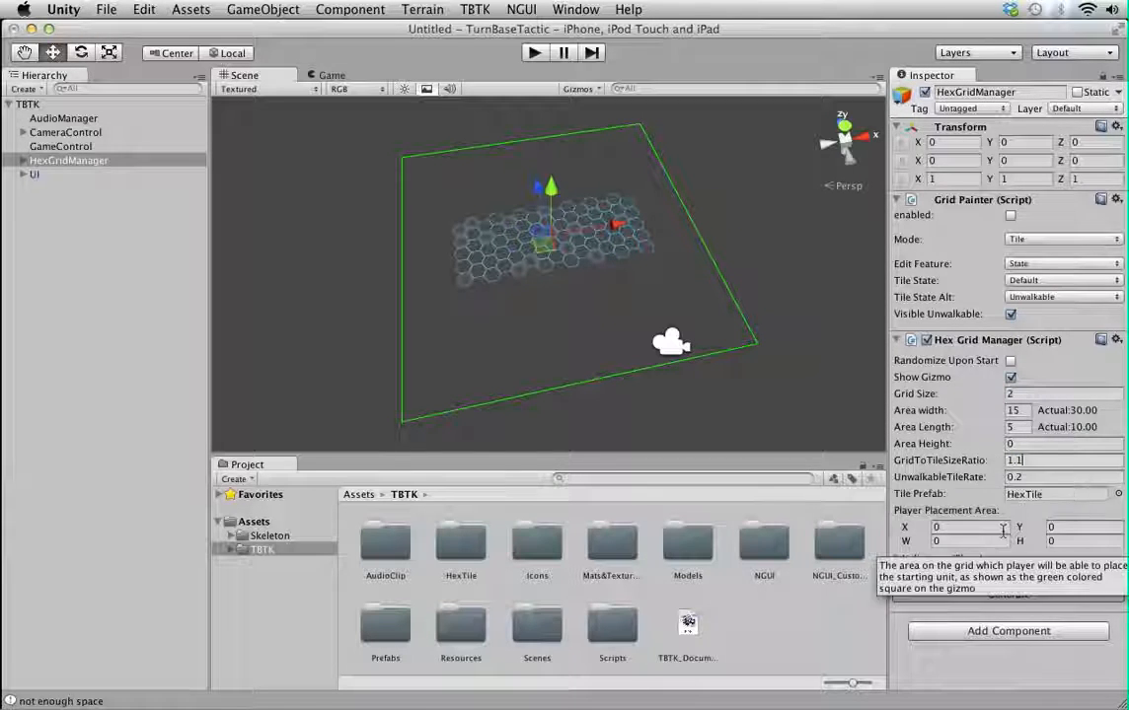
click(1007, 594)
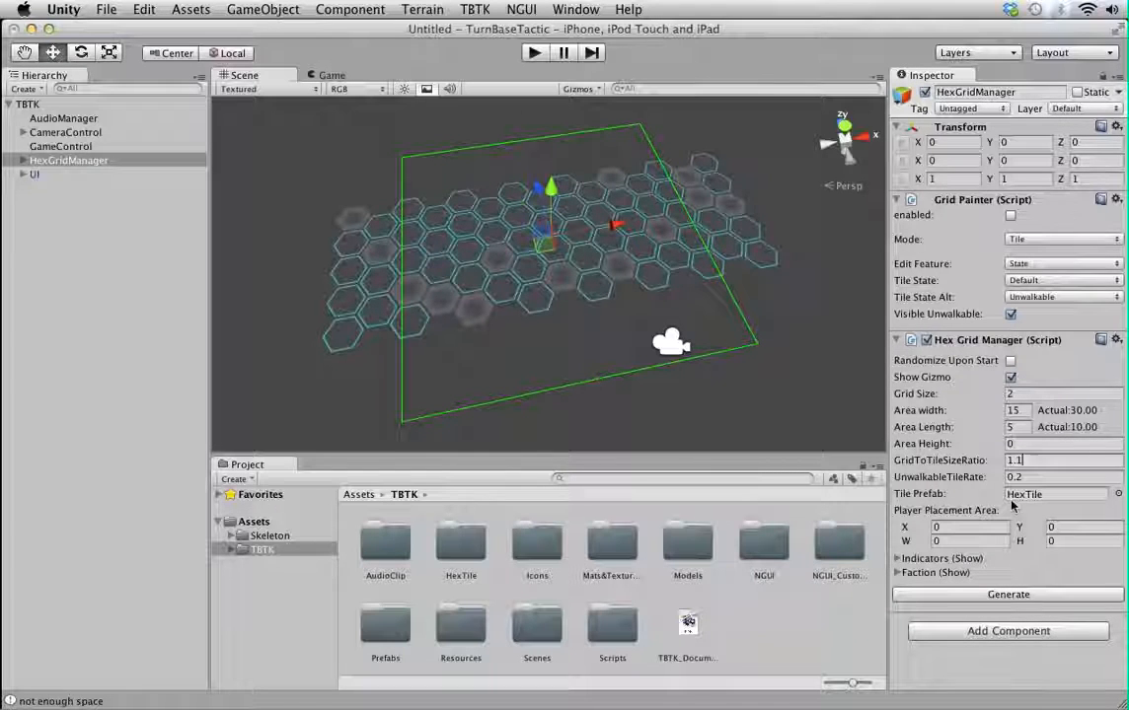
click(1009, 594)
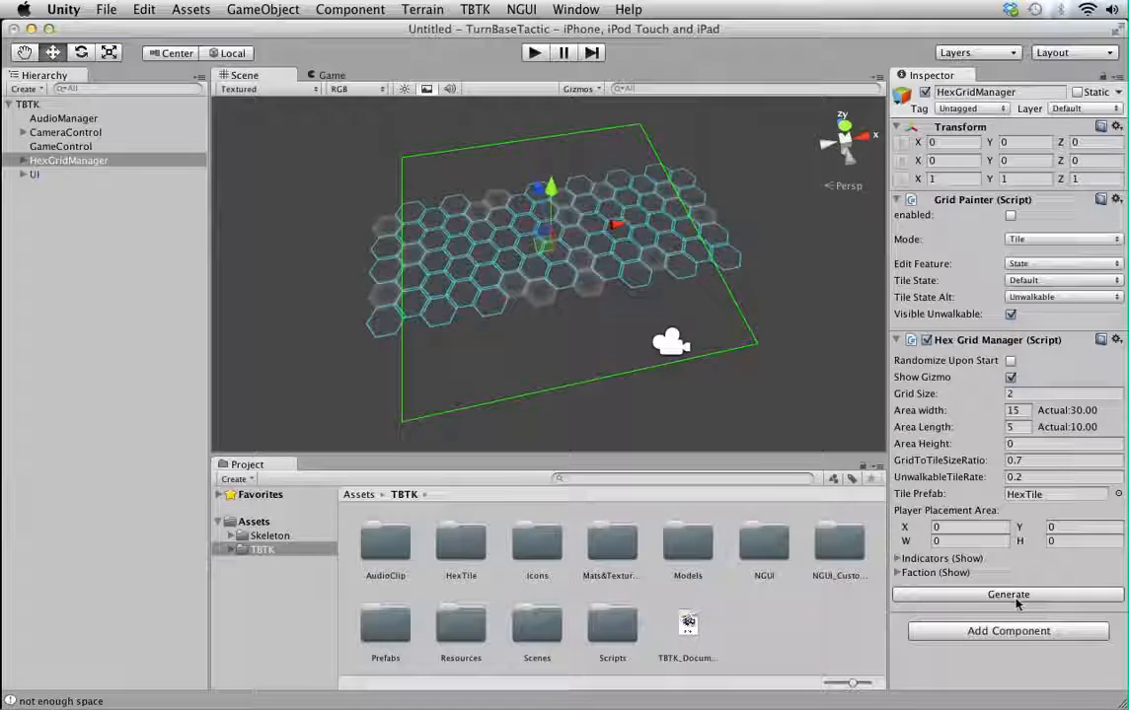
click(1008, 594)
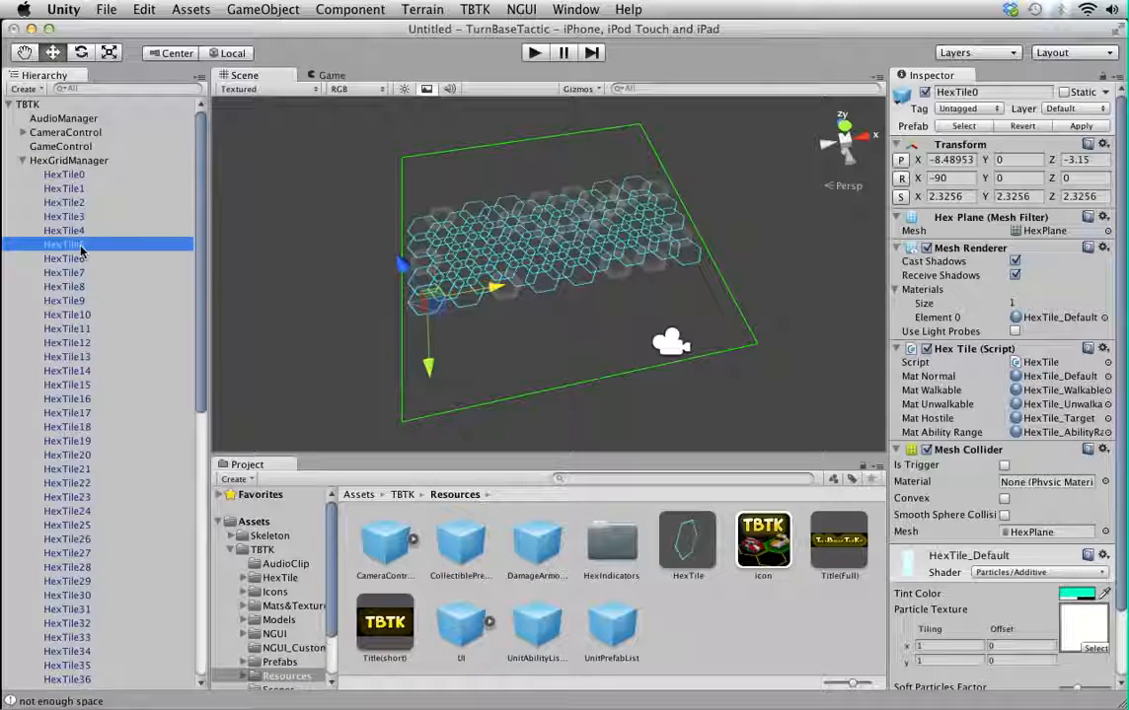
- Inspect a generated HexTile, collapse the tile list and regenerate the grid with tile ratio 1
click(67, 357)
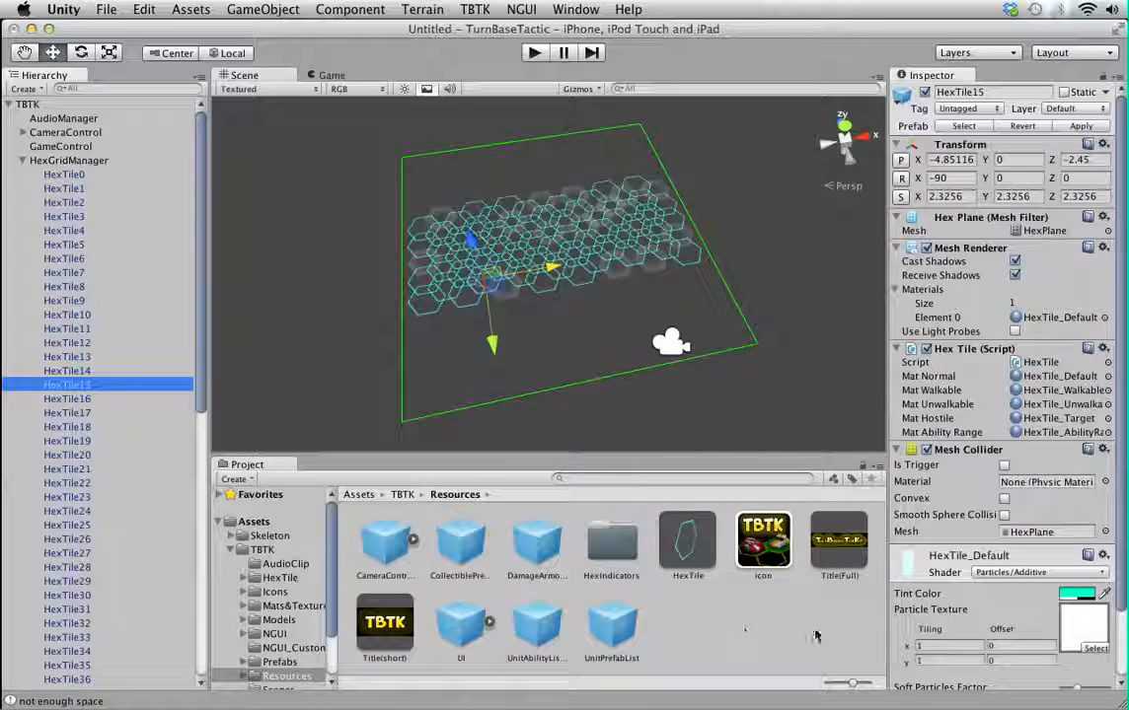
click(687, 538)
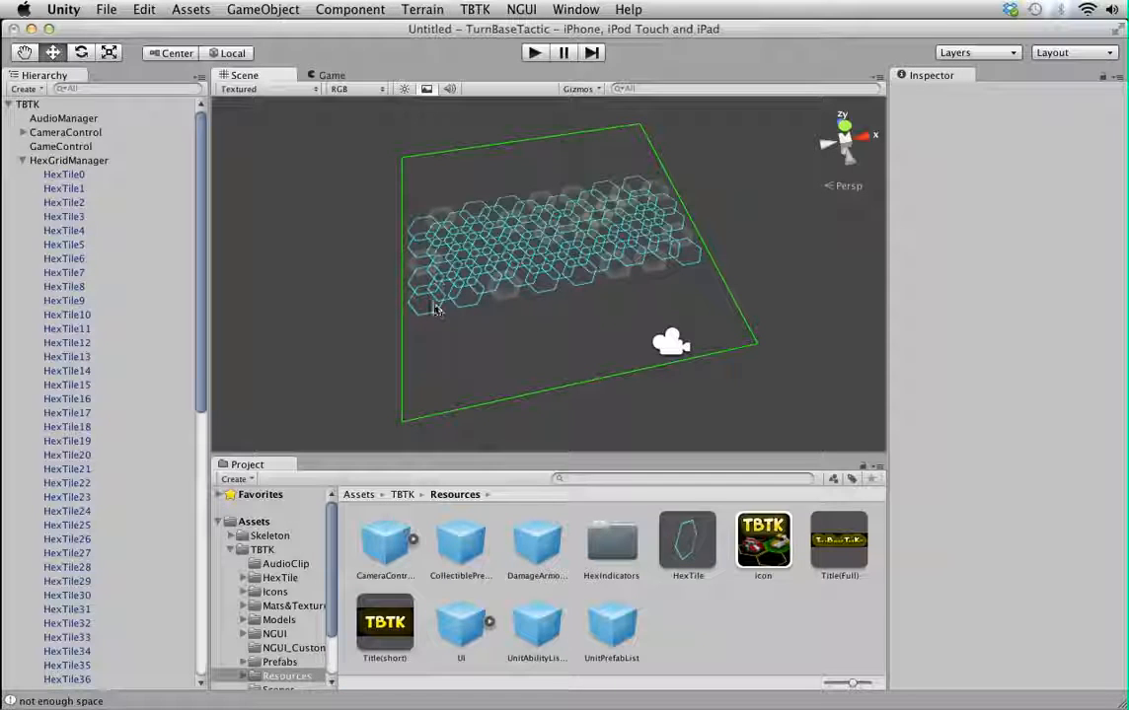
click(24, 160)
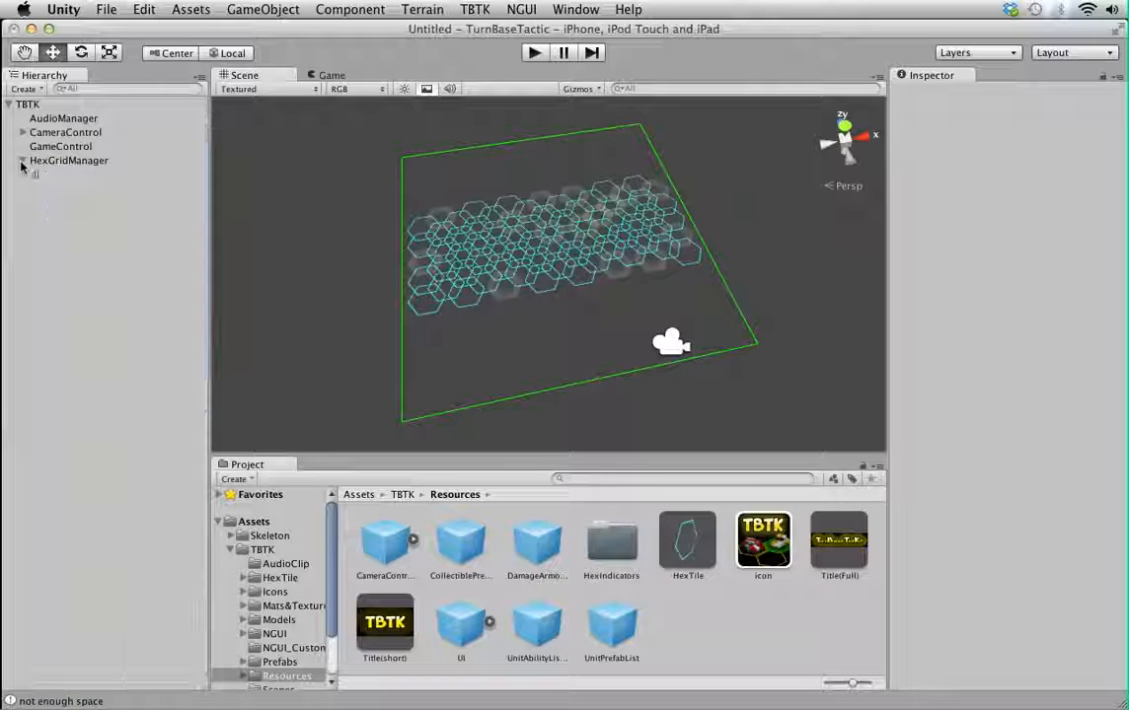
click(68, 160)
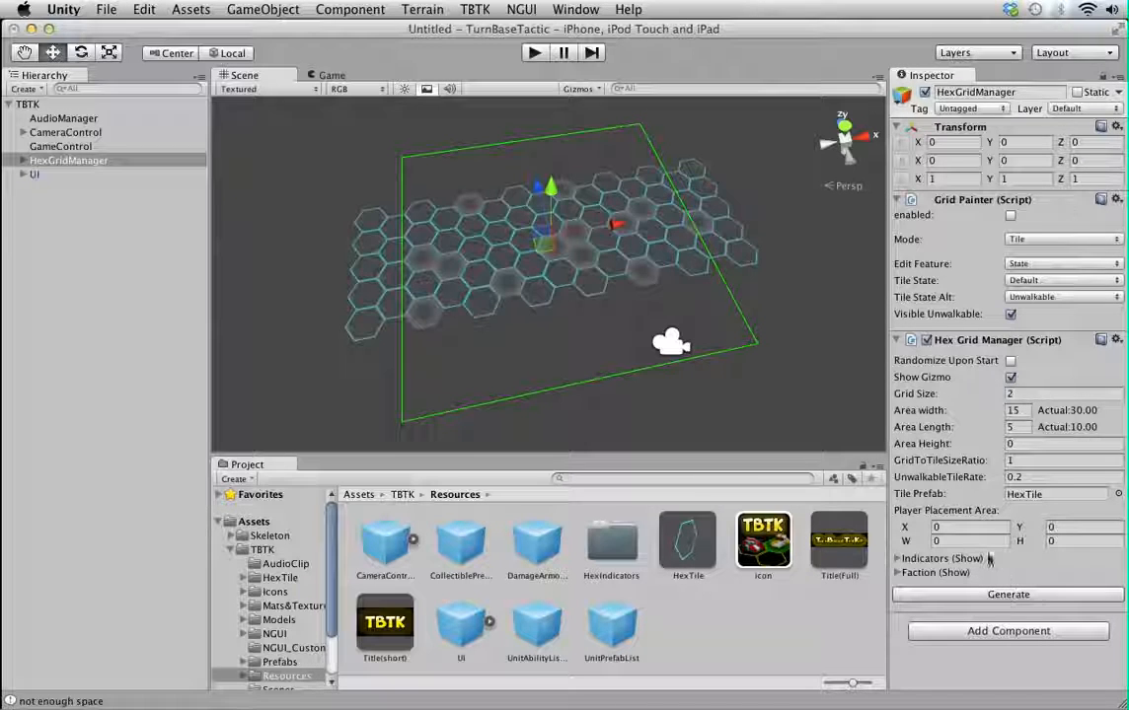
- Set the player placement area to X -2, Y -2, width 5, height 5 and expand faction settings
click(60, 146)
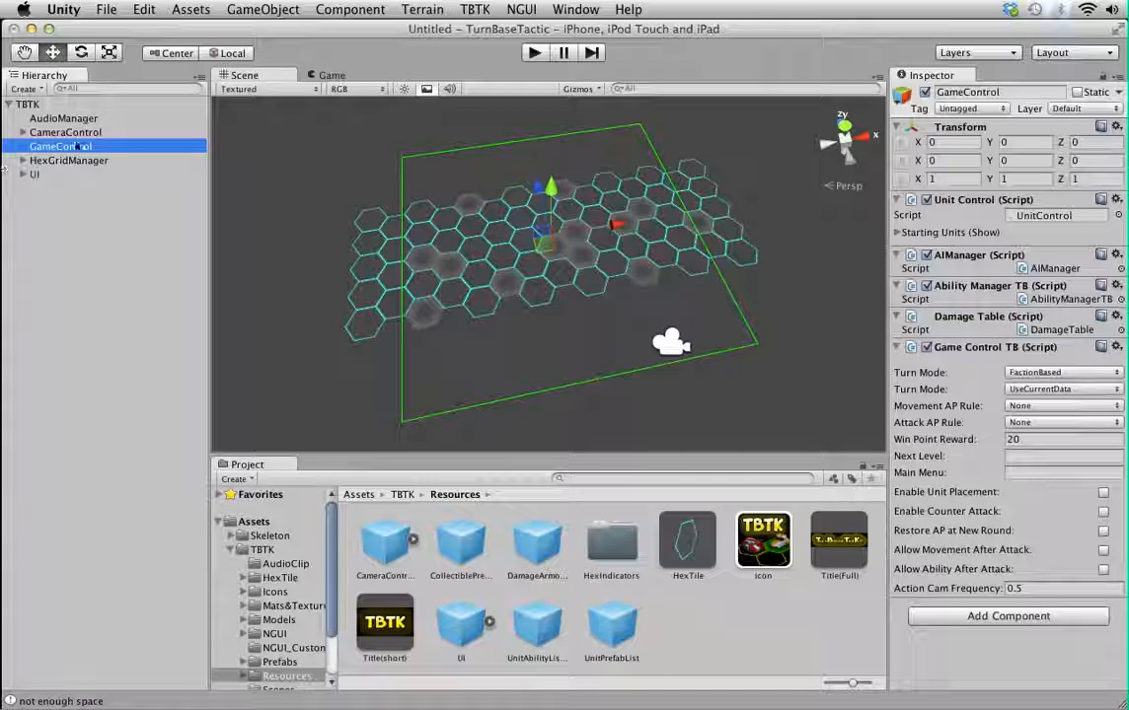
click(68, 160)
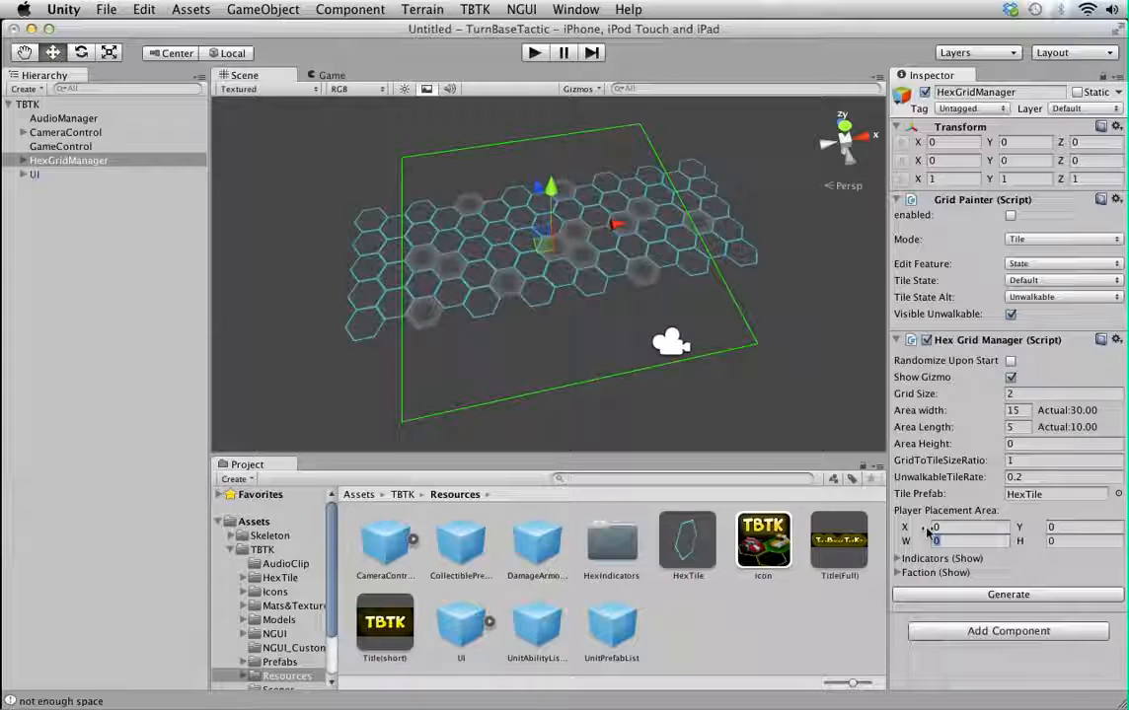
click(964, 544)
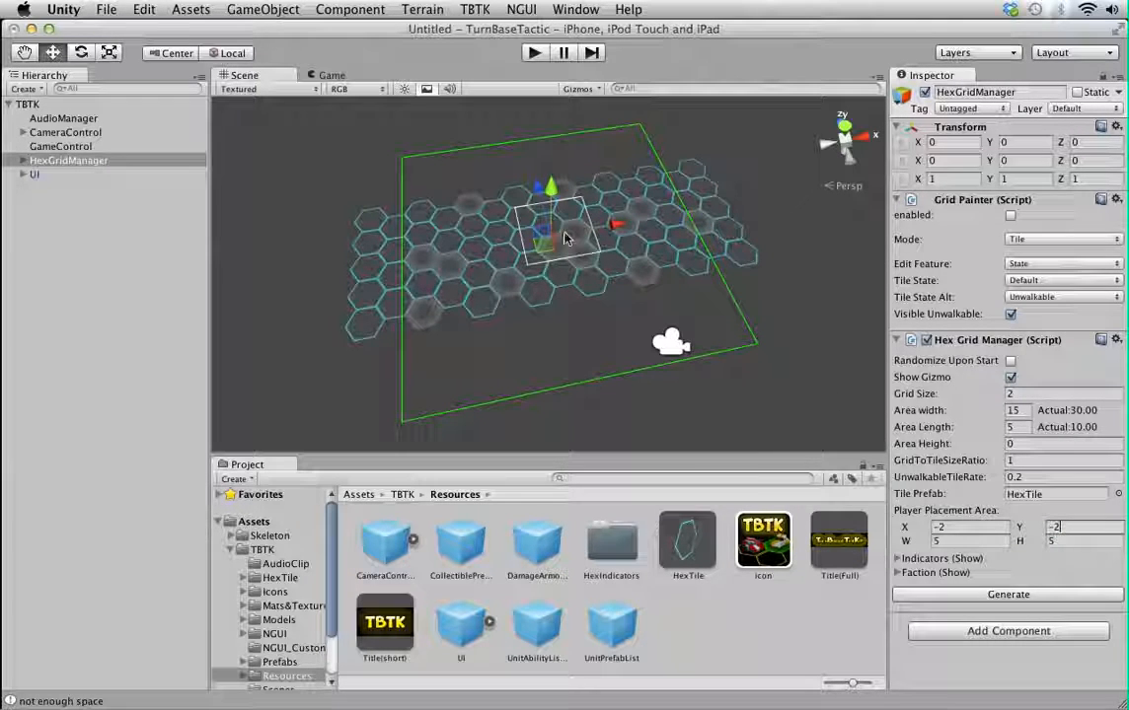
mouse_move(552, 266)
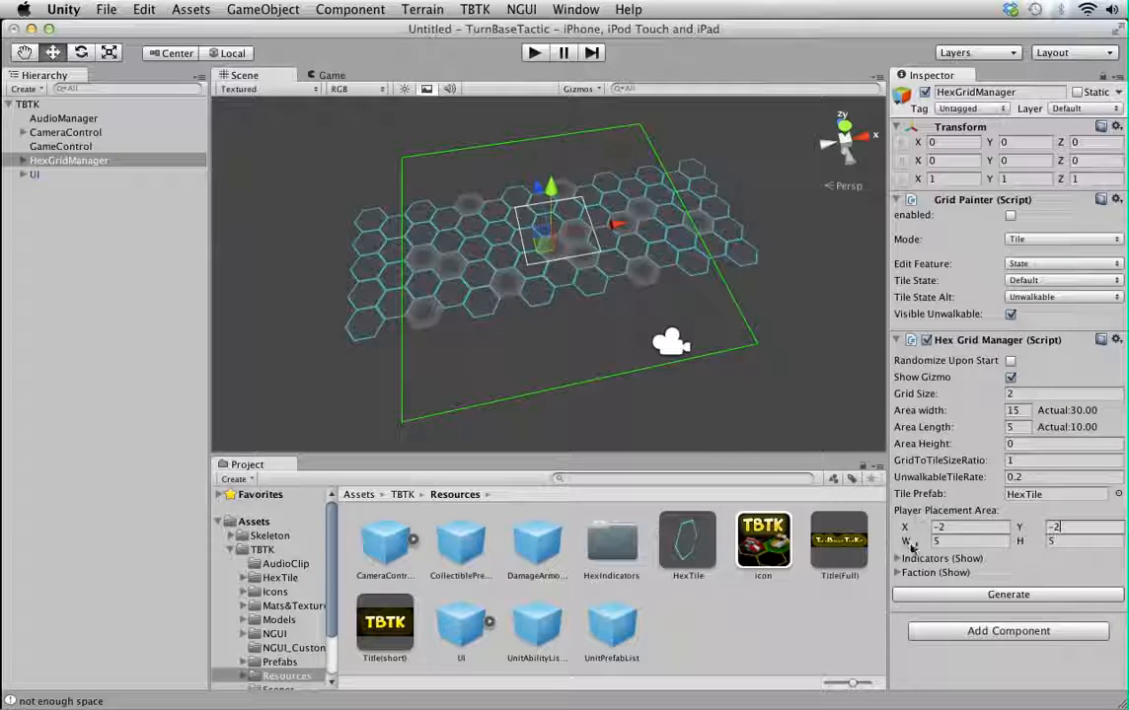
click(903, 572)
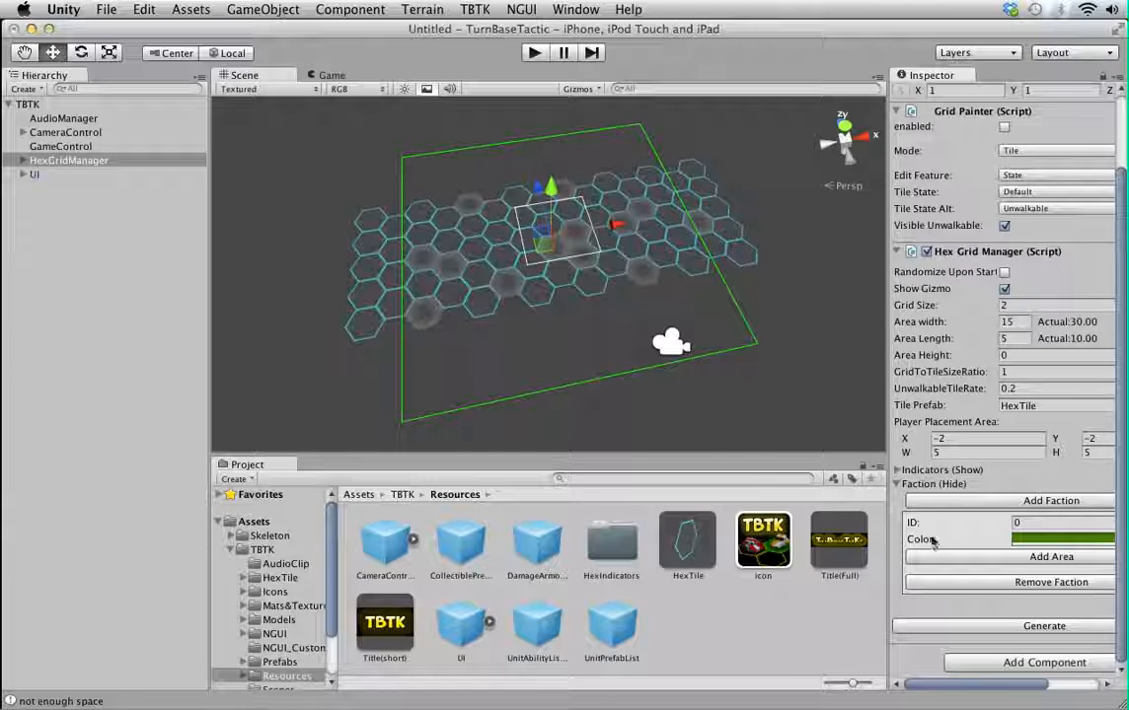
- Colour faction 0 green, spawn 2 units and choose Enforcer in its unit prefab pool
click(1050, 556)
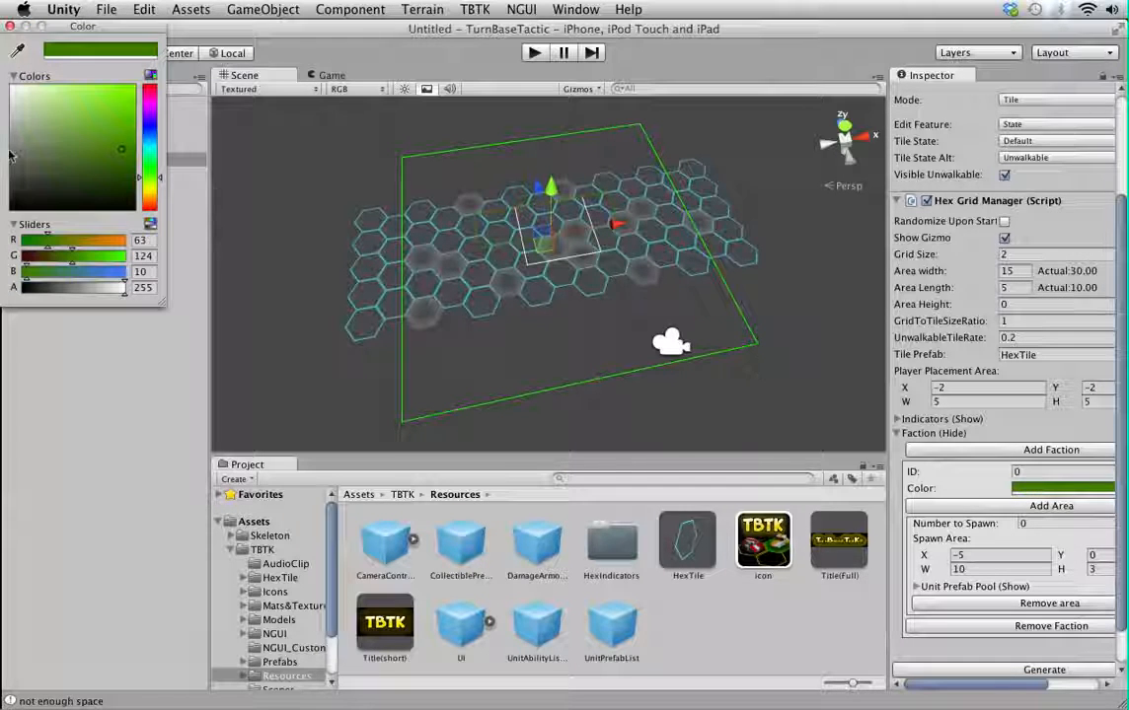
click(96, 95)
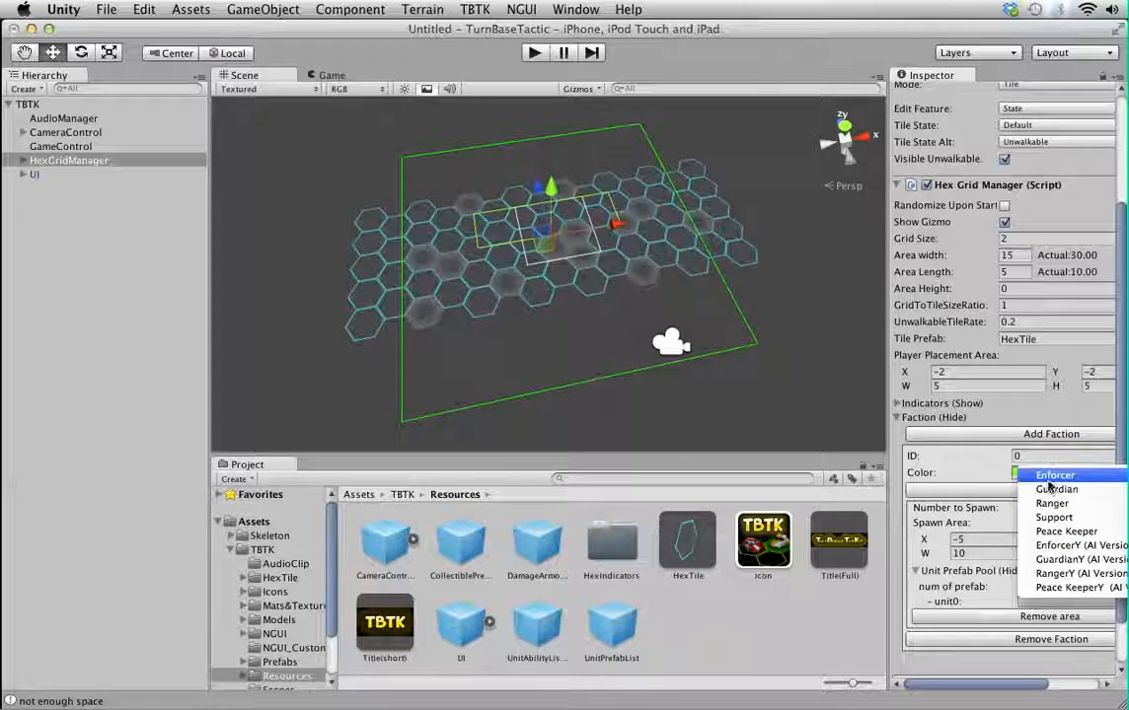
click(1053, 475)
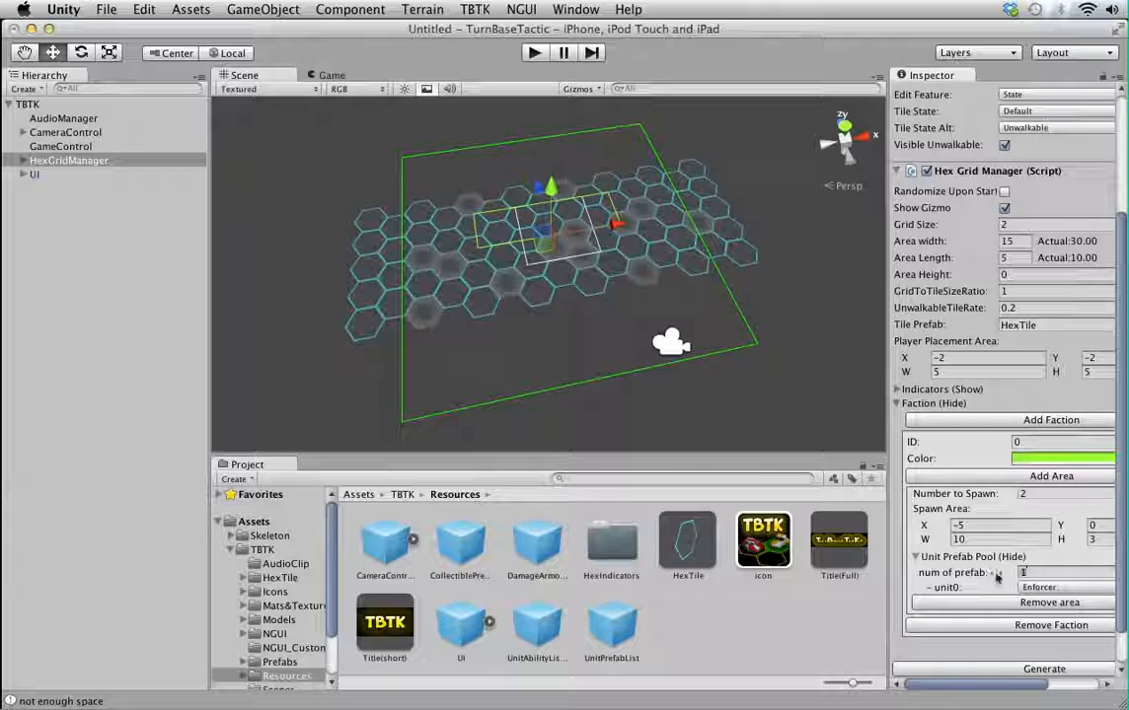
click(998, 572)
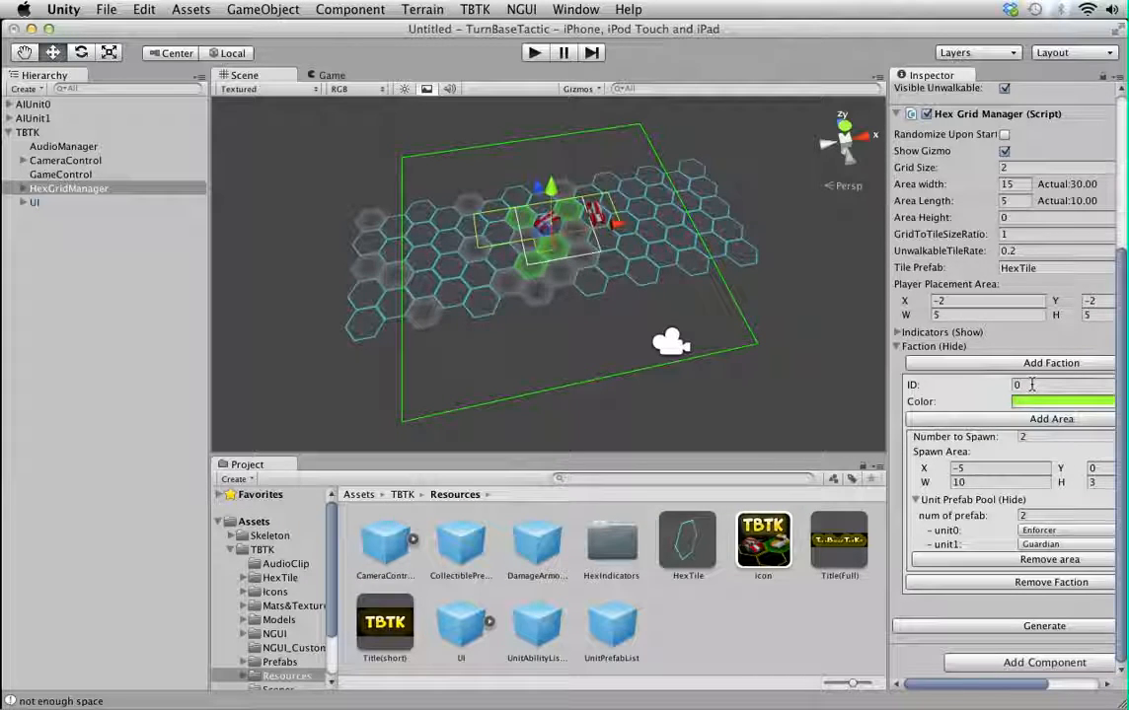
- Add a second faction with ID 1 coloured blue
click(1023, 384)
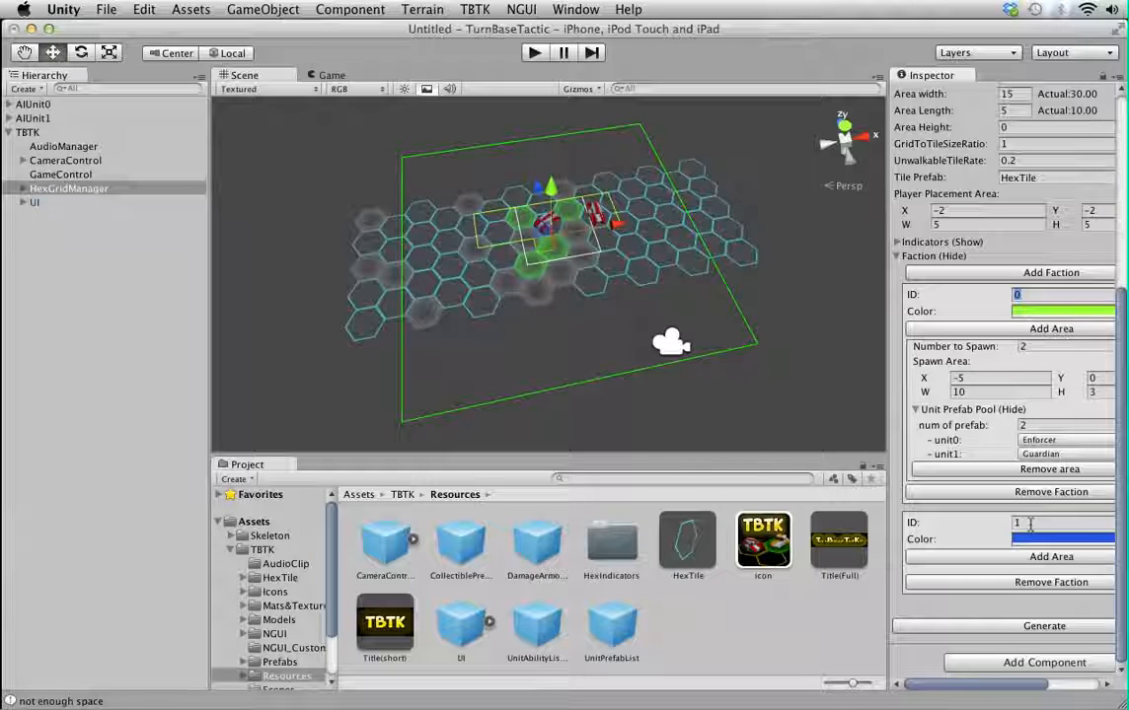
click(1018, 294)
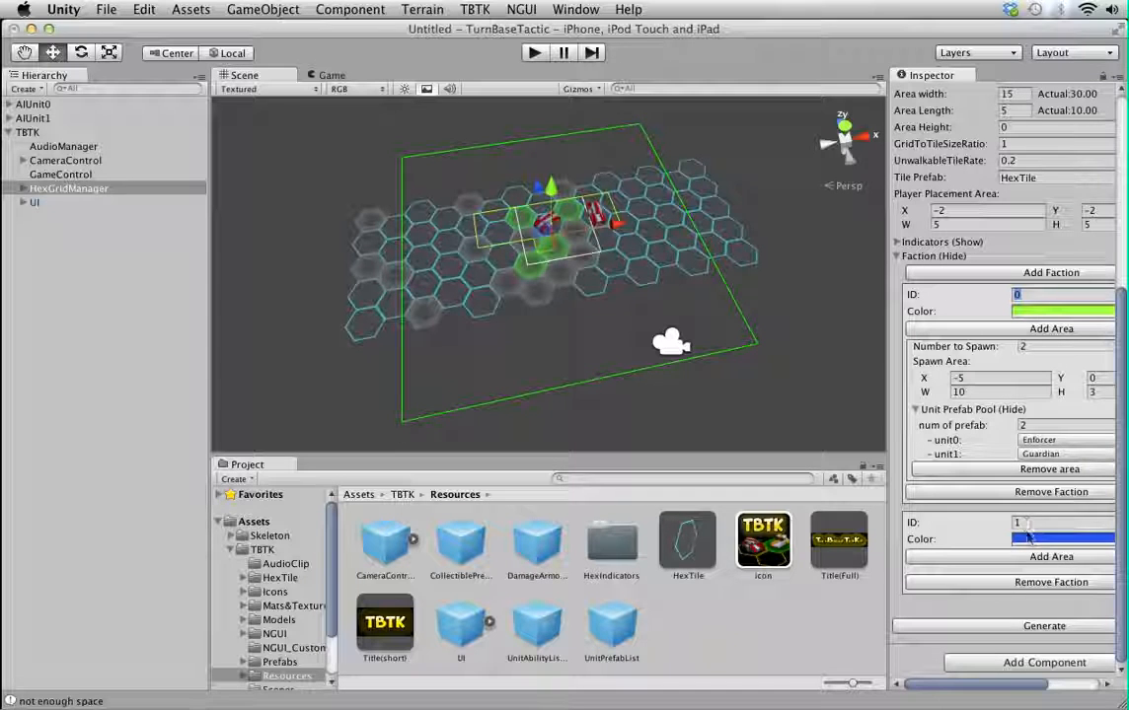
mouse_move(993, 526)
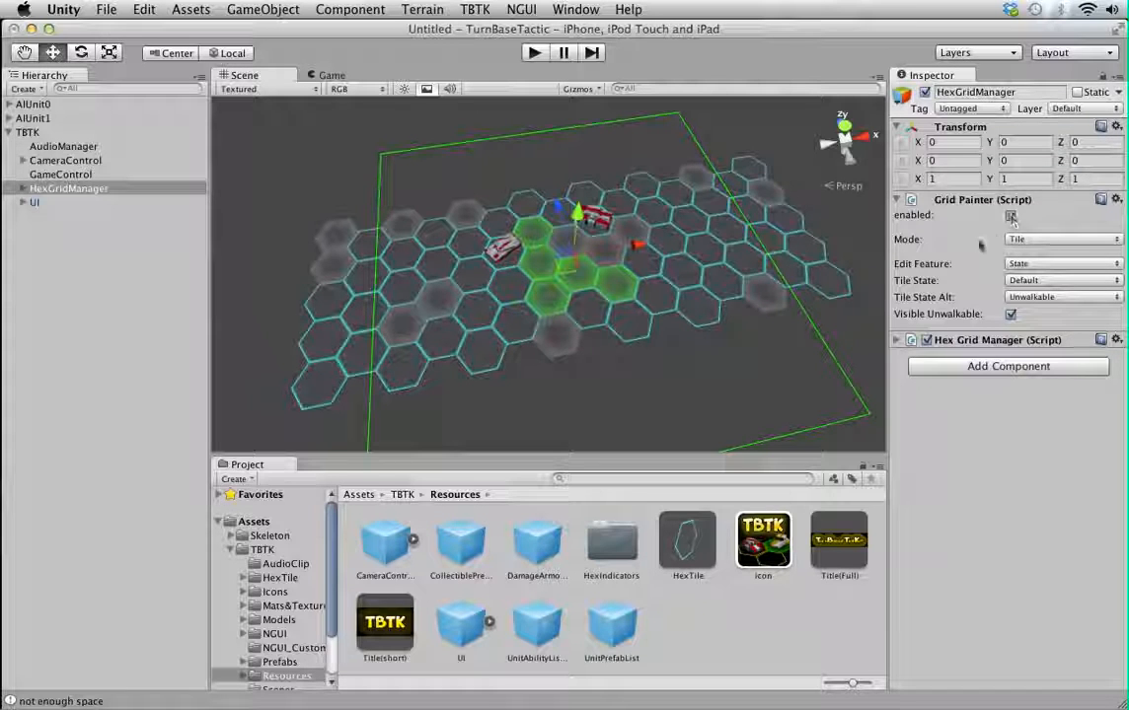
- Enable the Grid Painter in tile mode with Tile State set to UnitPlacement
click(1010, 215)
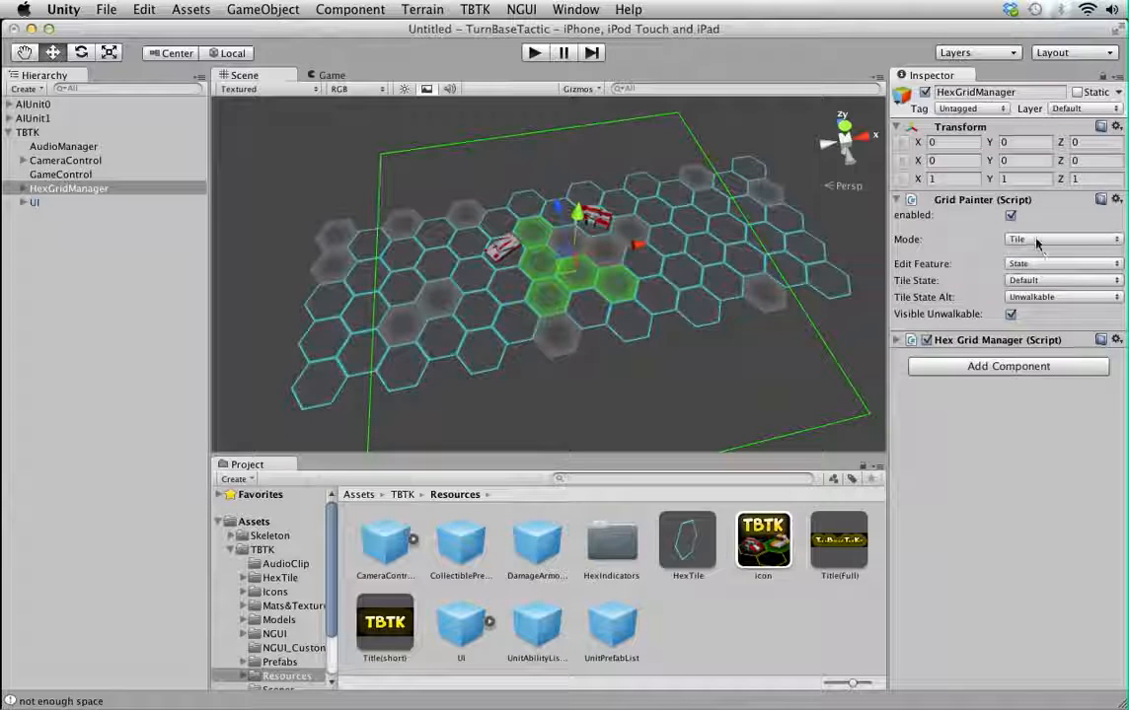
click(1059, 238)
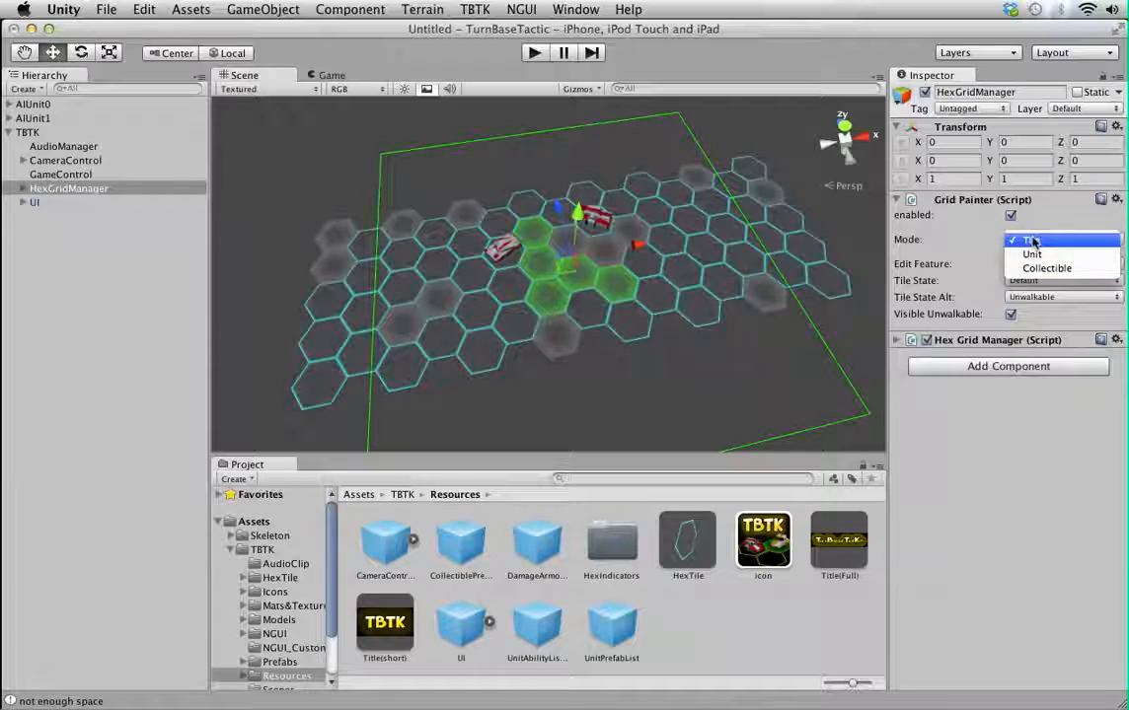
mouse_move(1031, 255)
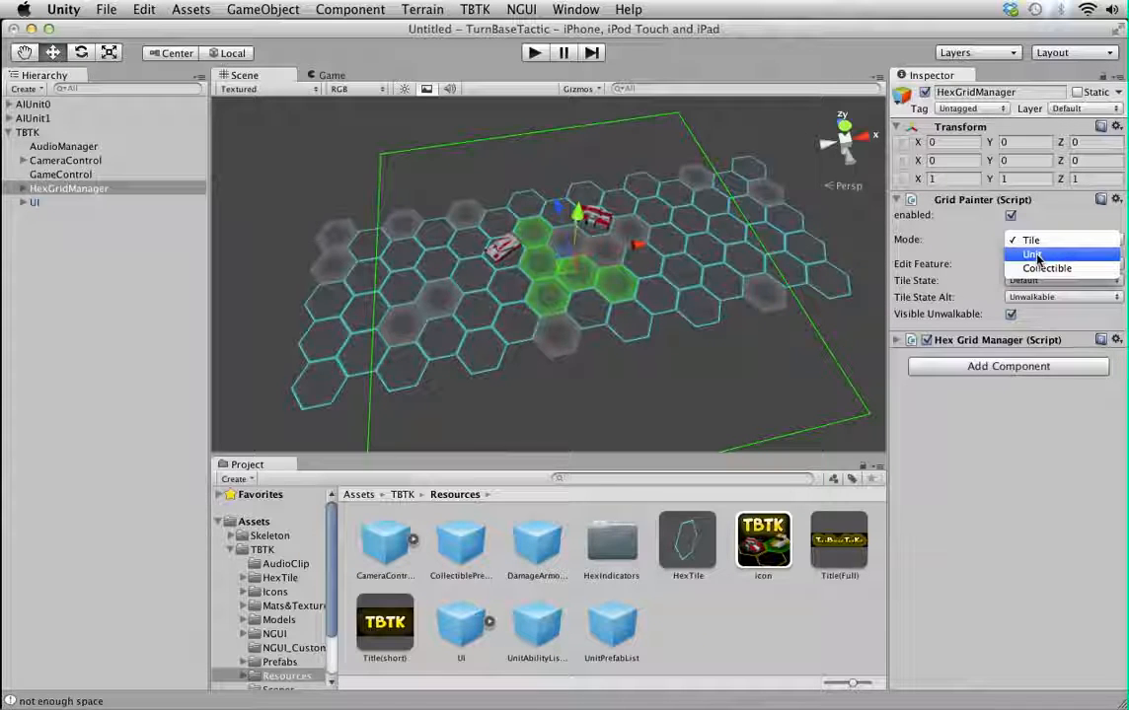
click(1055, 238)
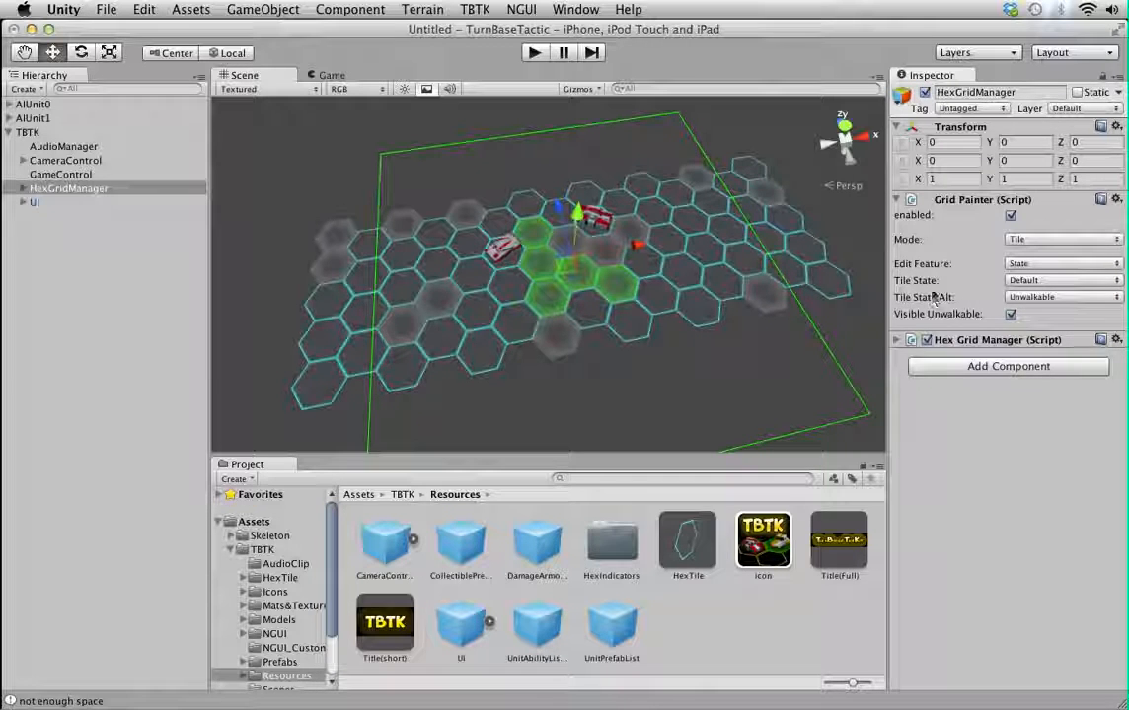
click(1061, 280)
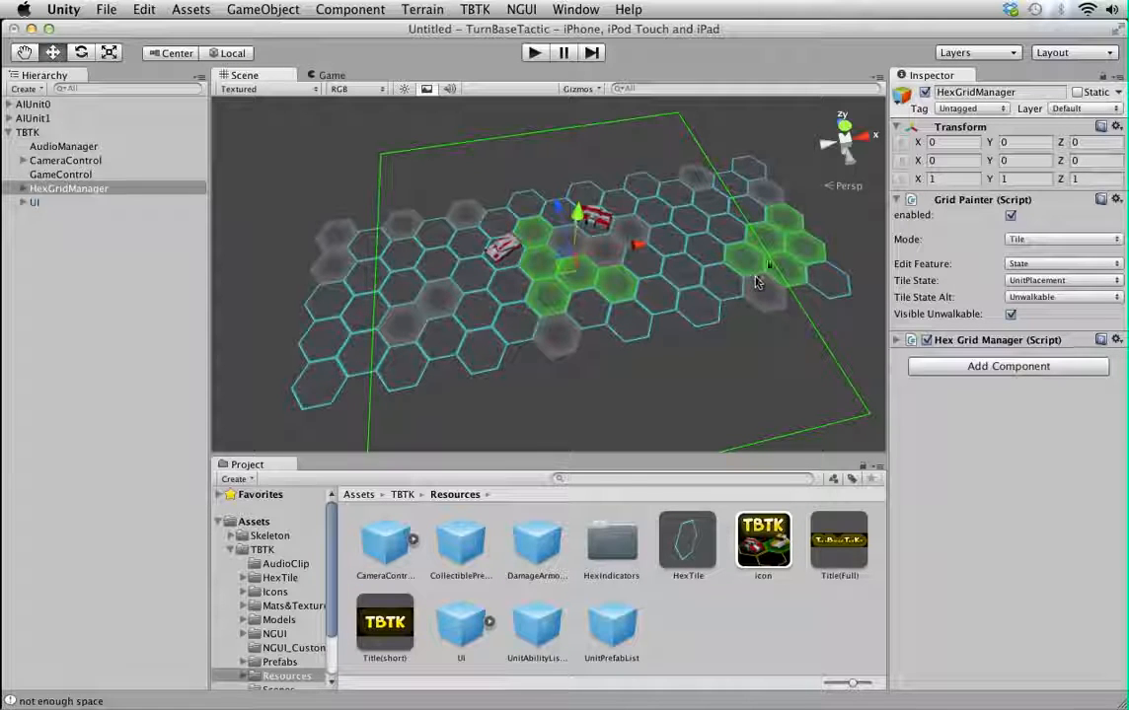
mouse_move(847, 298)
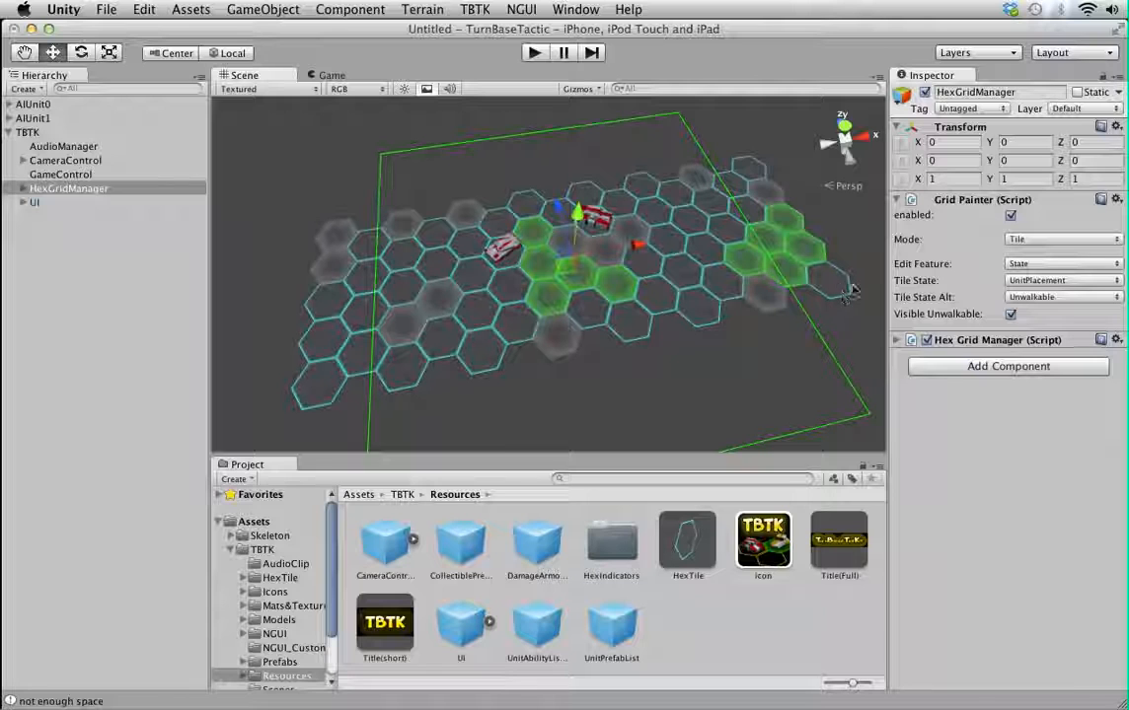
mouse_move(1011, 314)
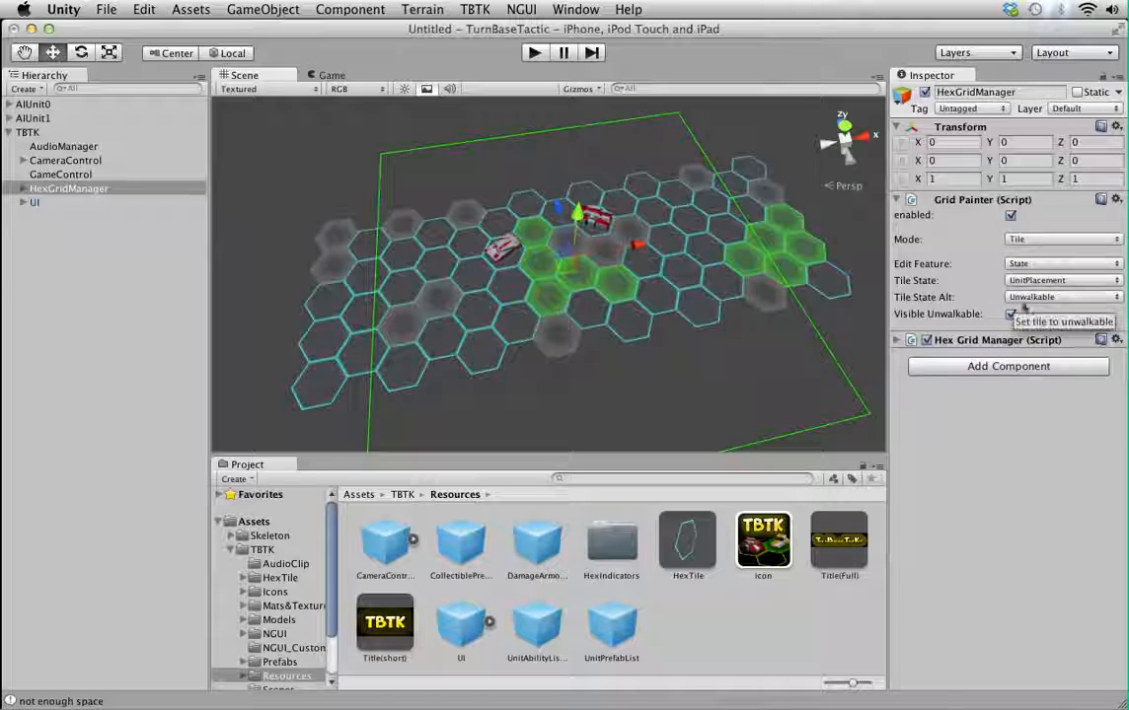
- Hide unwalkable tiles via Visible Unwalkable off and preview the result in Game view
click(1010, 314)
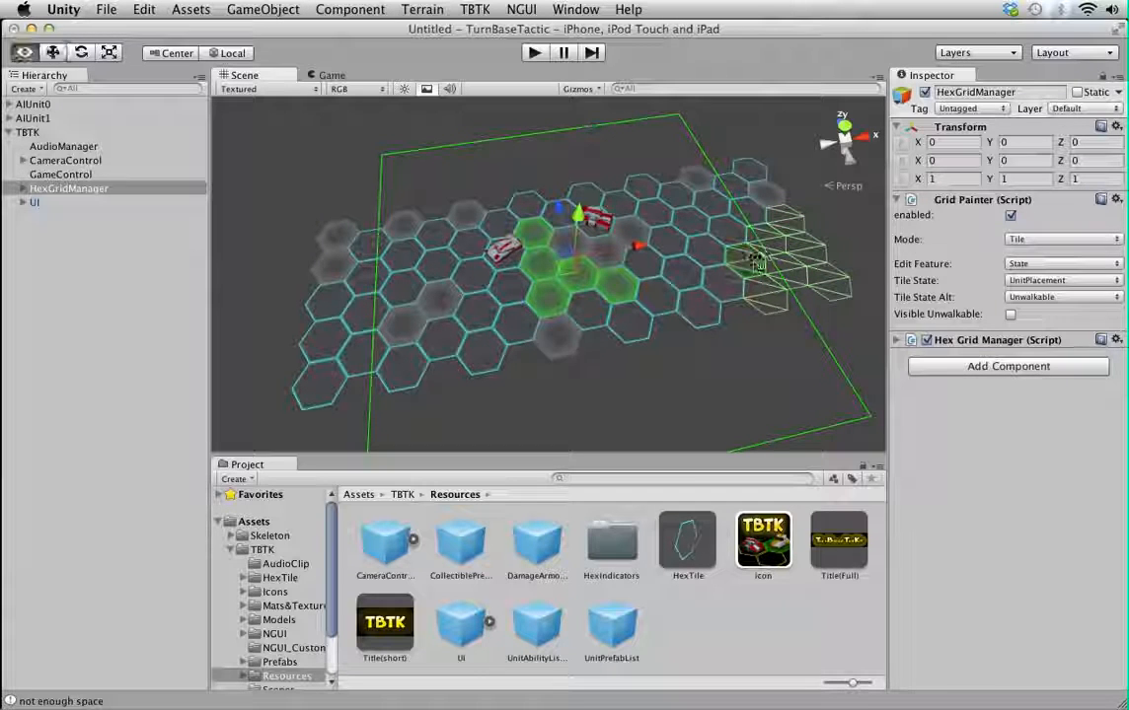
click(331, 75)
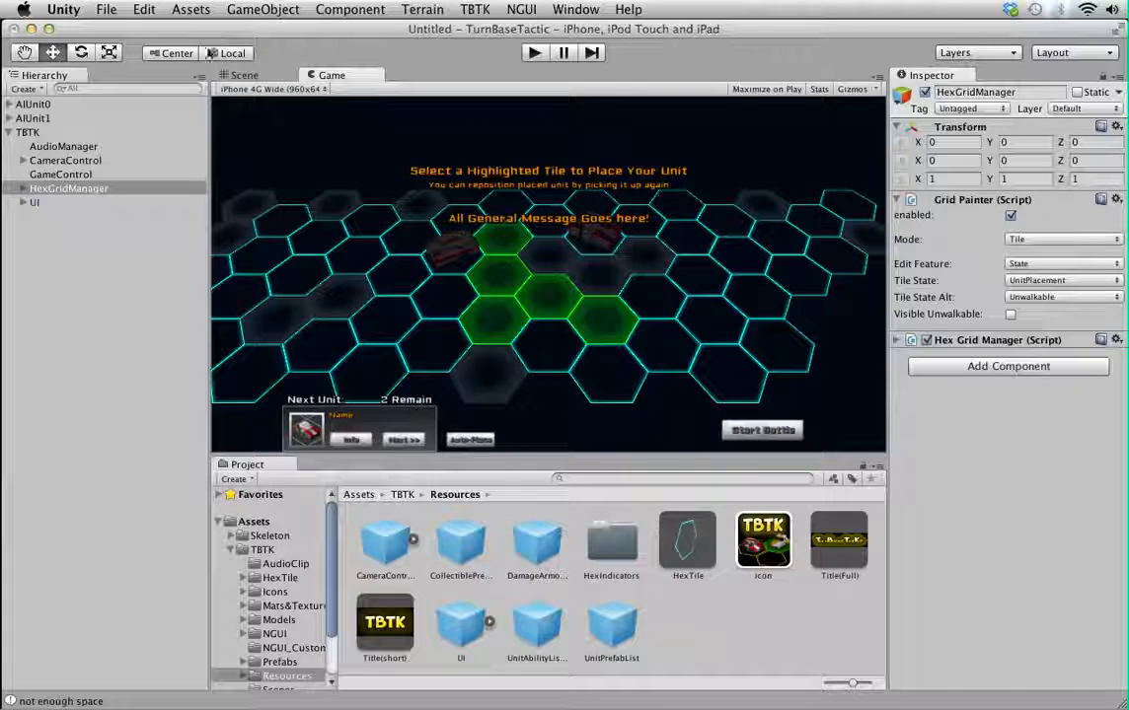
click(243, 75)
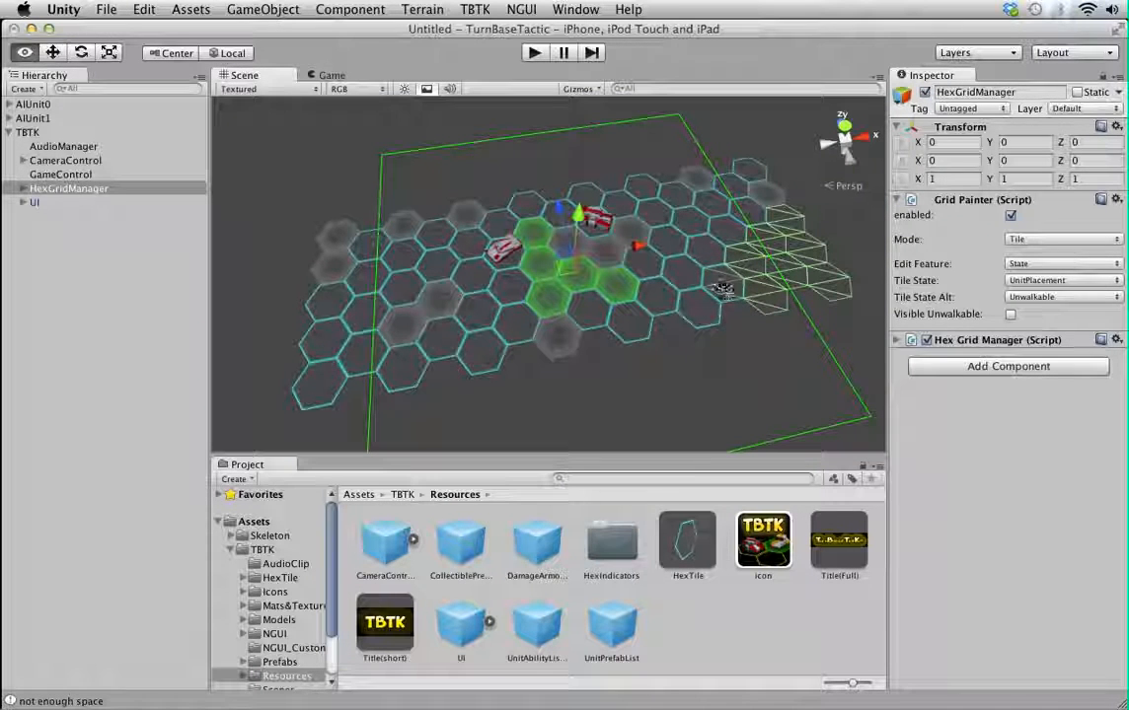
click(330, 75)
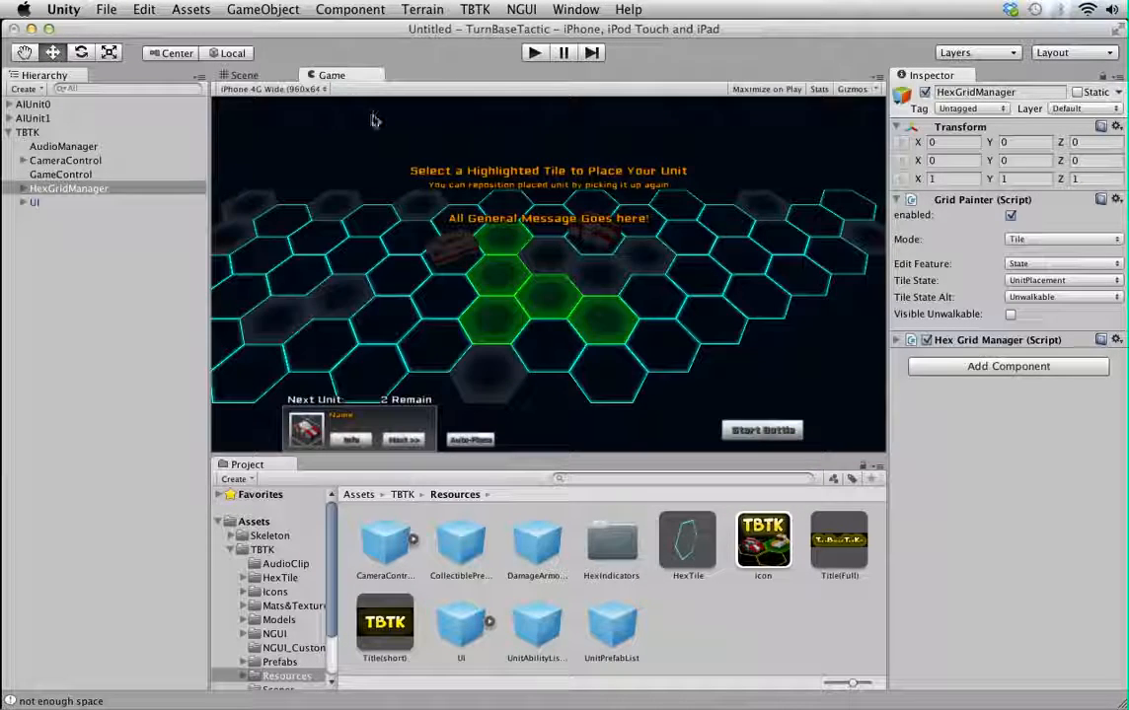
click(243, 75)
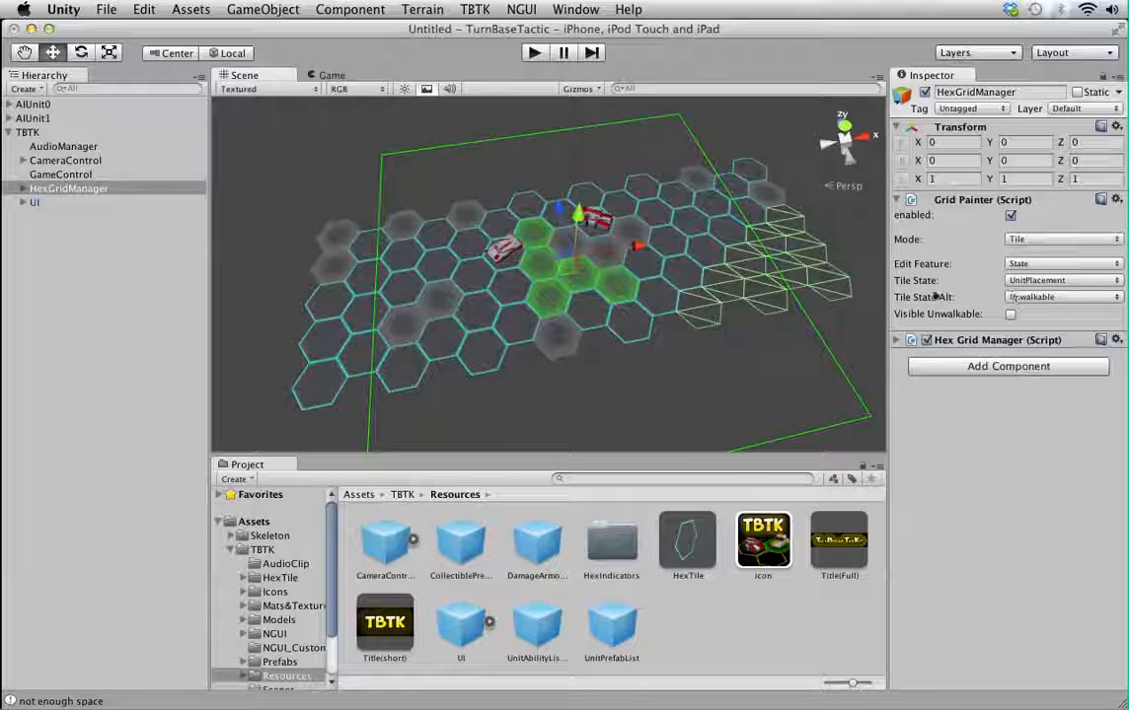
- Paint Defend Modifier 0.5 on left tiles and Damage Modifier -2 on right tiles
click(1063, 264)
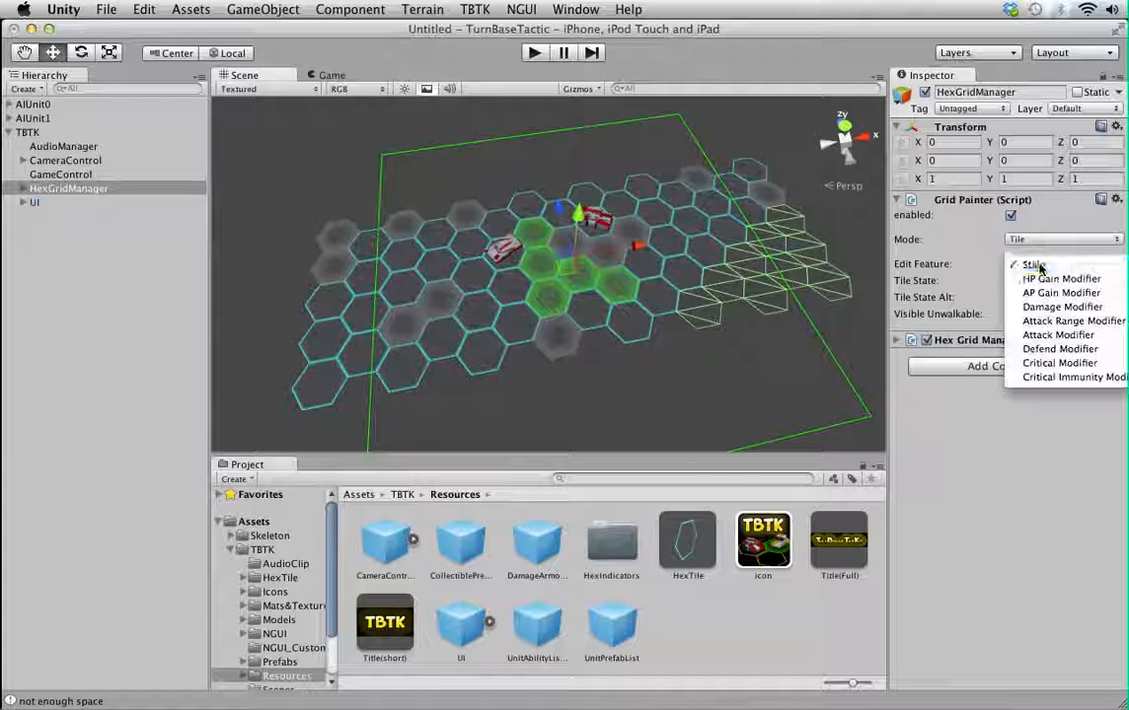
mouse_move(1058, 335)
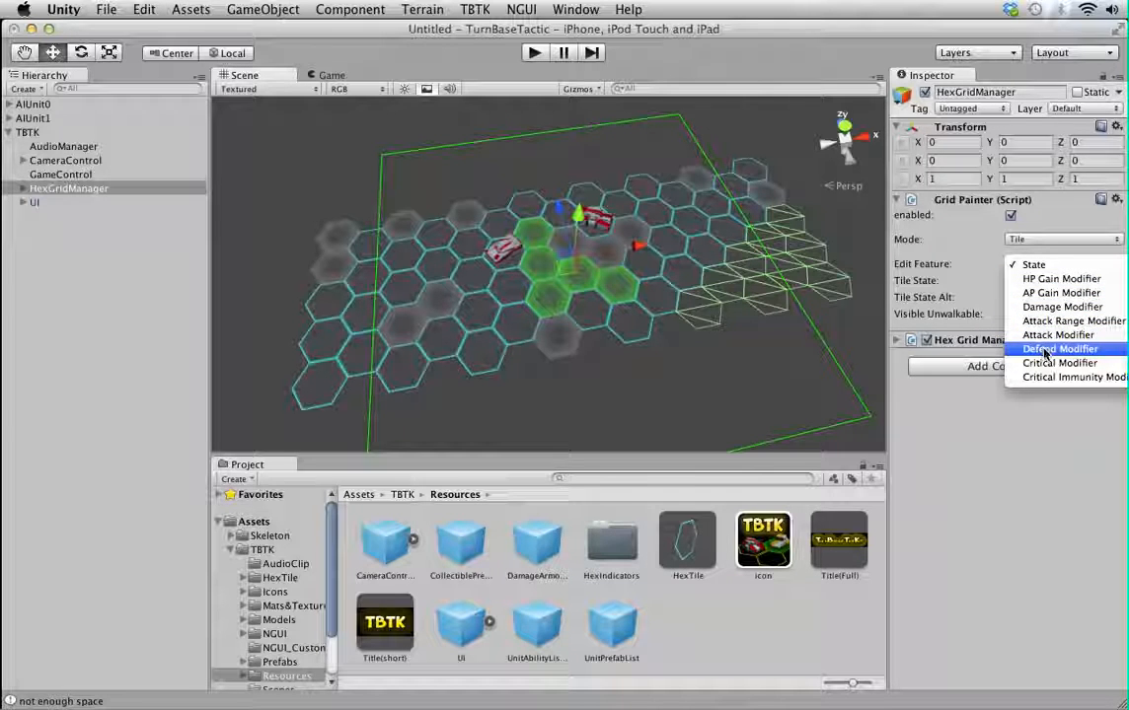
click(1043, 348)
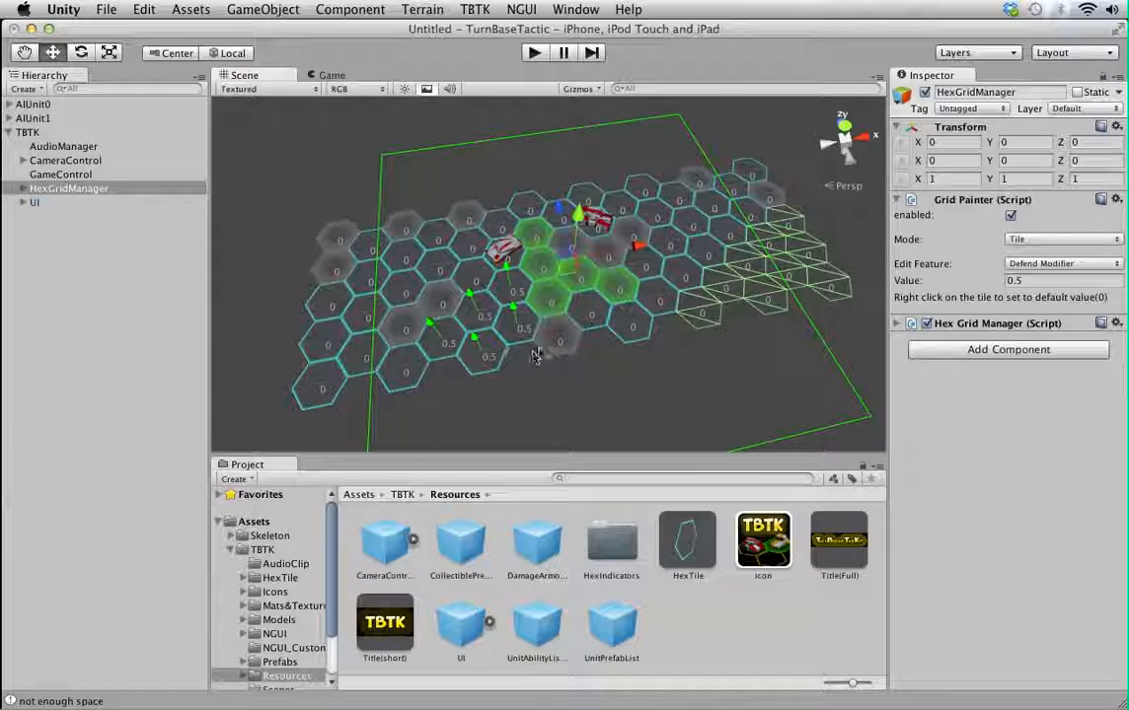
click(1061, 264)
text(-2)
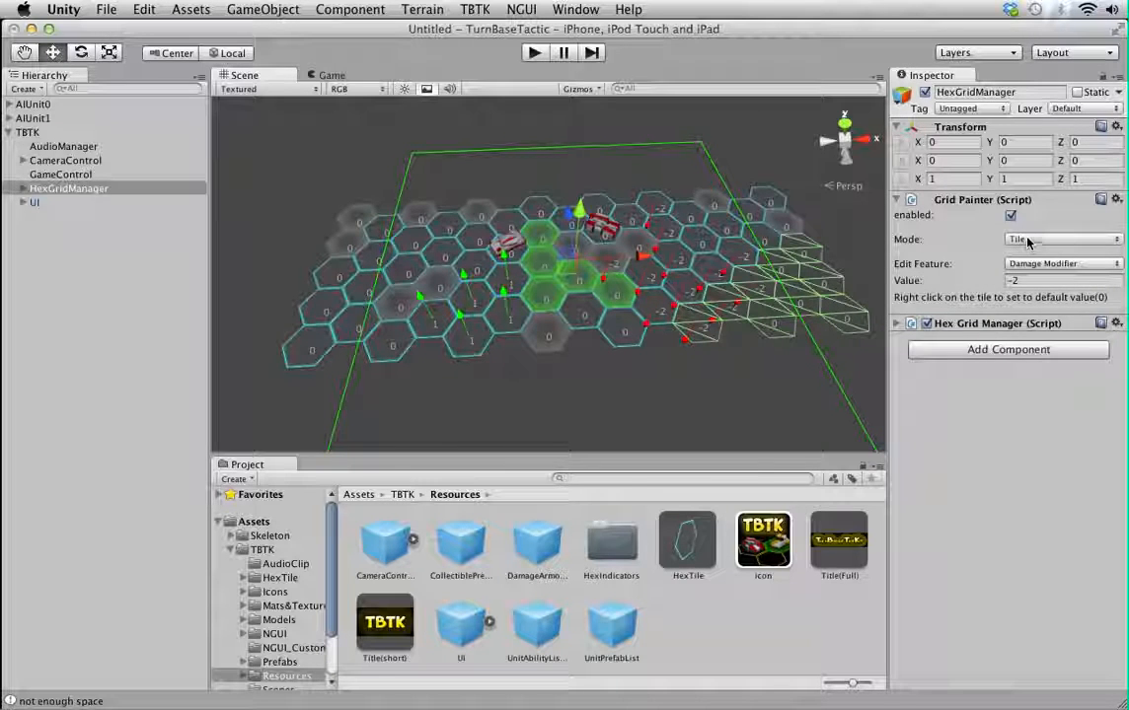
- Switch the painter to Unit mode with faction ID 1 for placed Enforcer units
click(1056, 239)
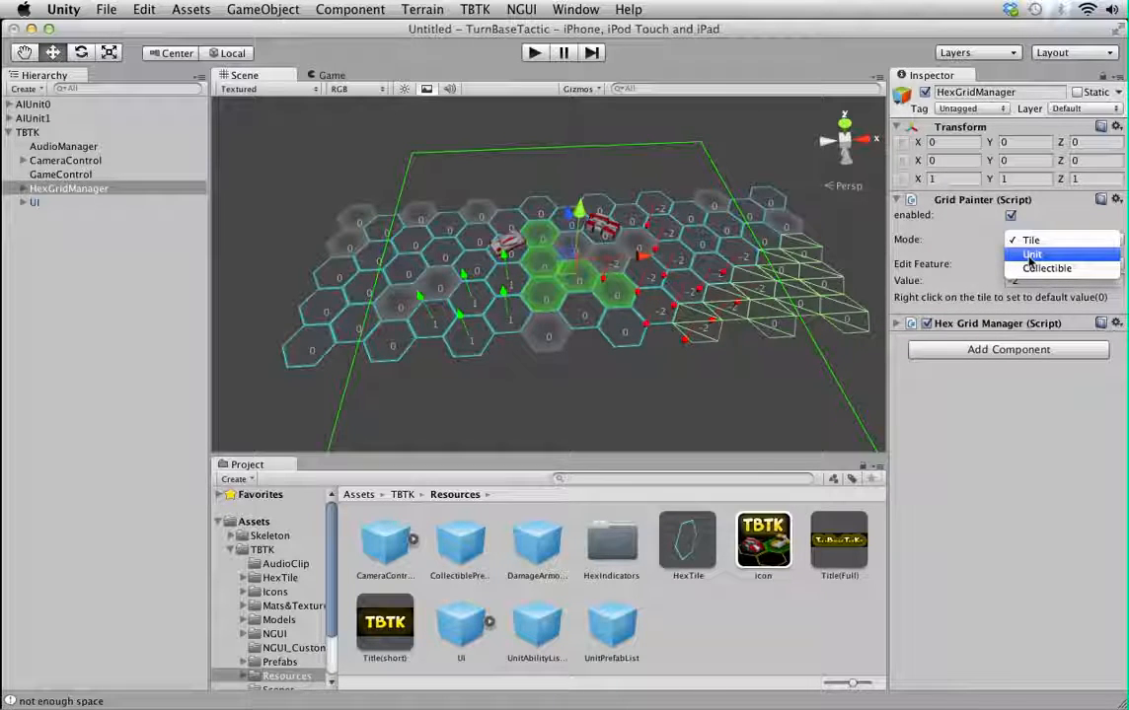
click(1033, 255)
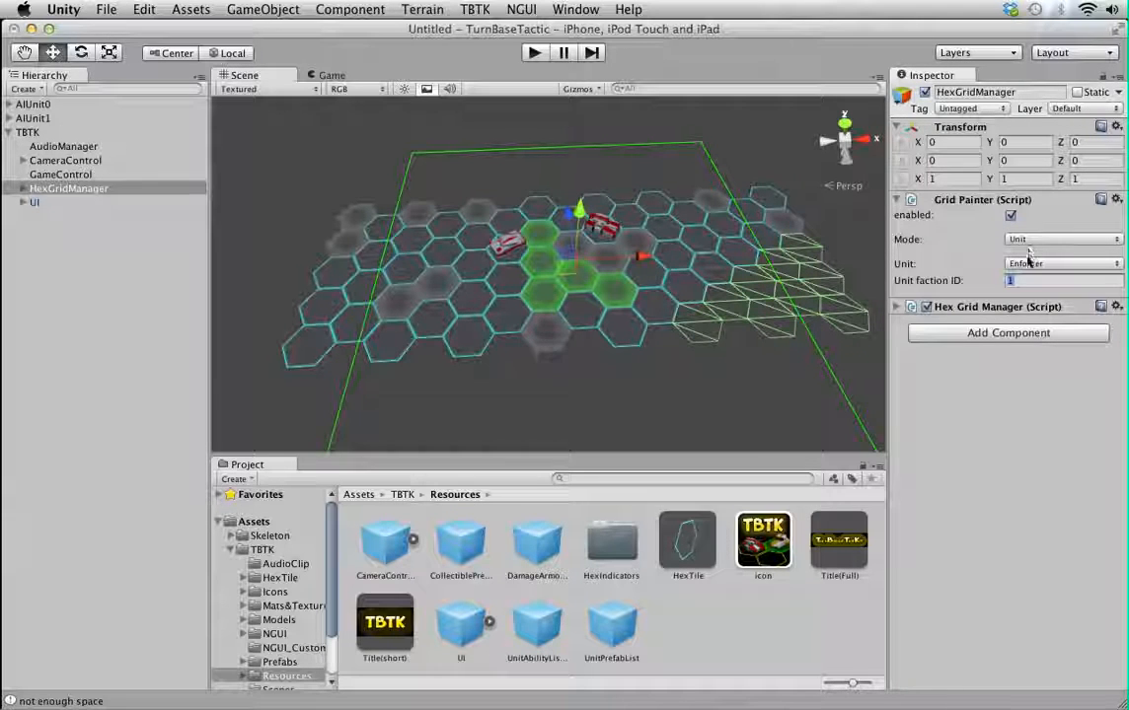
click(1061, 280)
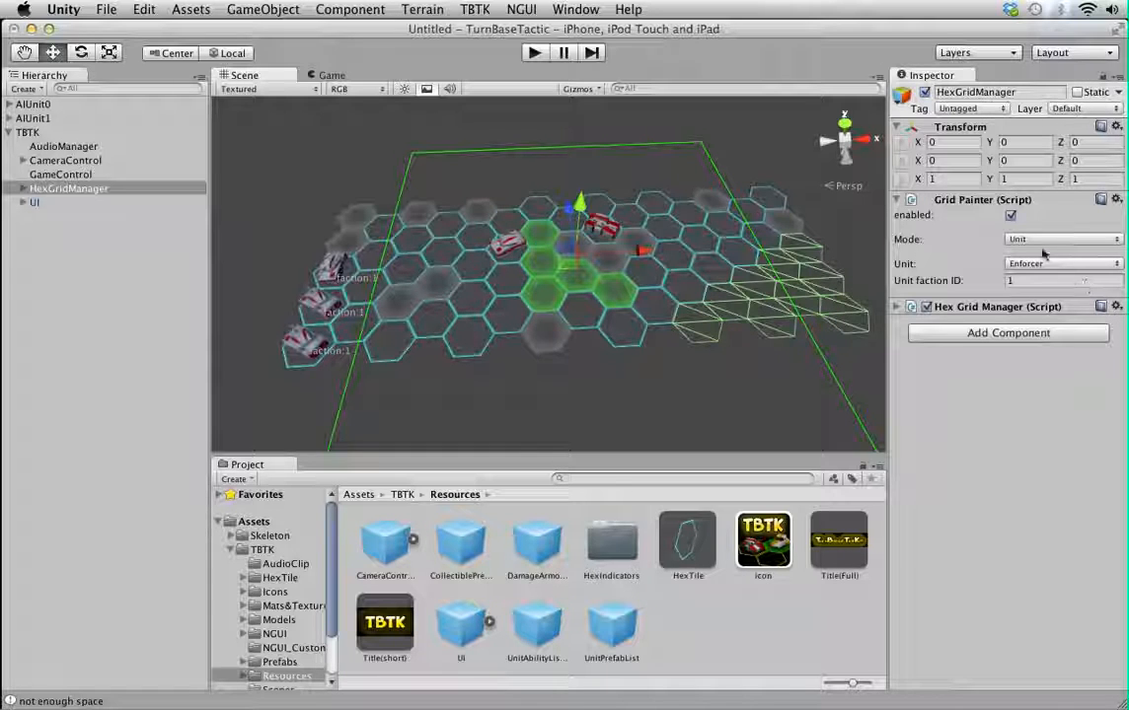
click(1061, 263)
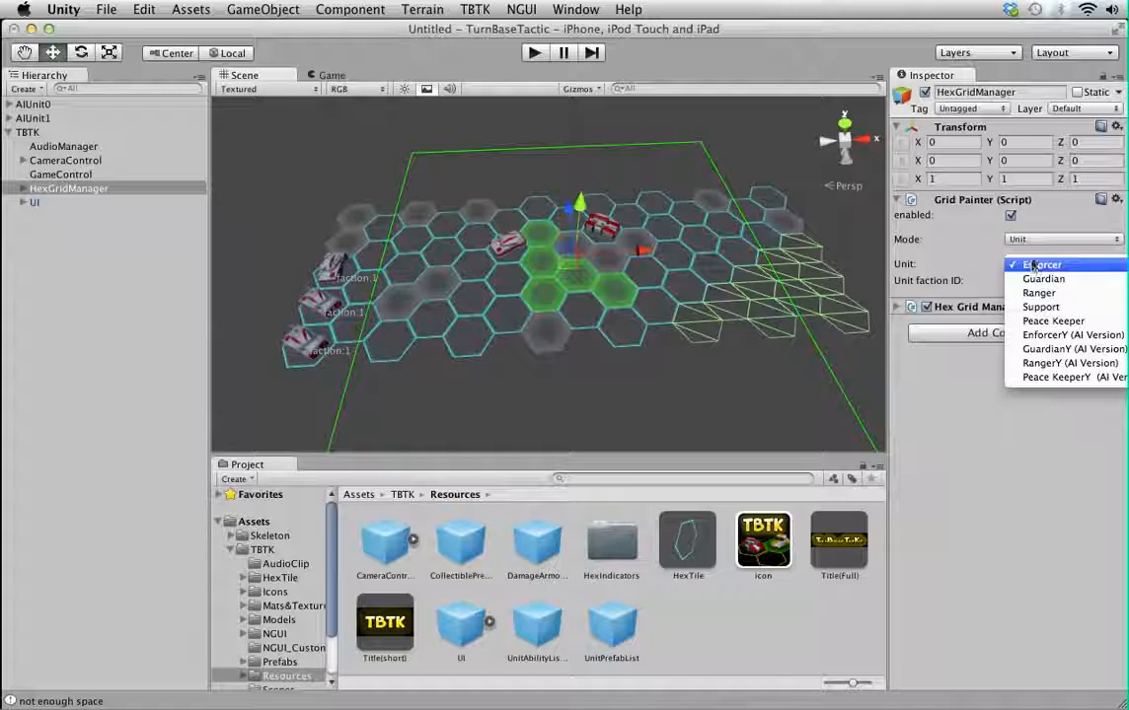
- Switch the painter to Collectible mode set to HPGainAOE
click(1063, 239)
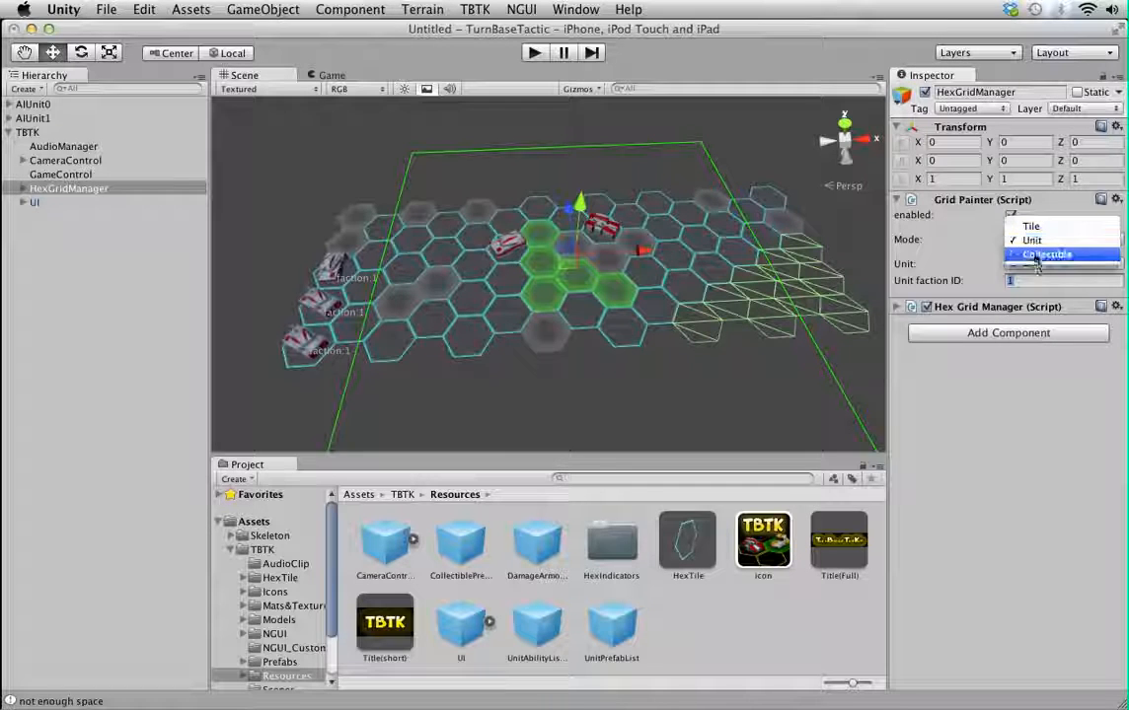
click(1048, 255)
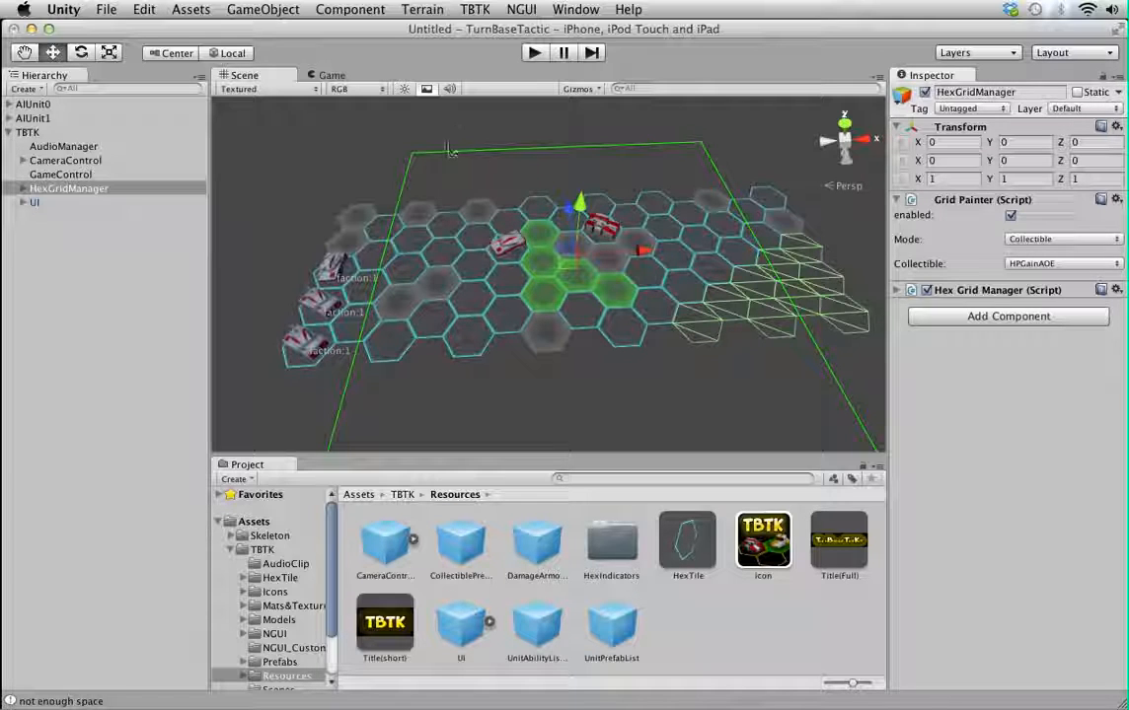
click(492, 9)
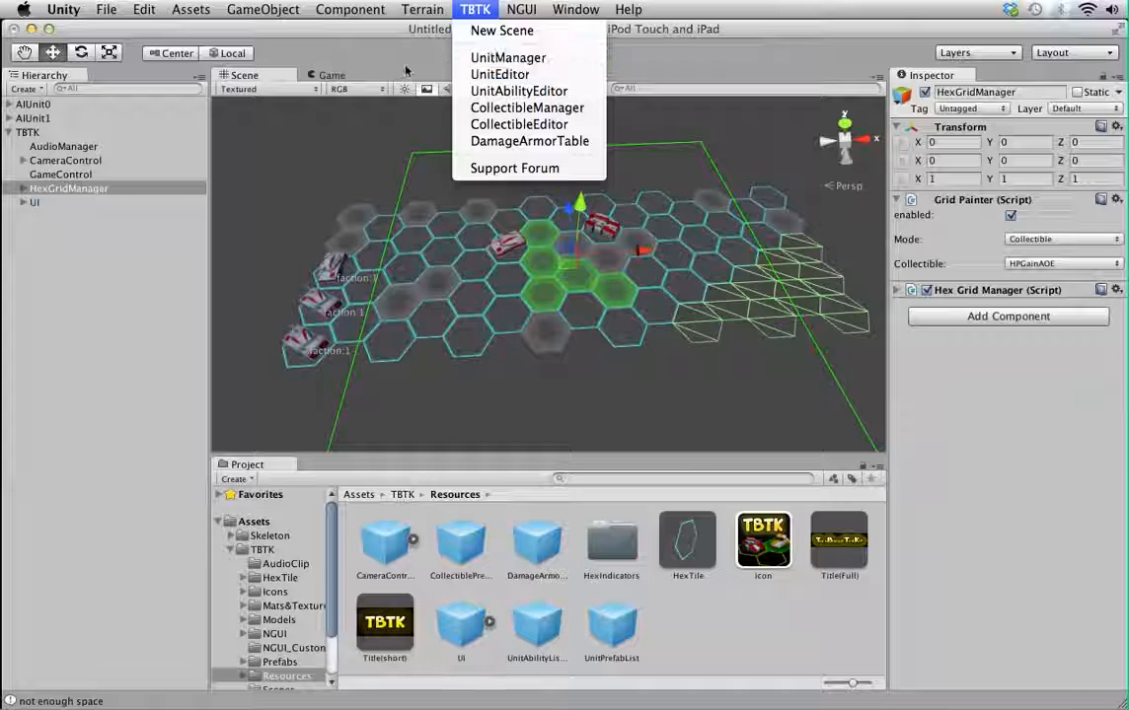
mouse_move(8, 260)
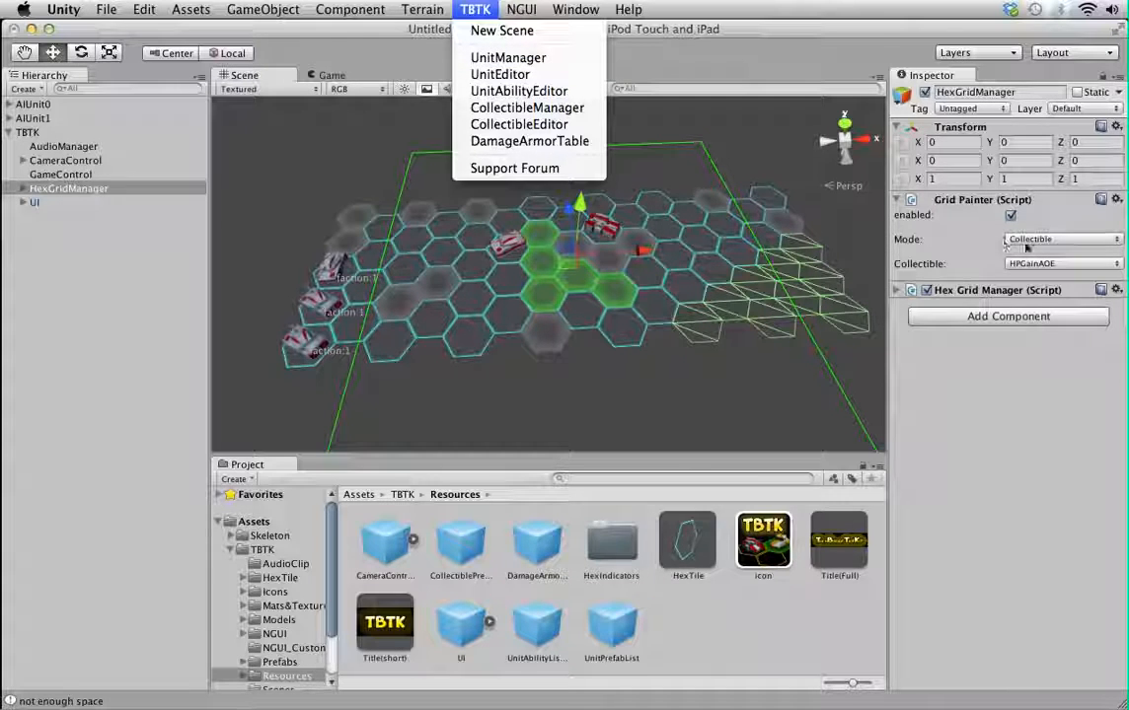
- Return the painter to placing faction 1 Enforcer units and browse the TBTK UnitManager list
click(1057, 238)
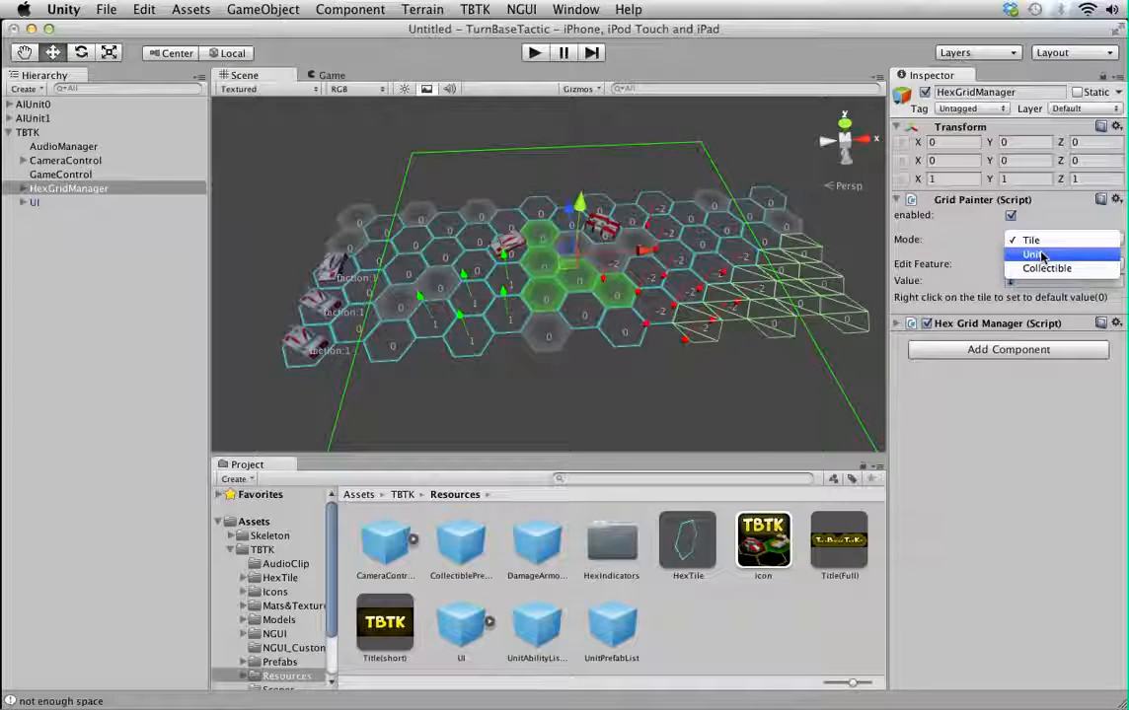
click(1033, 254)
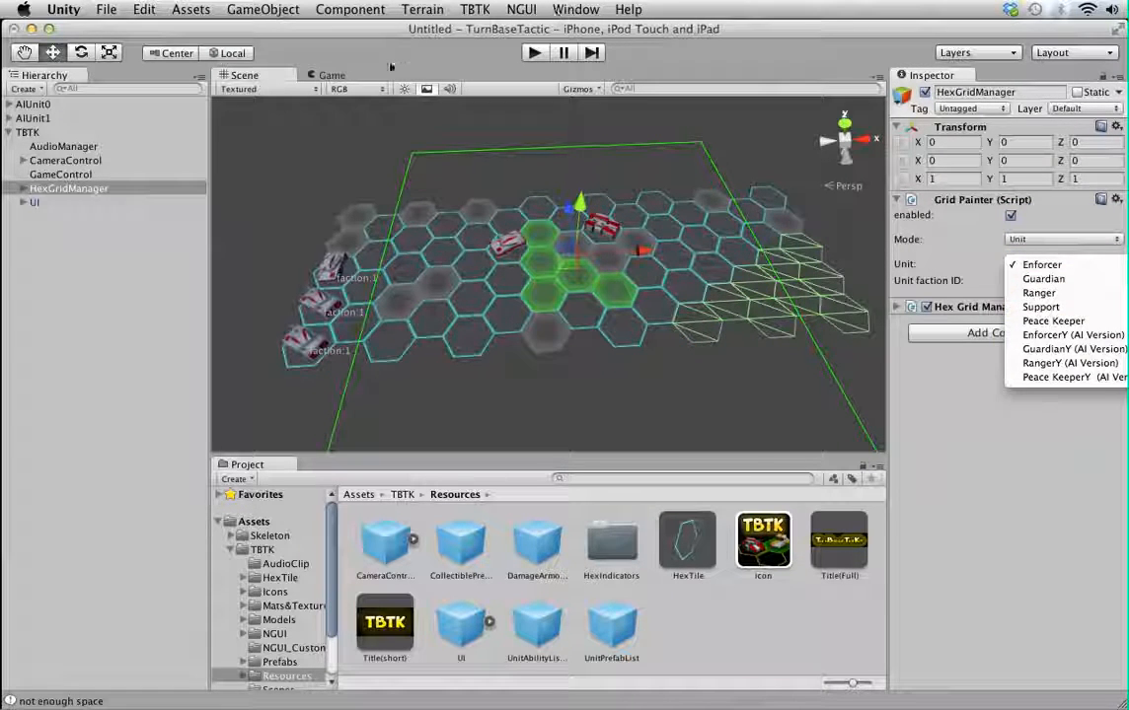
click(473, 9)
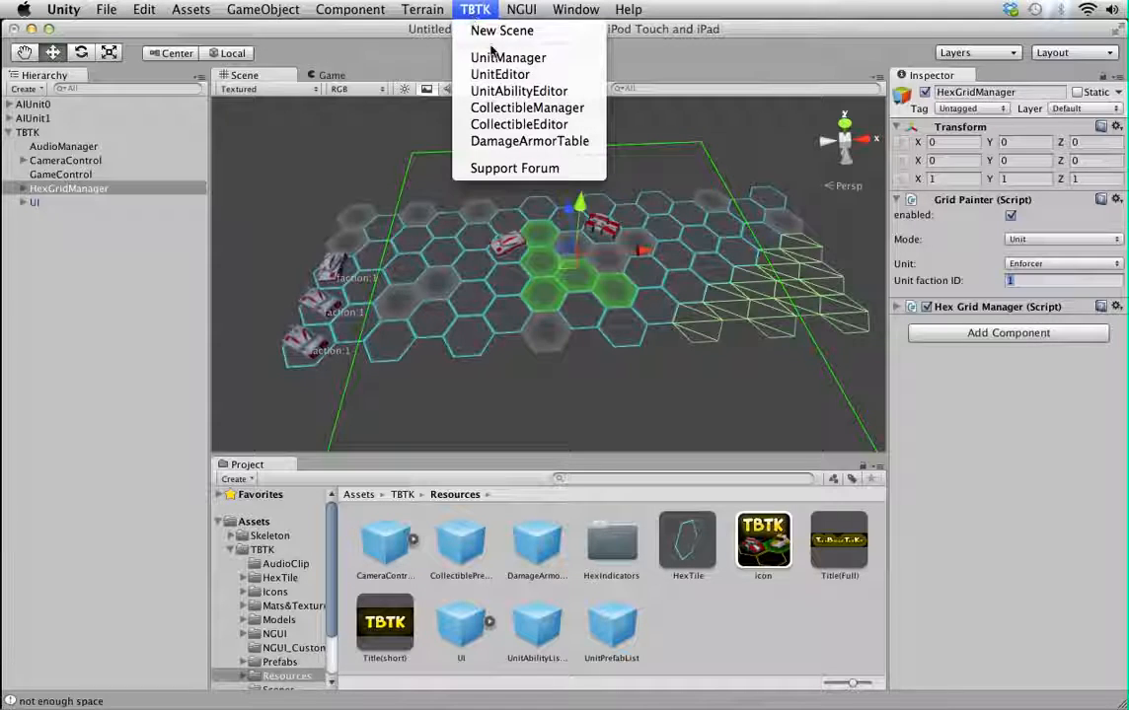
click(497, 57)
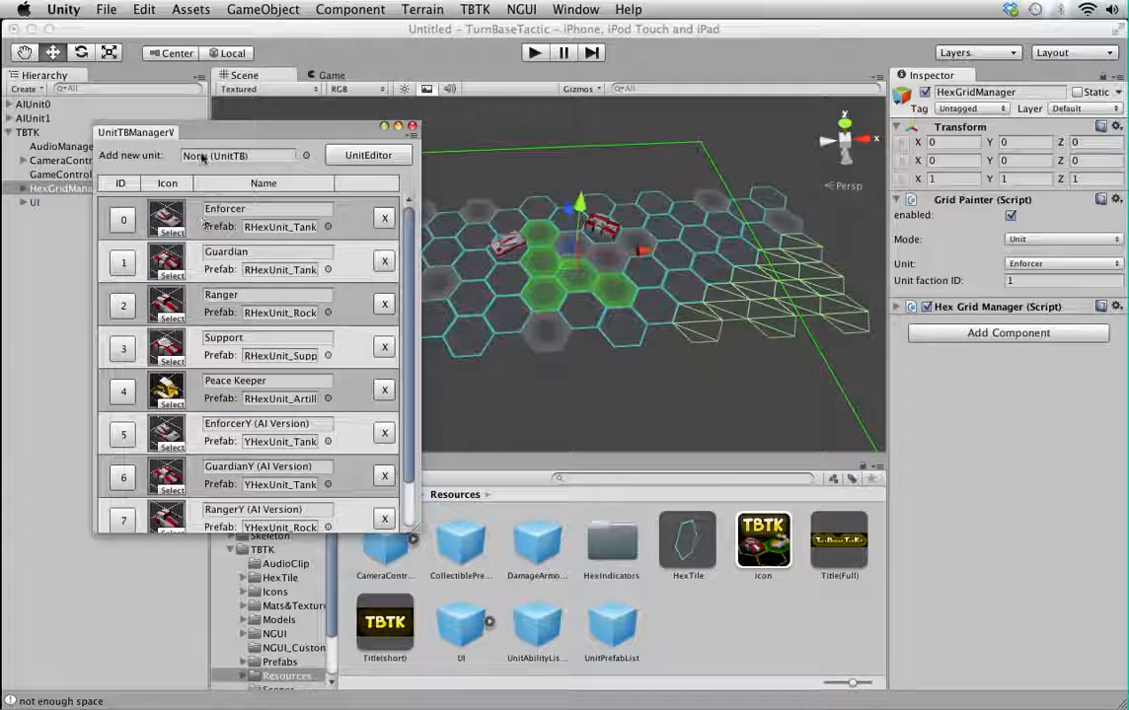
scroll(down, 3)
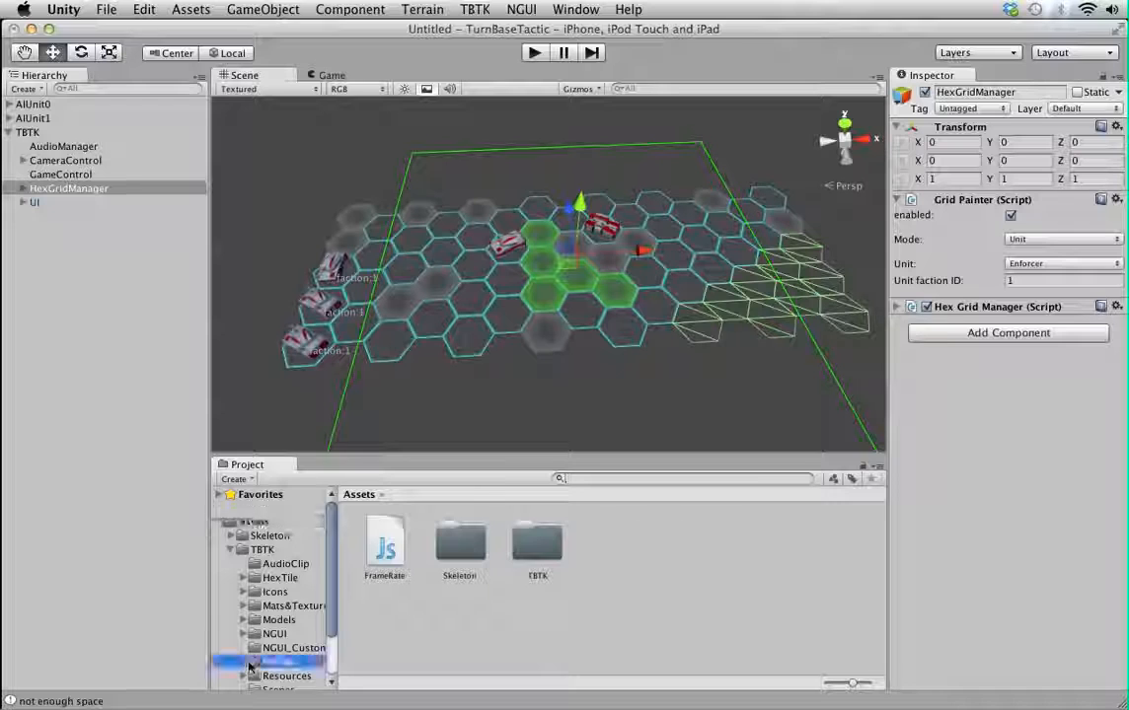
- Show the TBTK/Prefabs/Unit folder and dock the UnitTBManager window under the Inspector
click(687, 542)
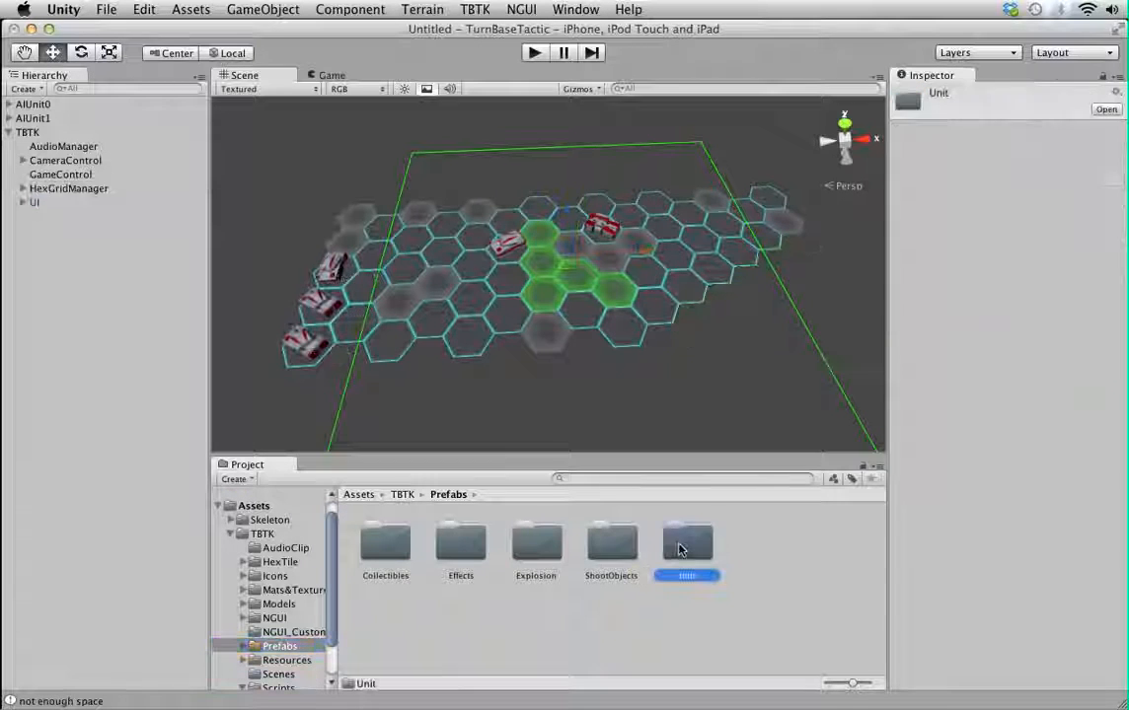
double_click(686, 543)
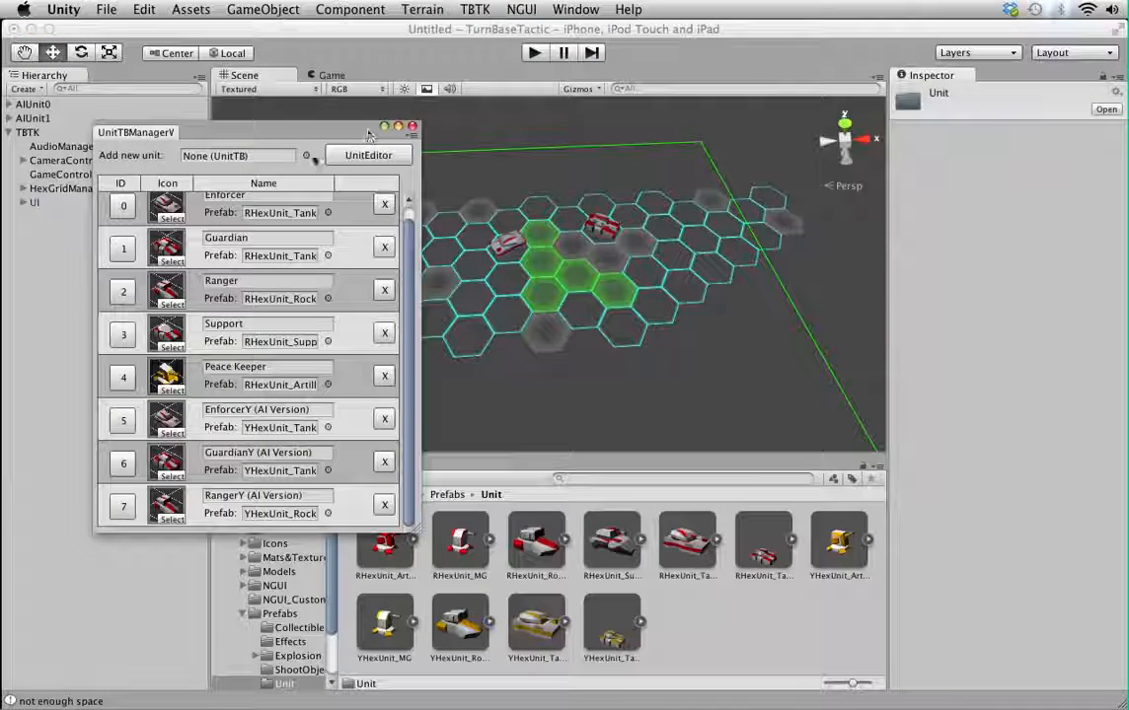
drag(136, 131, 844, 363)
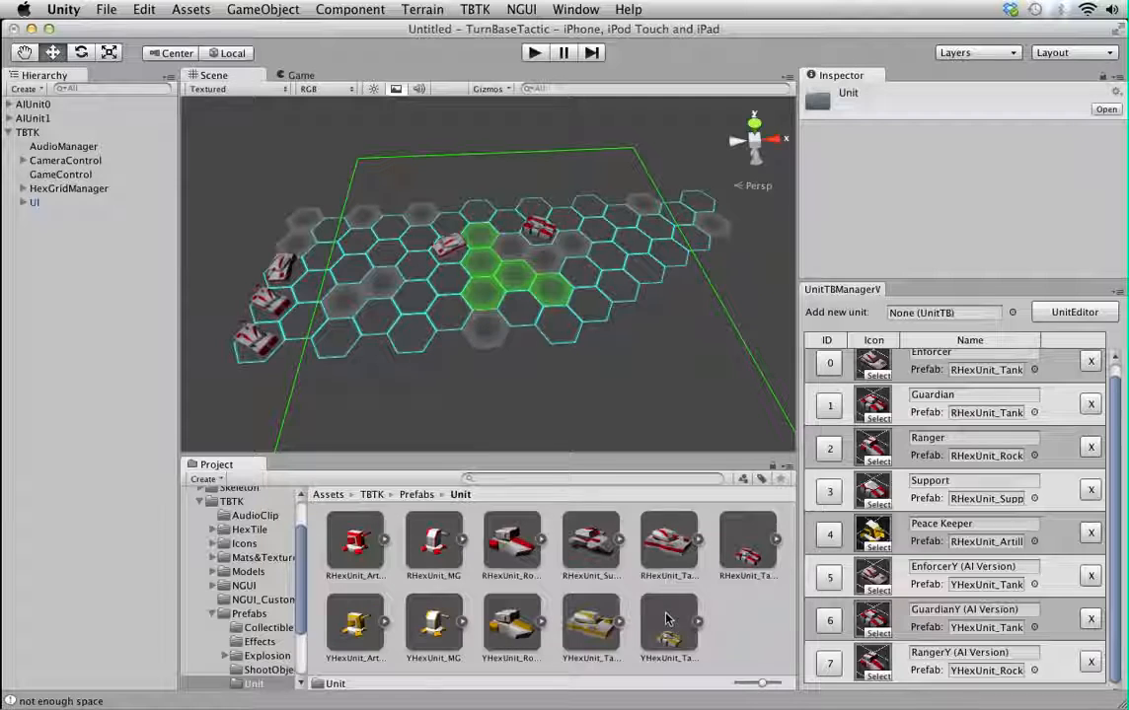
- Add the PeaceKeeperY (AI Version) prefab to the unit manager and reselect HexGridManager
click(352, 626)
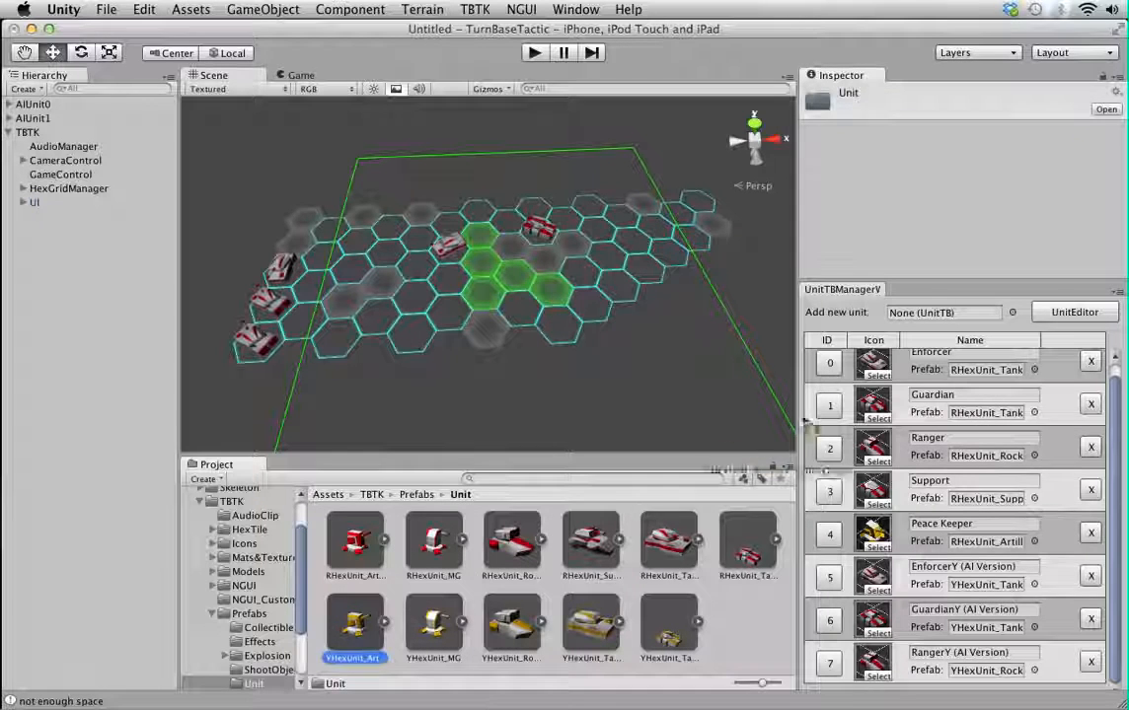
scroll(down, 3)
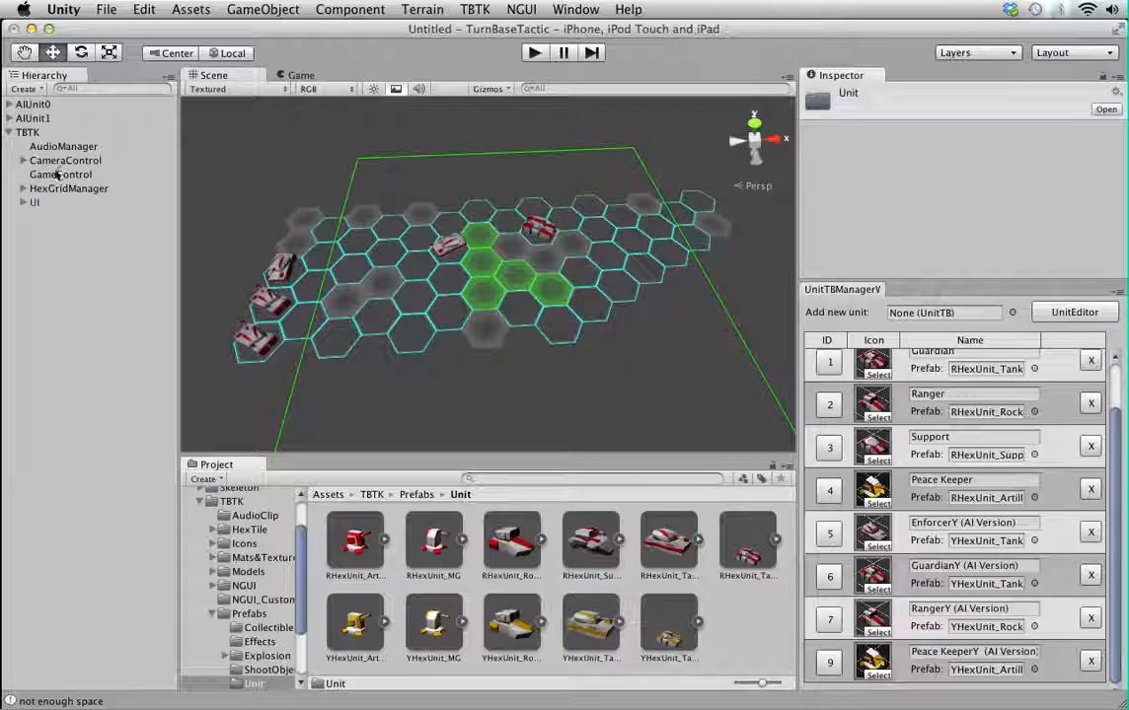
click(68, 189)
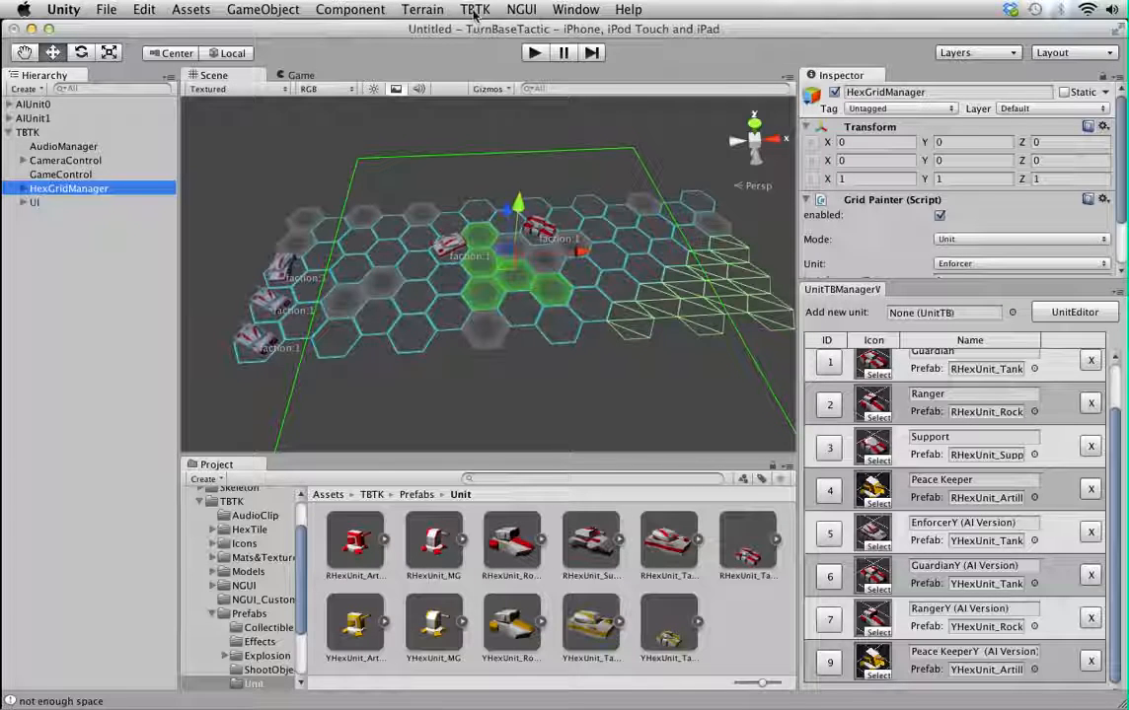
- Bring up the TBTK UnitEditor on the Guardian unit
click(473, 9)
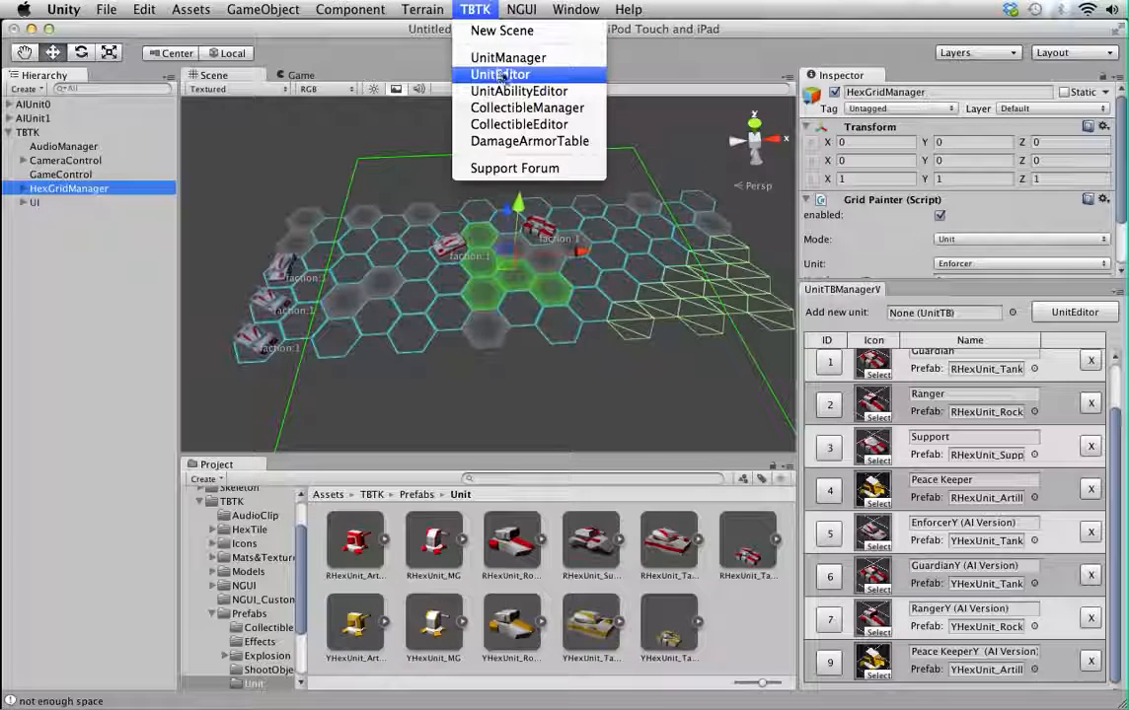
click(509, 74)
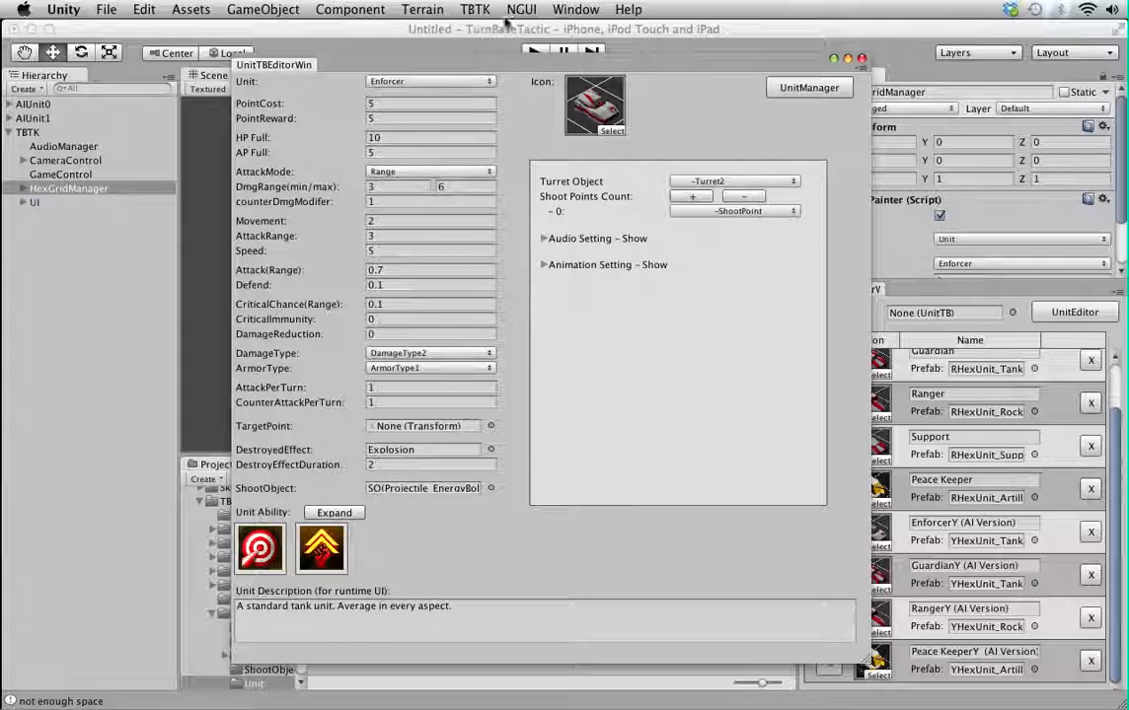
click(429, 81)
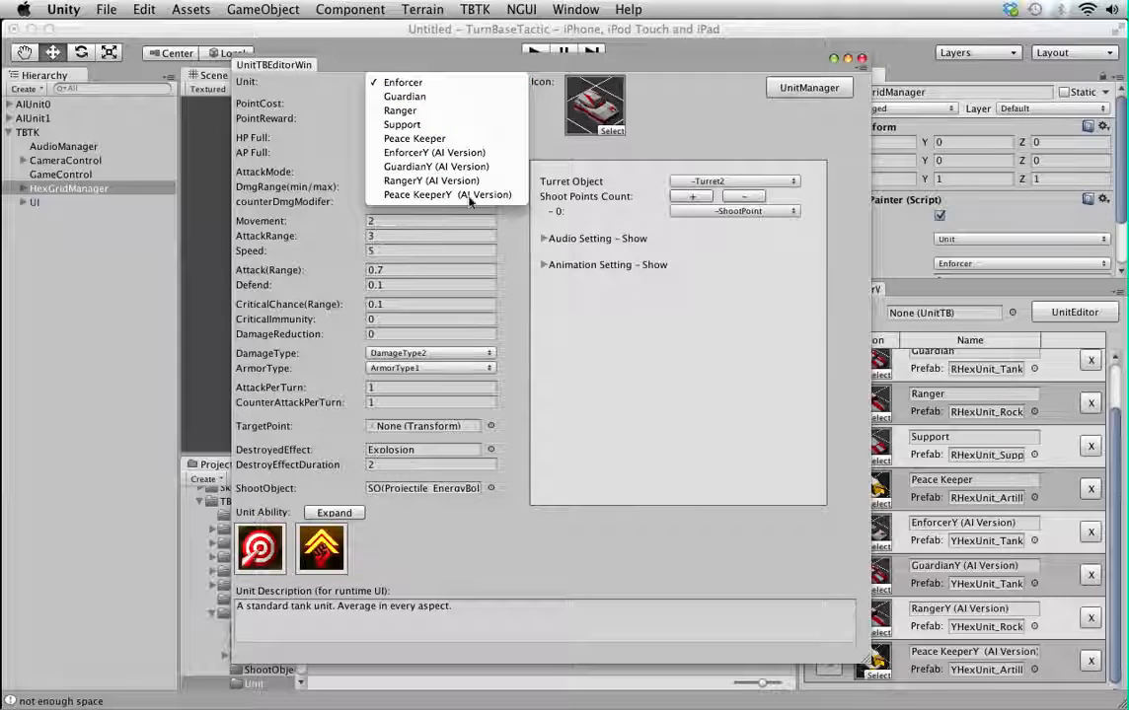
mouse_move(409, 109)
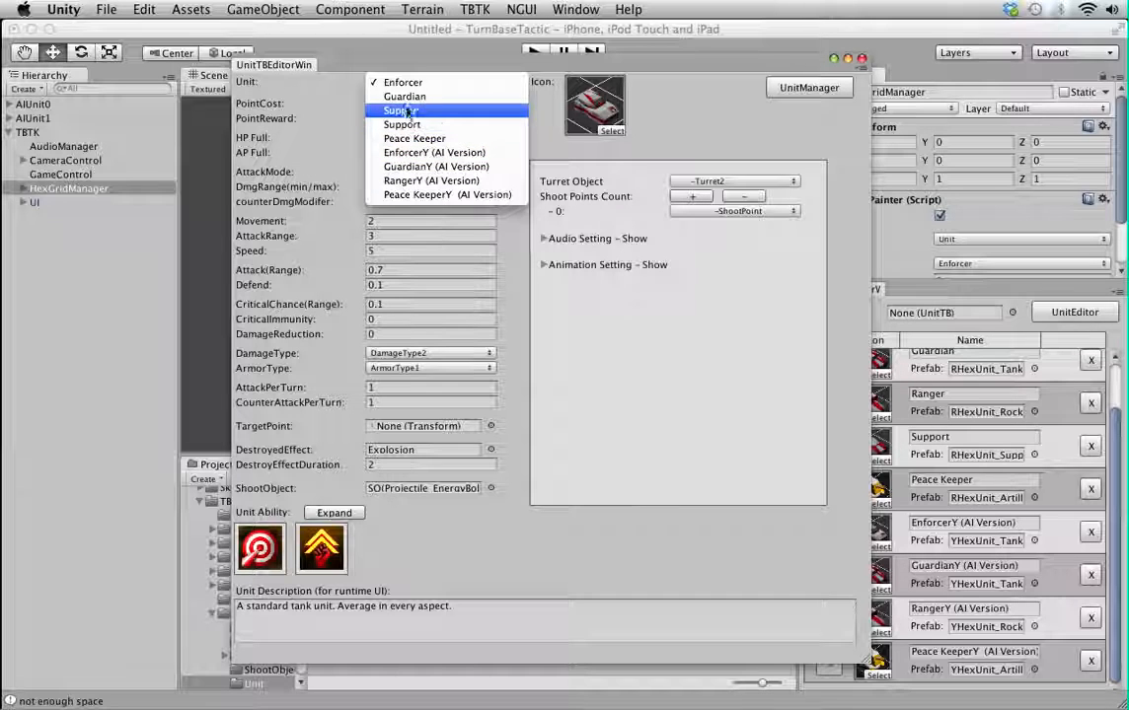
click(402, 96)
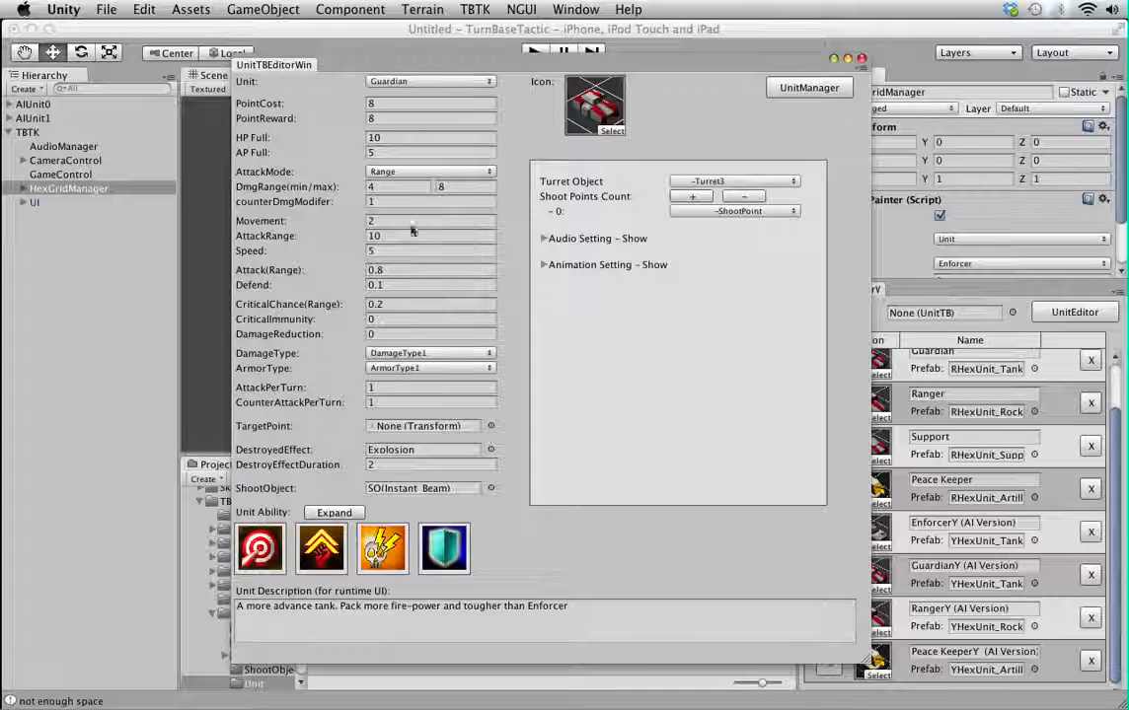
mouse_move(267, 242)
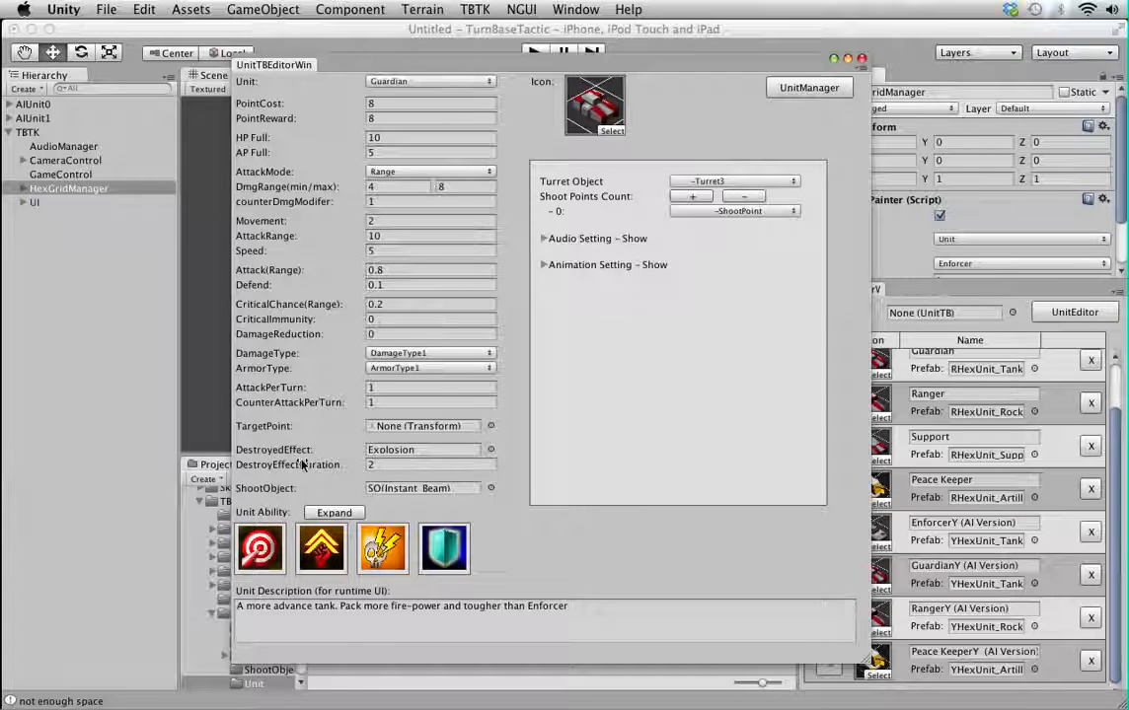
- Expand and then minimise the Guardian's ability selection showing its four abilities
click(334, 513)
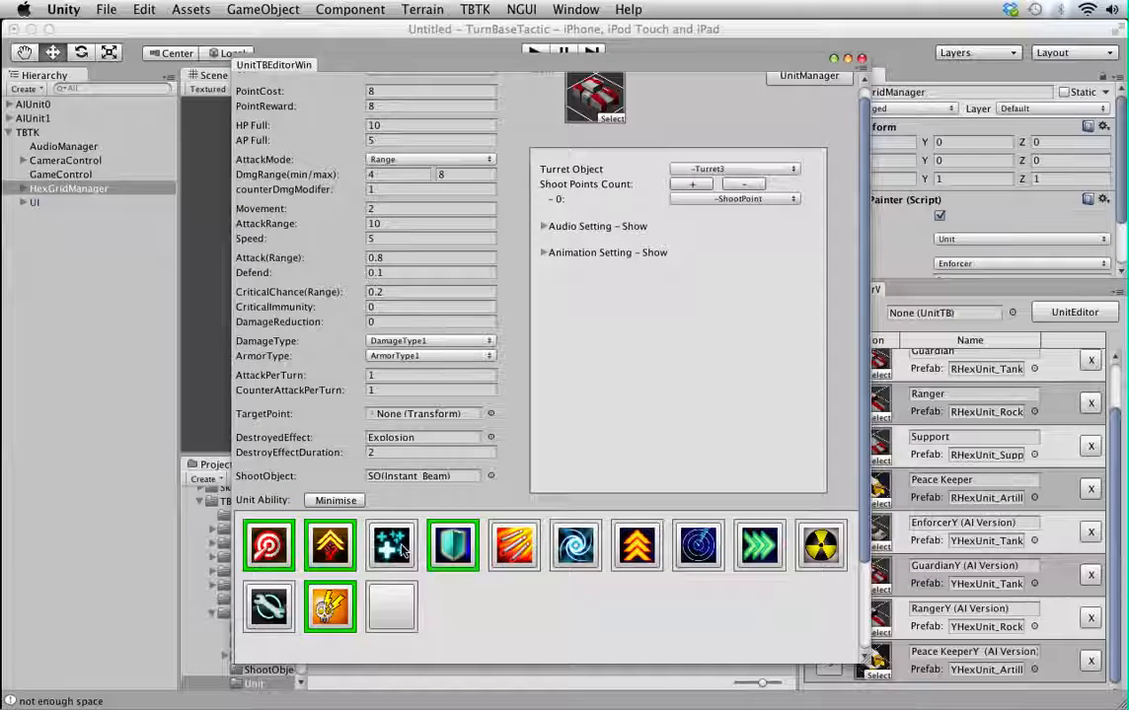
mouse_move(514, 546)
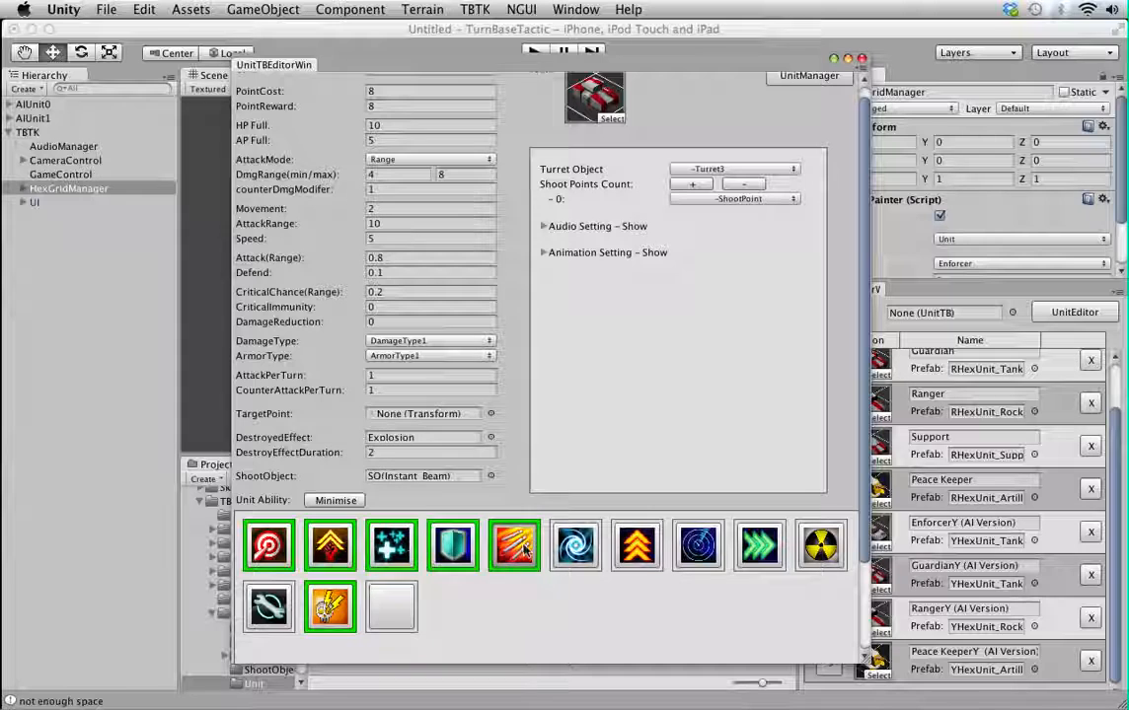
click(334, 500)
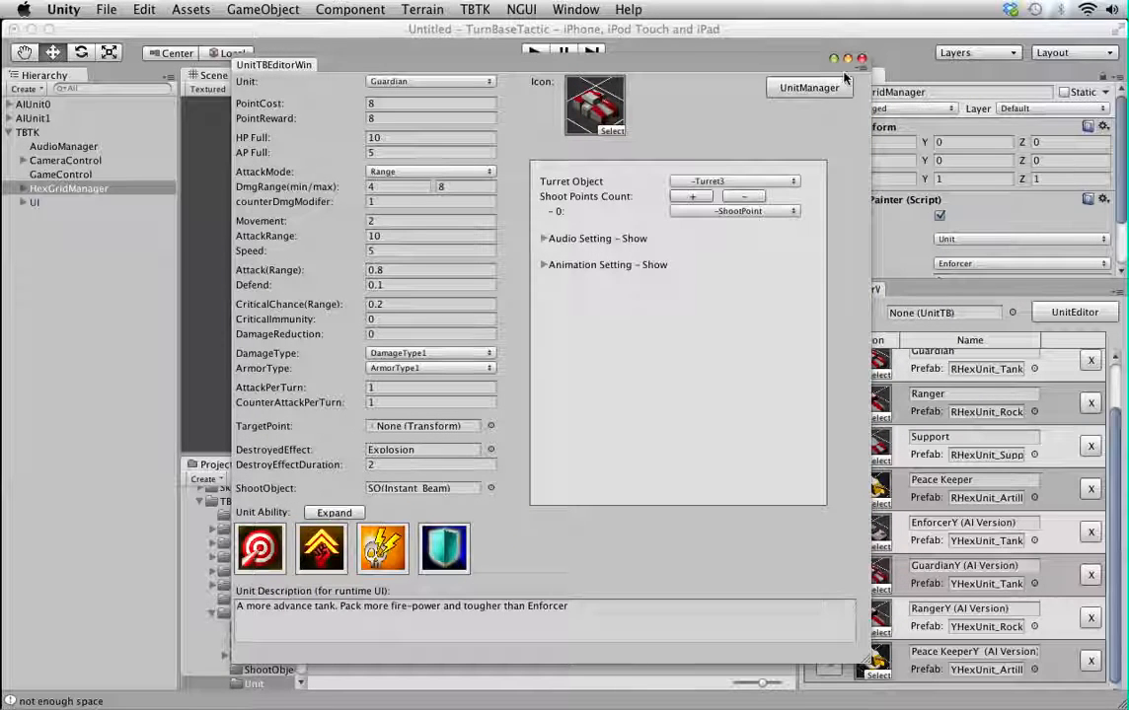
- Browse AimShot, Teleport and RapidFire in the unit ability editor, then close it
click(474, 9)
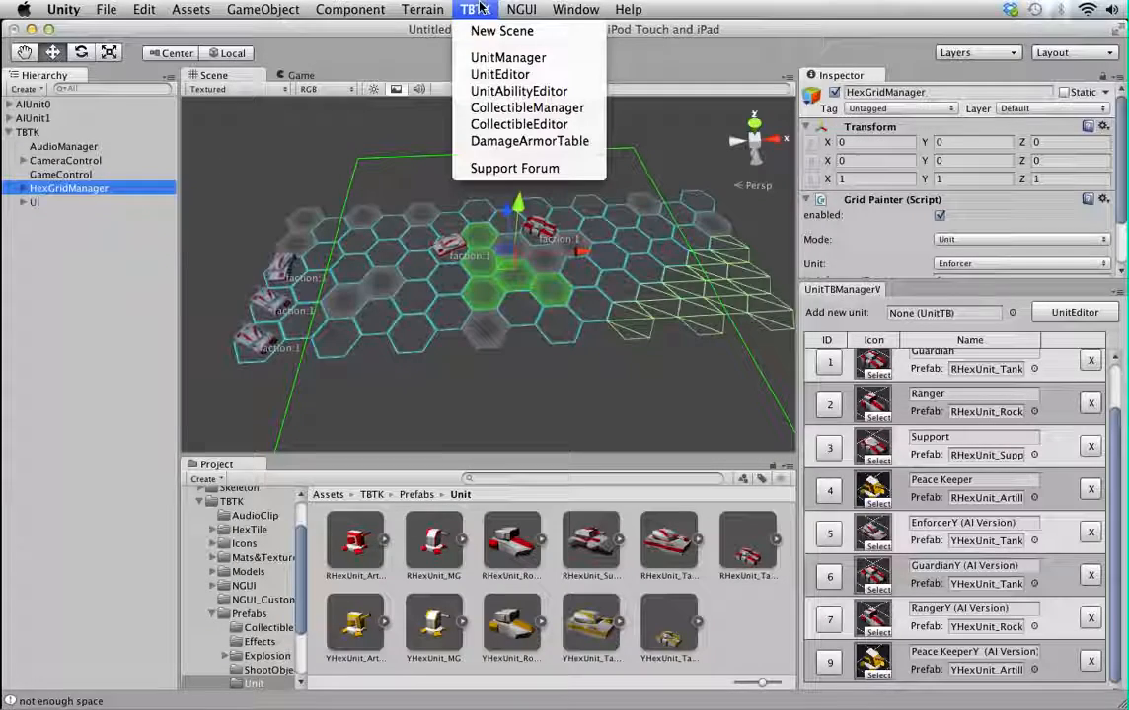
click(508, 91)
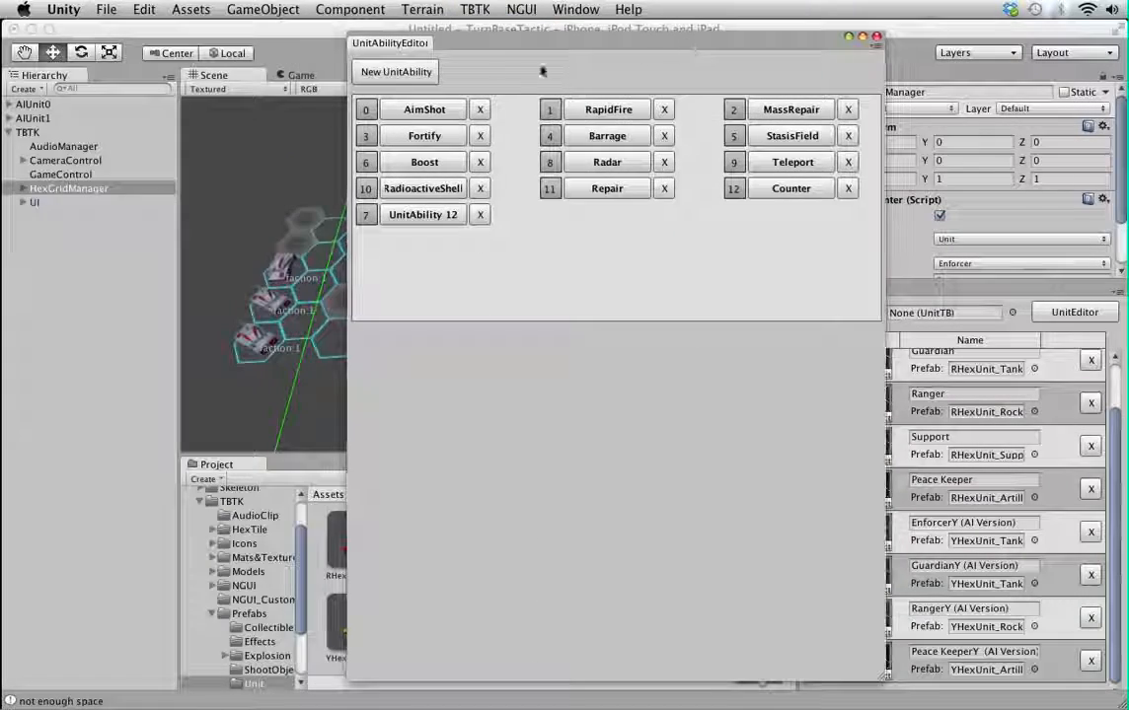
click(395, 71)
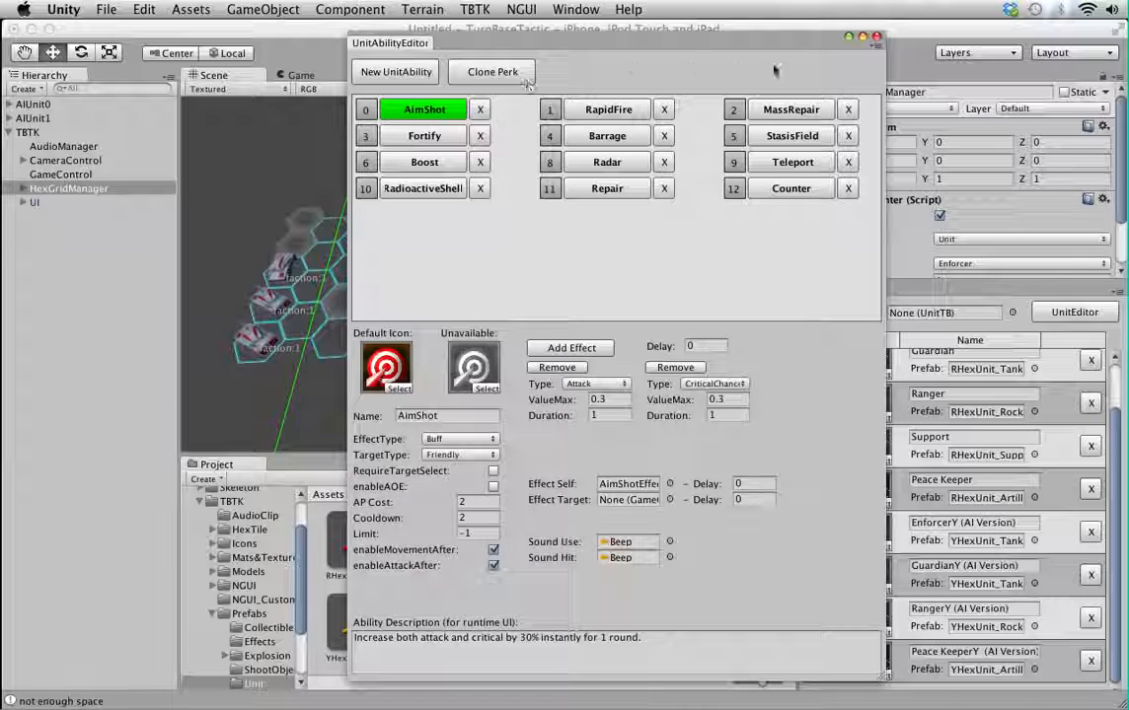
click(790, 162)
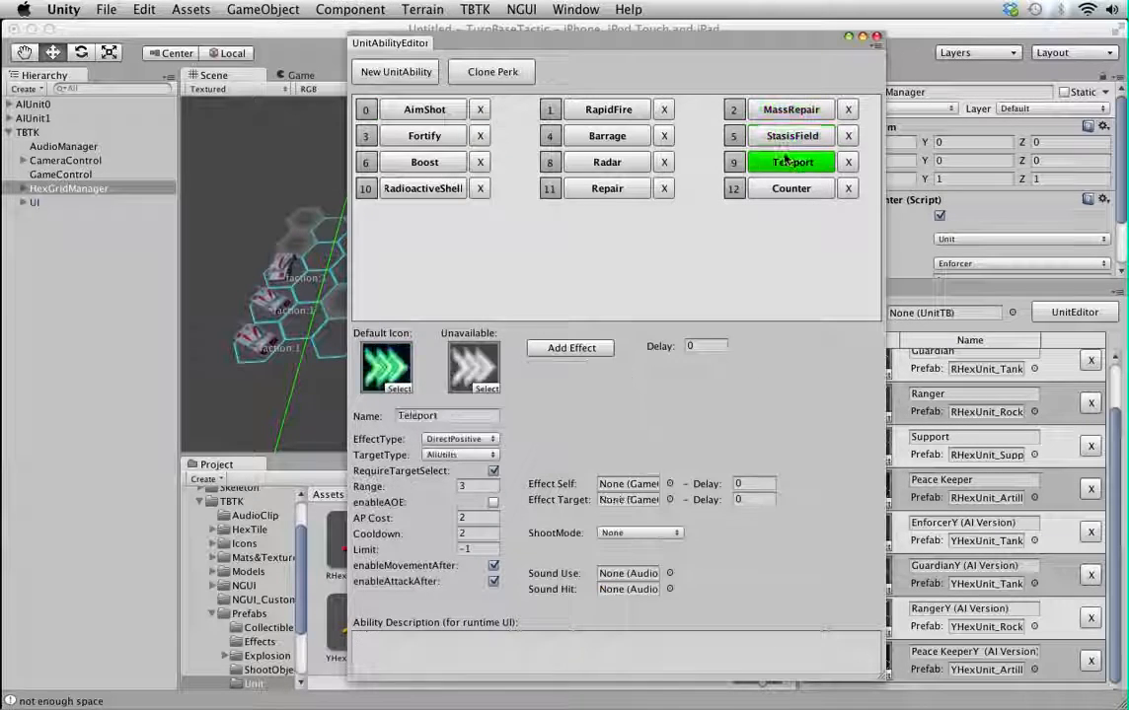
click(607, 108)
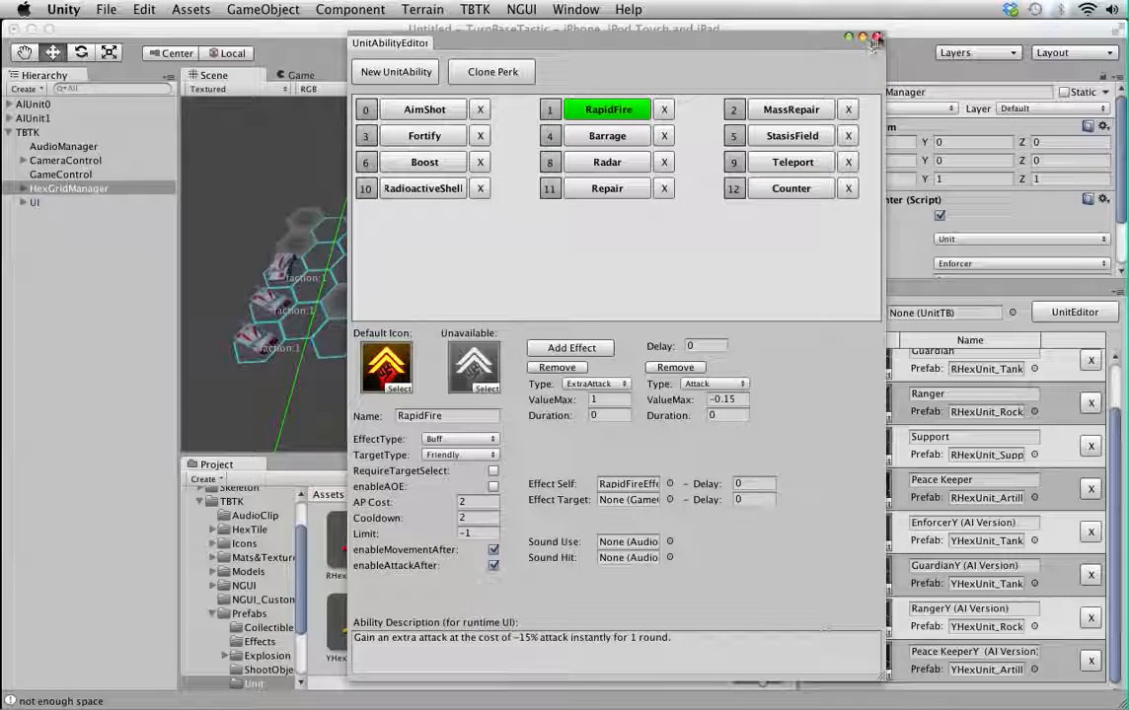
click(875, 39)
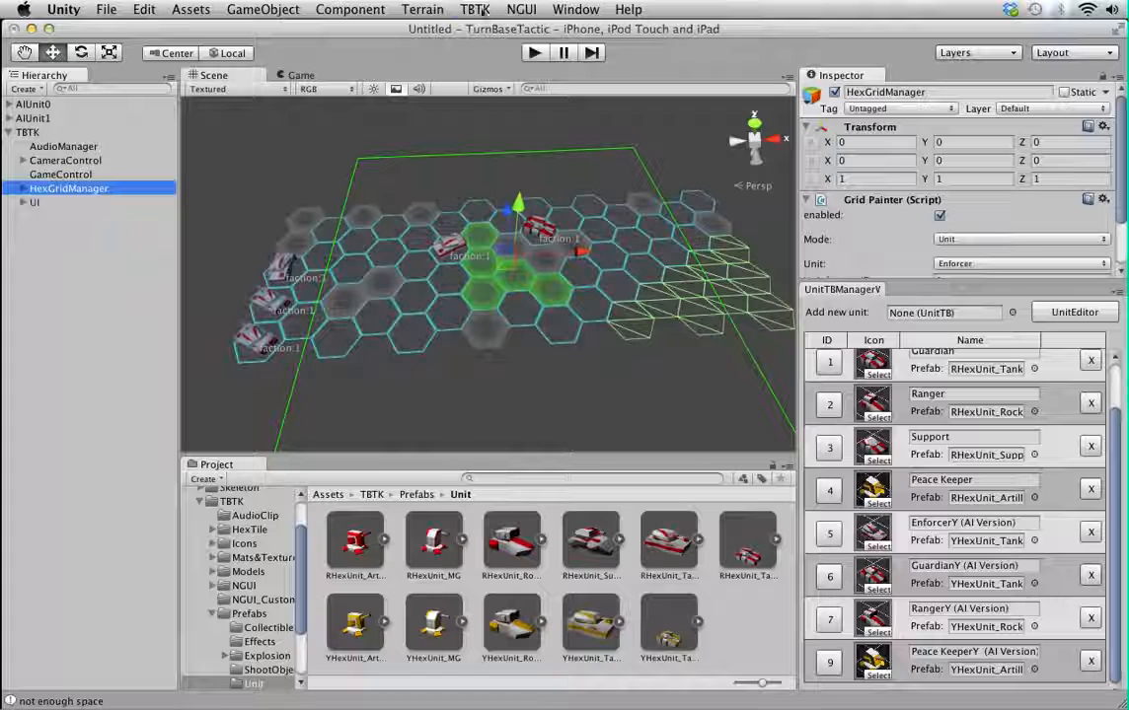
click(476, 9)
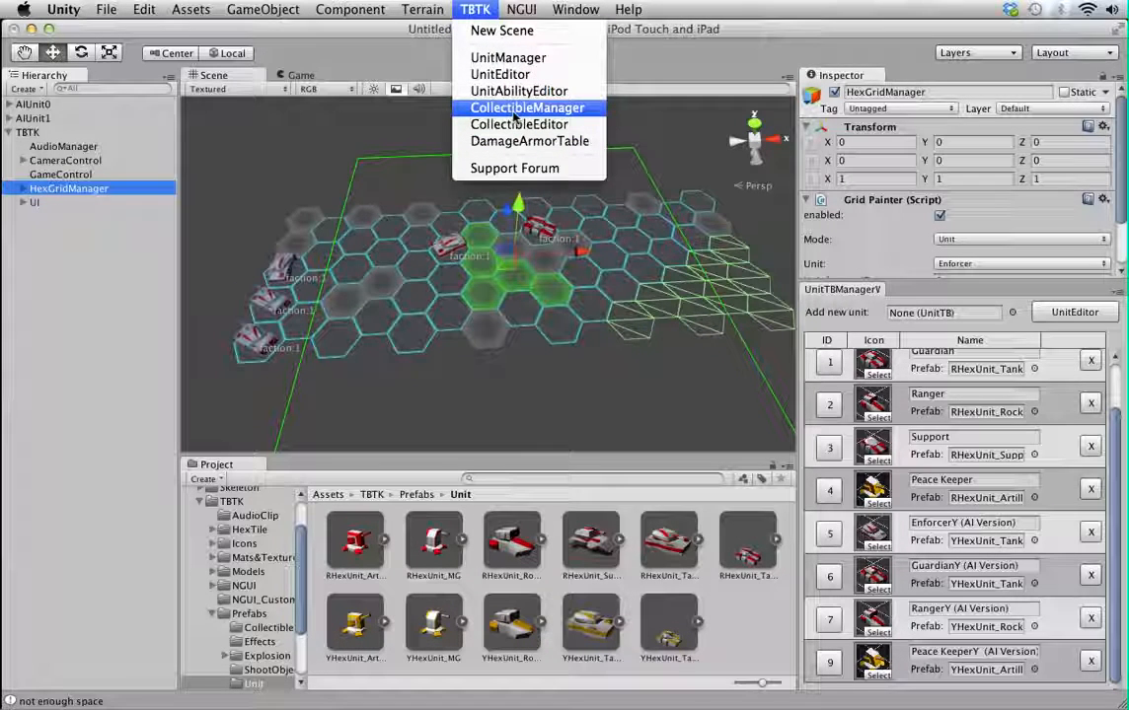
mouse_move(518, 90)
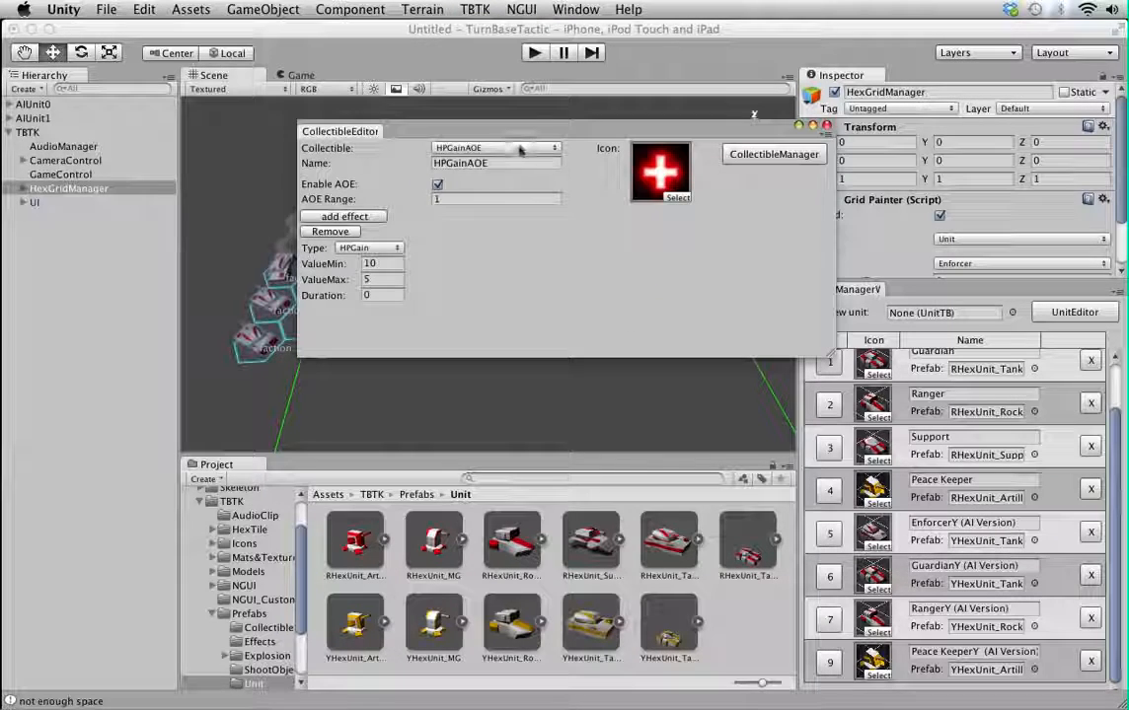
click(493, 147)
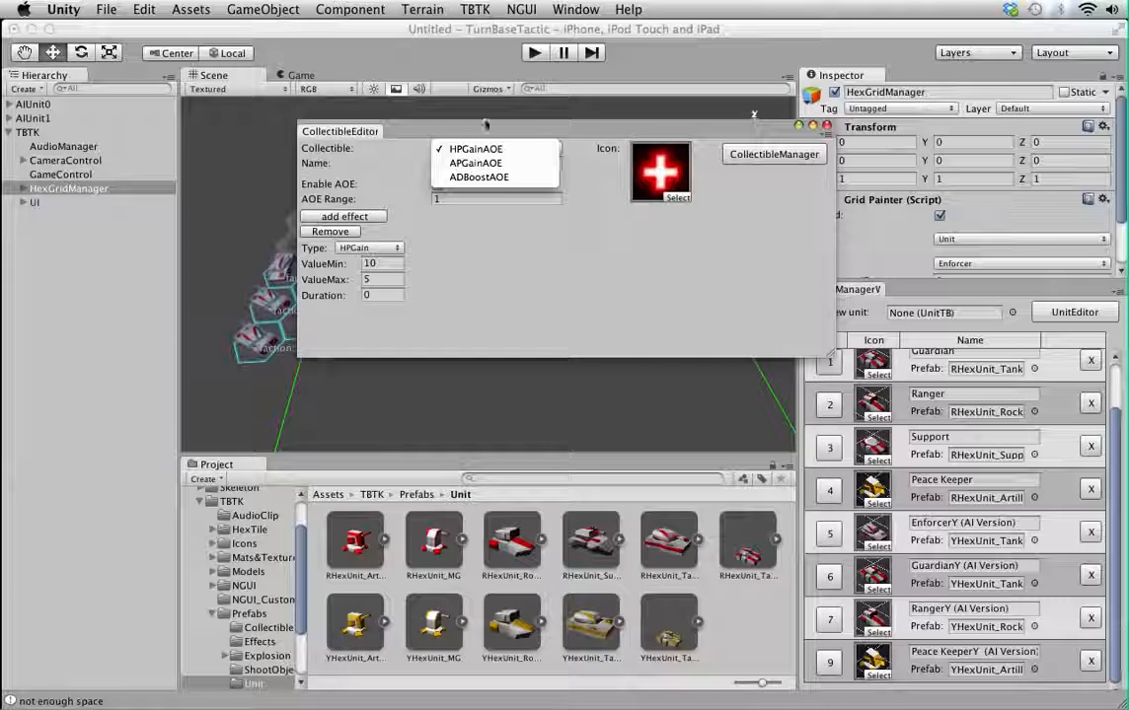
mouse_move(481, 163)
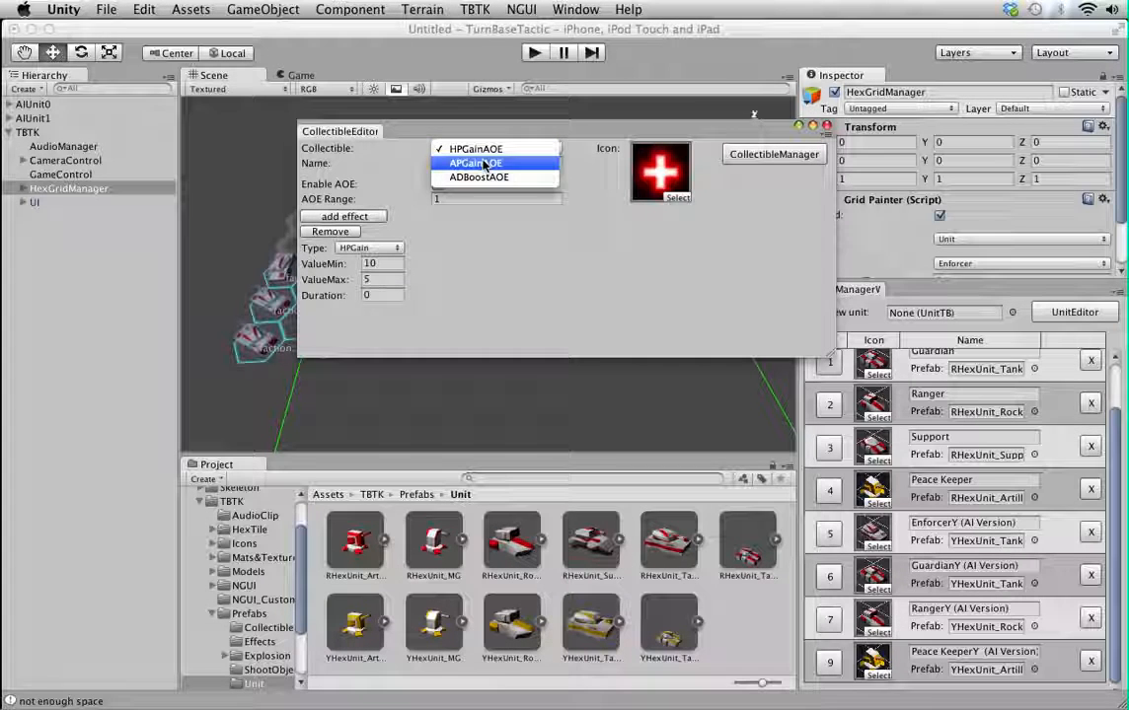
click(478, 162)
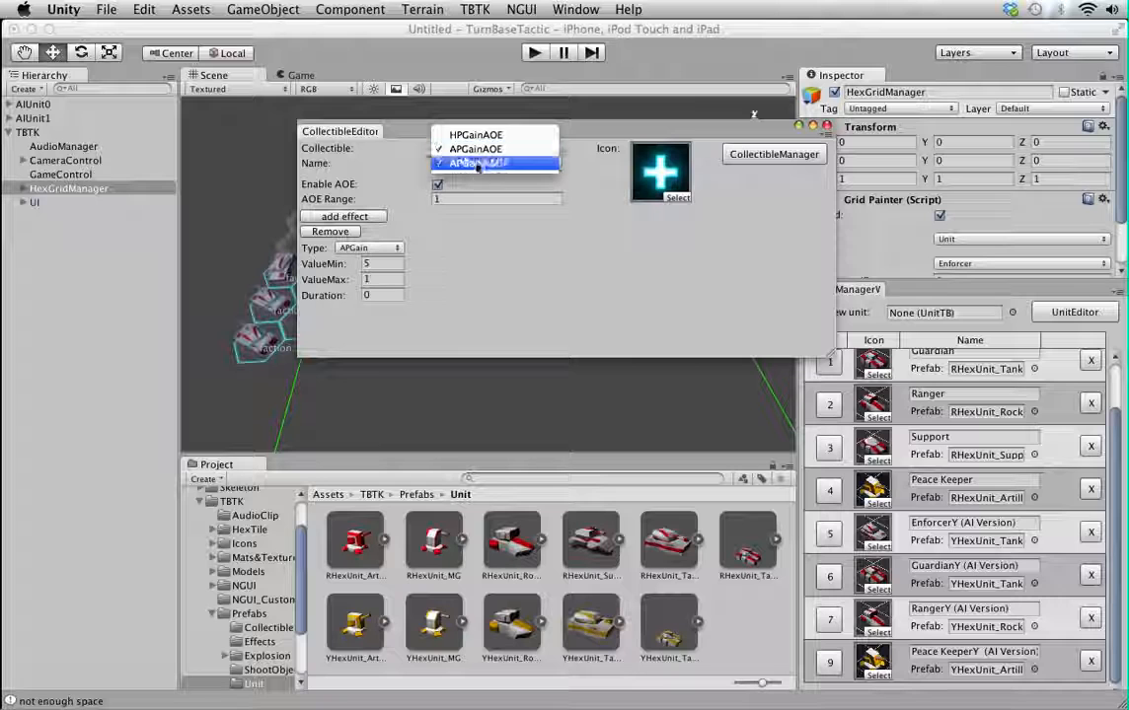
click(476, 162)
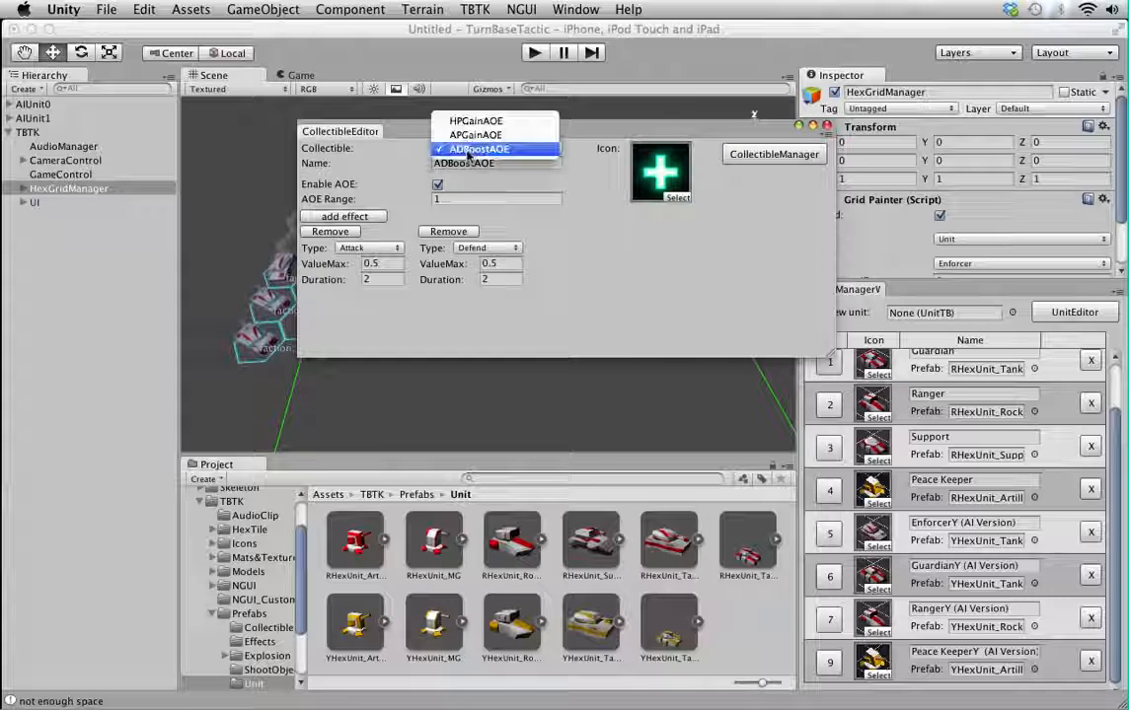
click(477, 136)
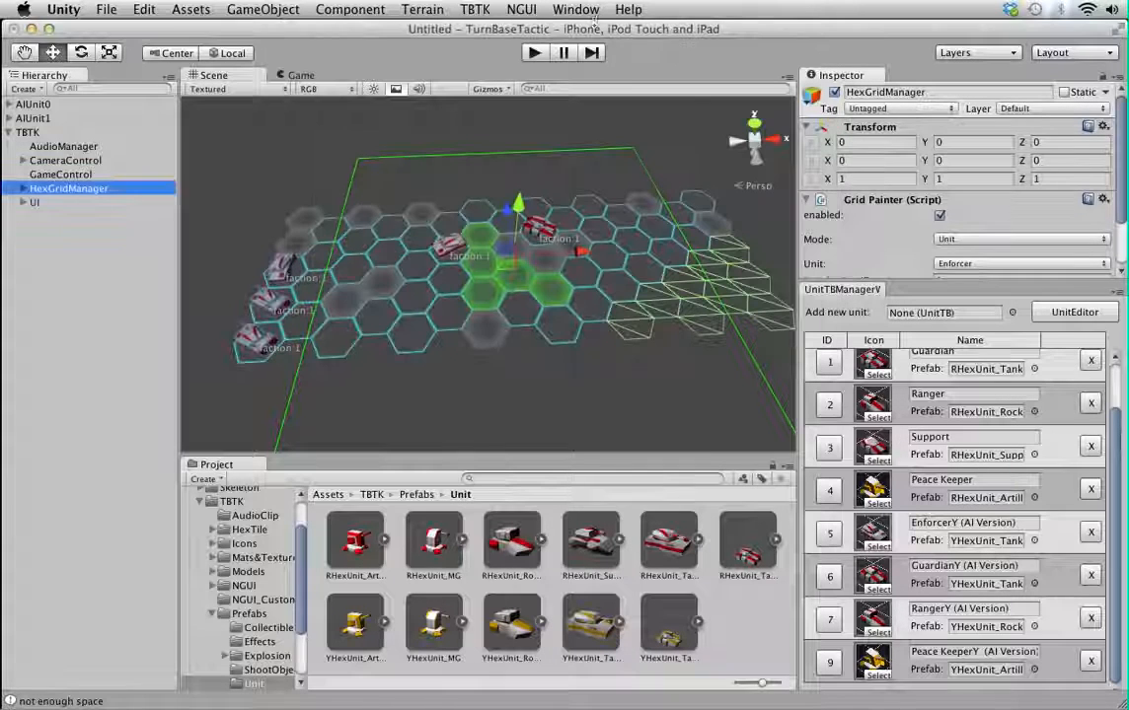
click(492, 9)
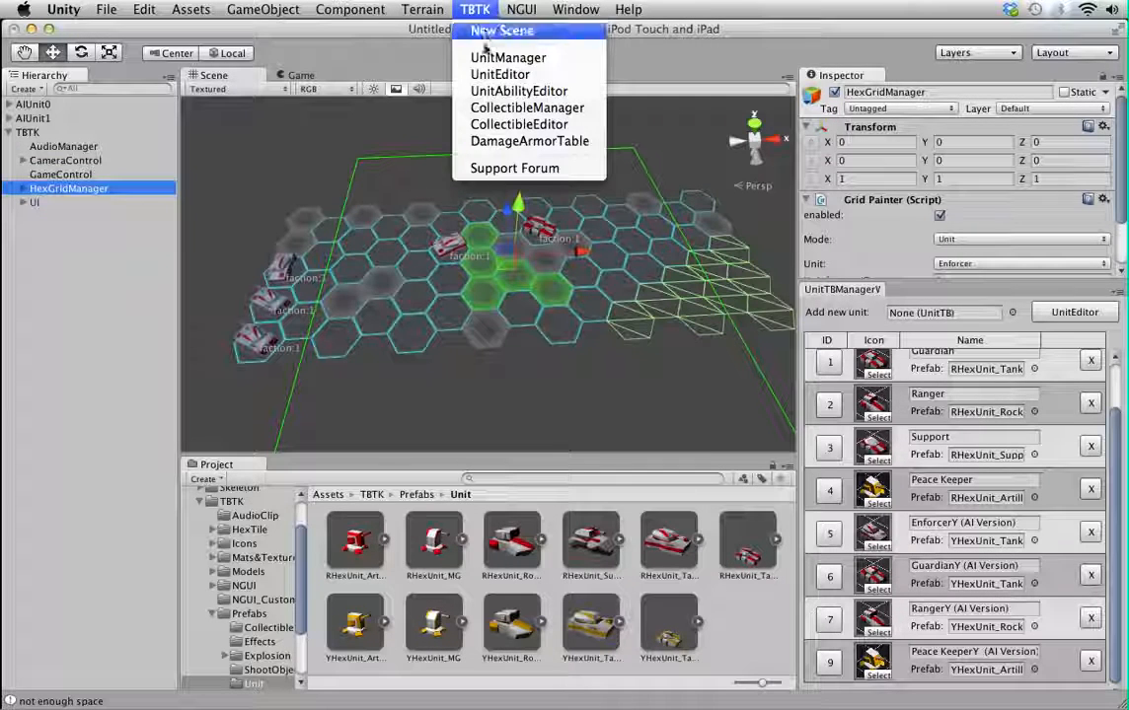
click(529, 140)
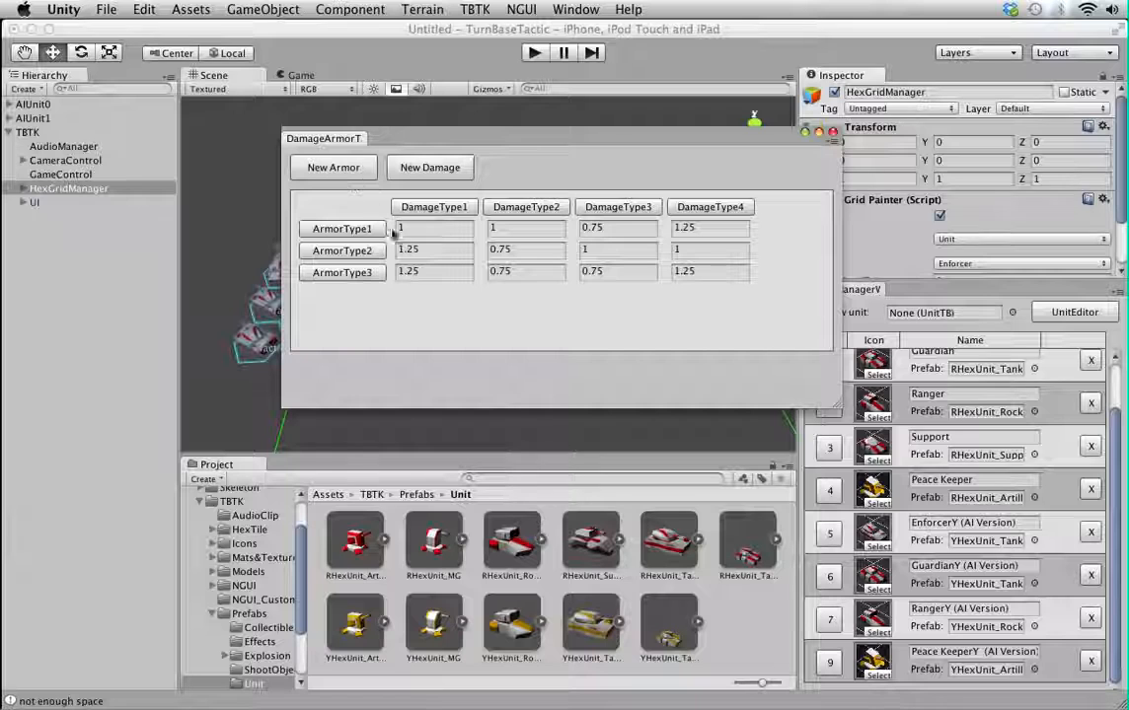
mouse_move(453, 279)
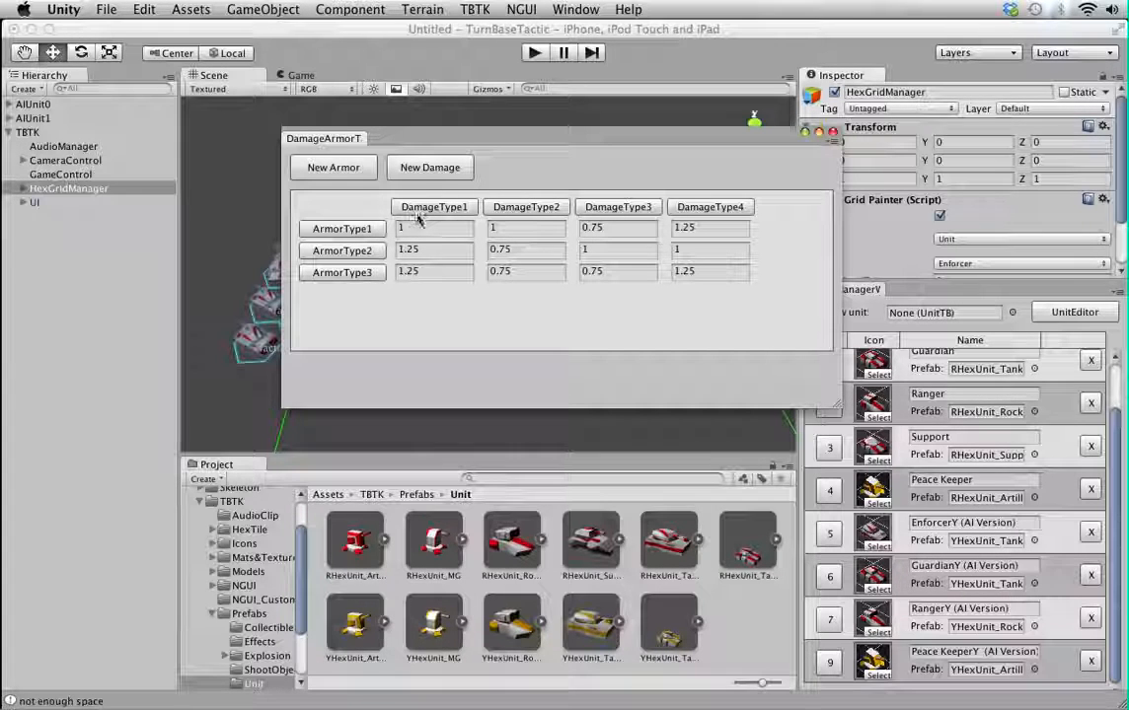
click(433, 206)
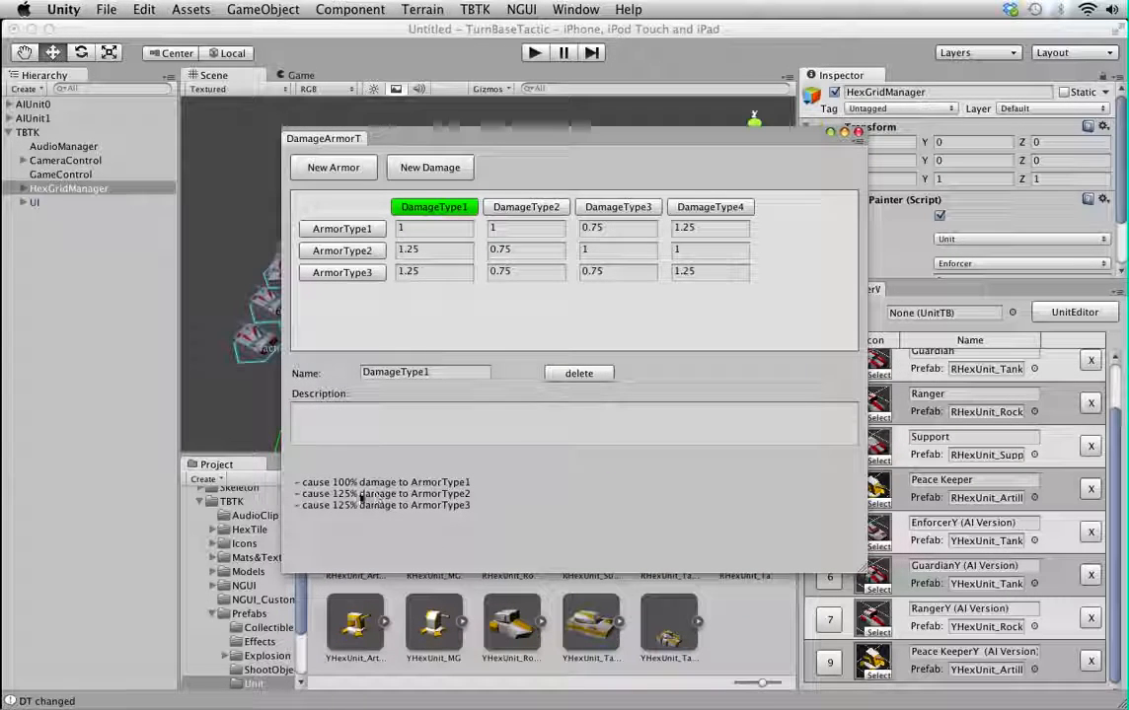
mouse_move(363, 508)
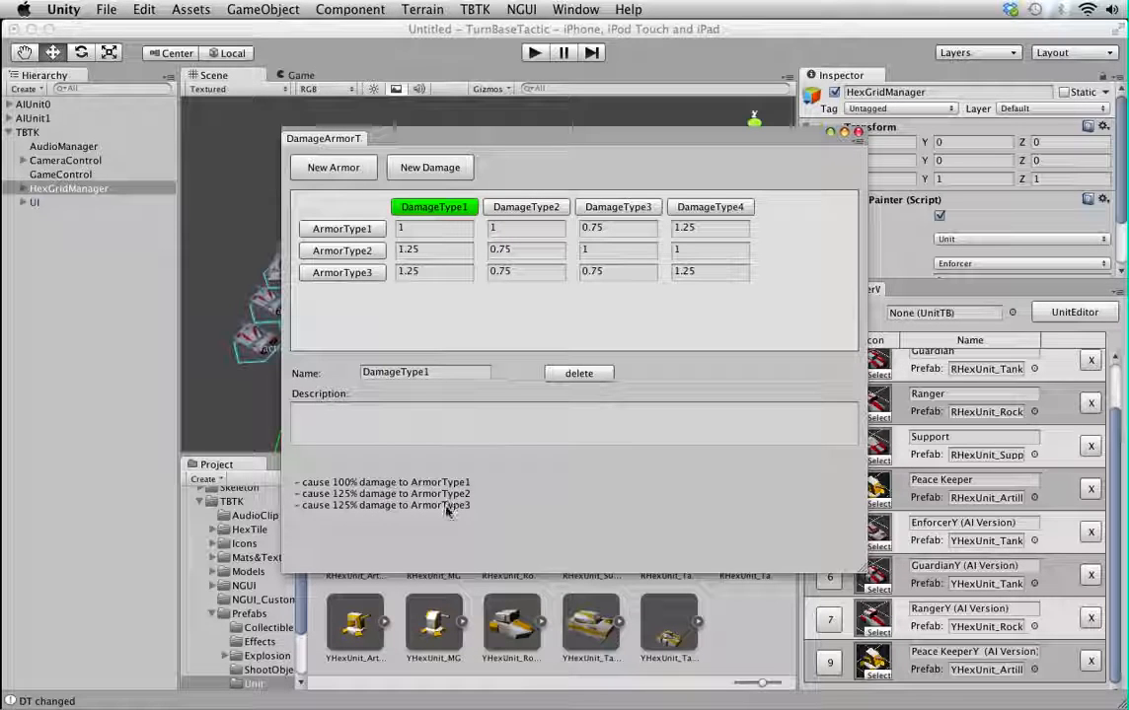
click(524, 206)
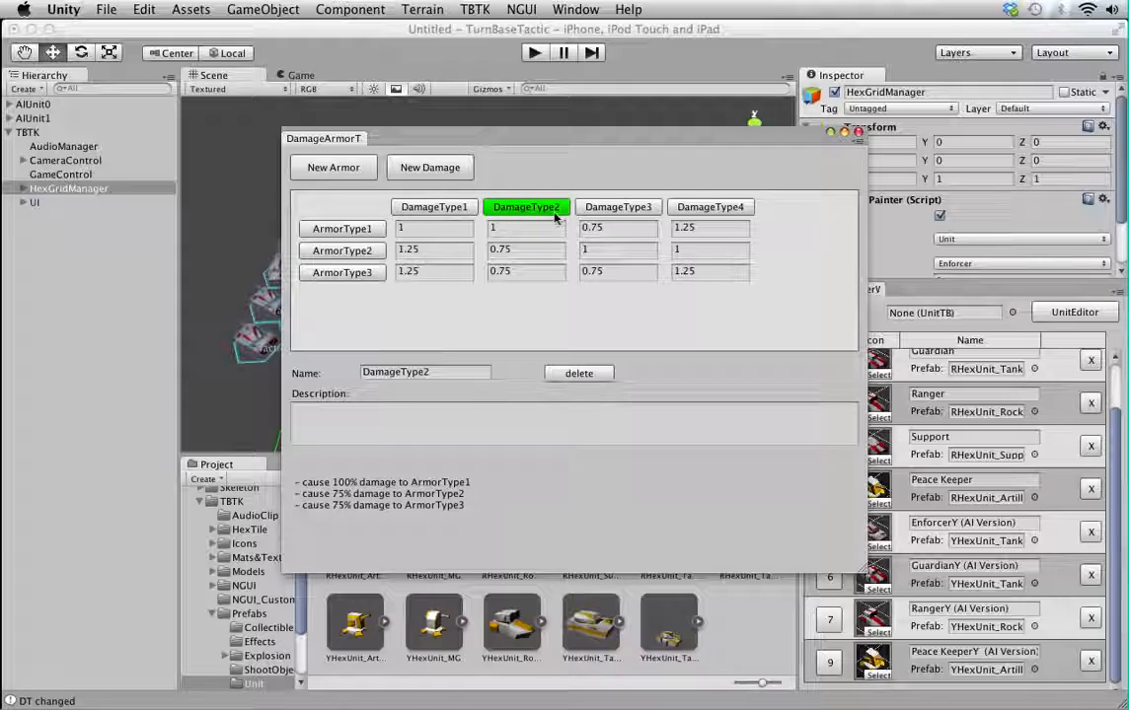
click(342, 273)
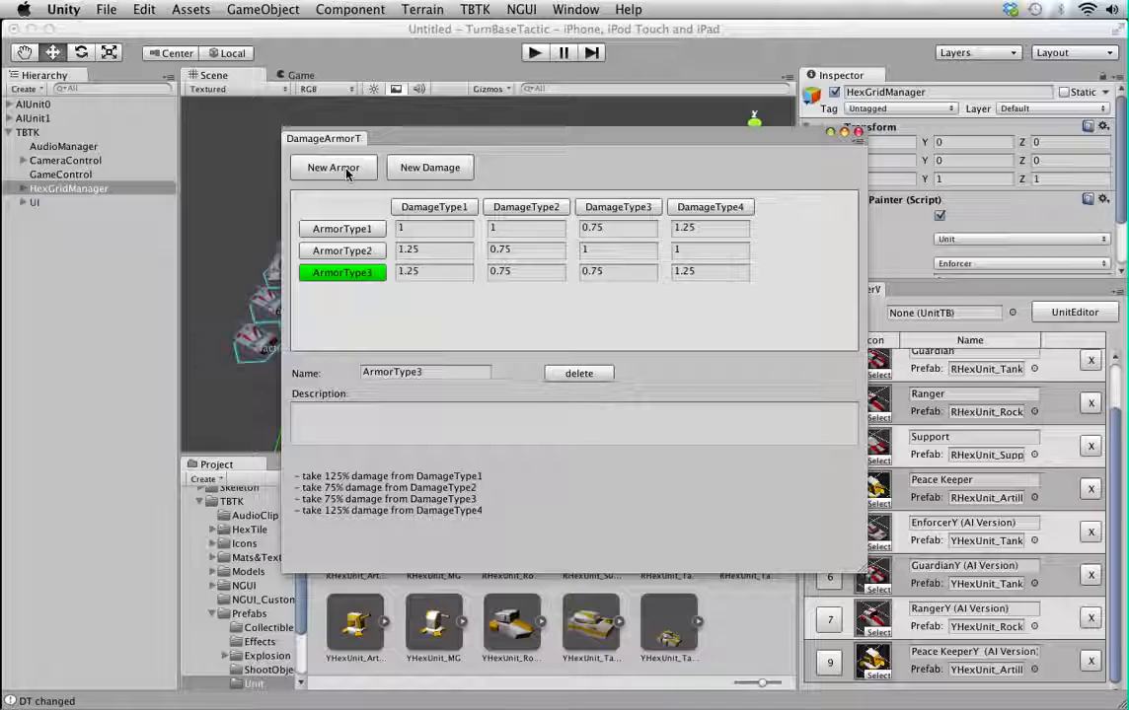
click(429, 167)
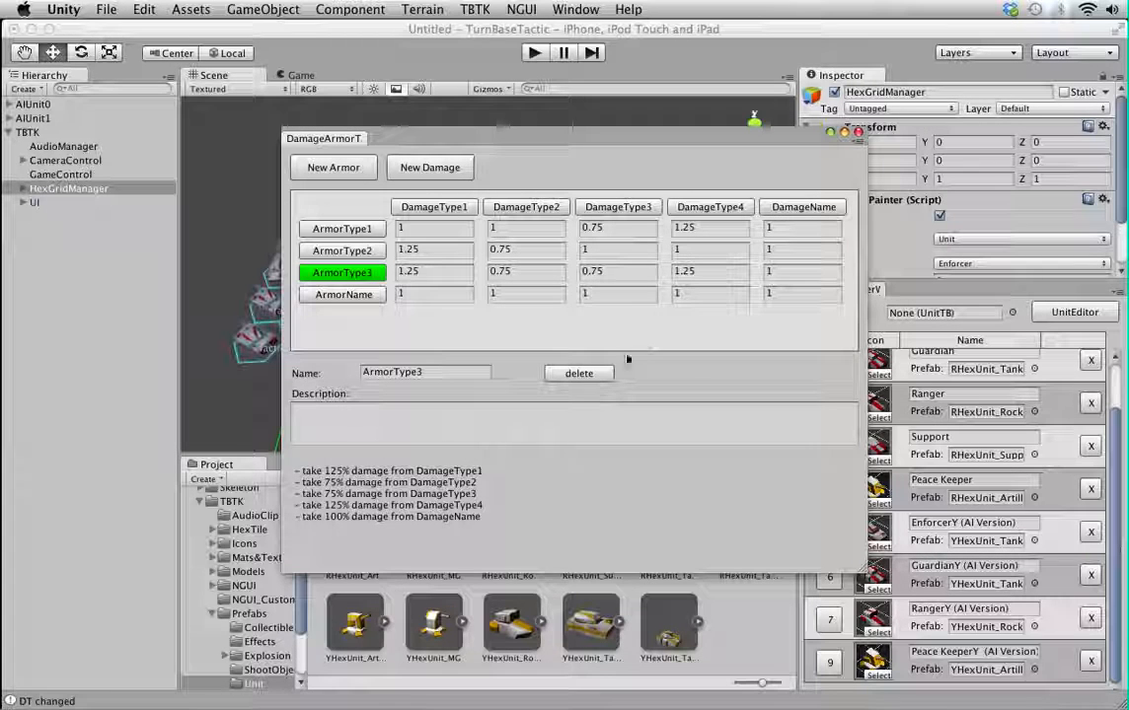
click(343, 294)
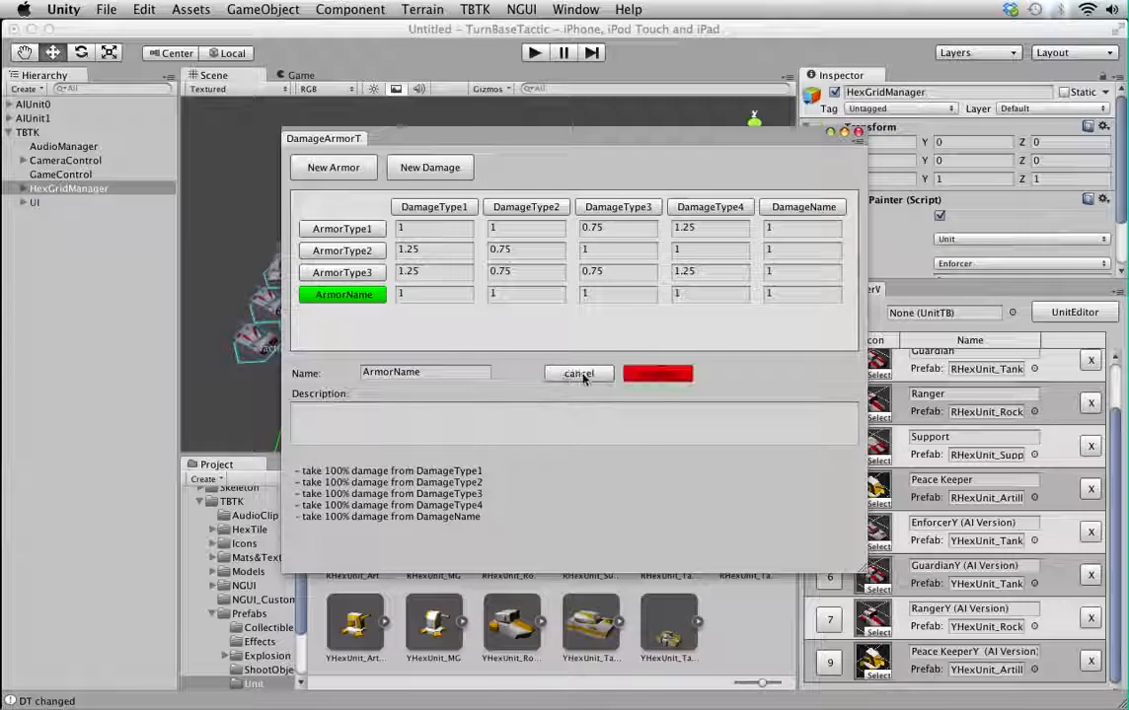
click(578, 374)
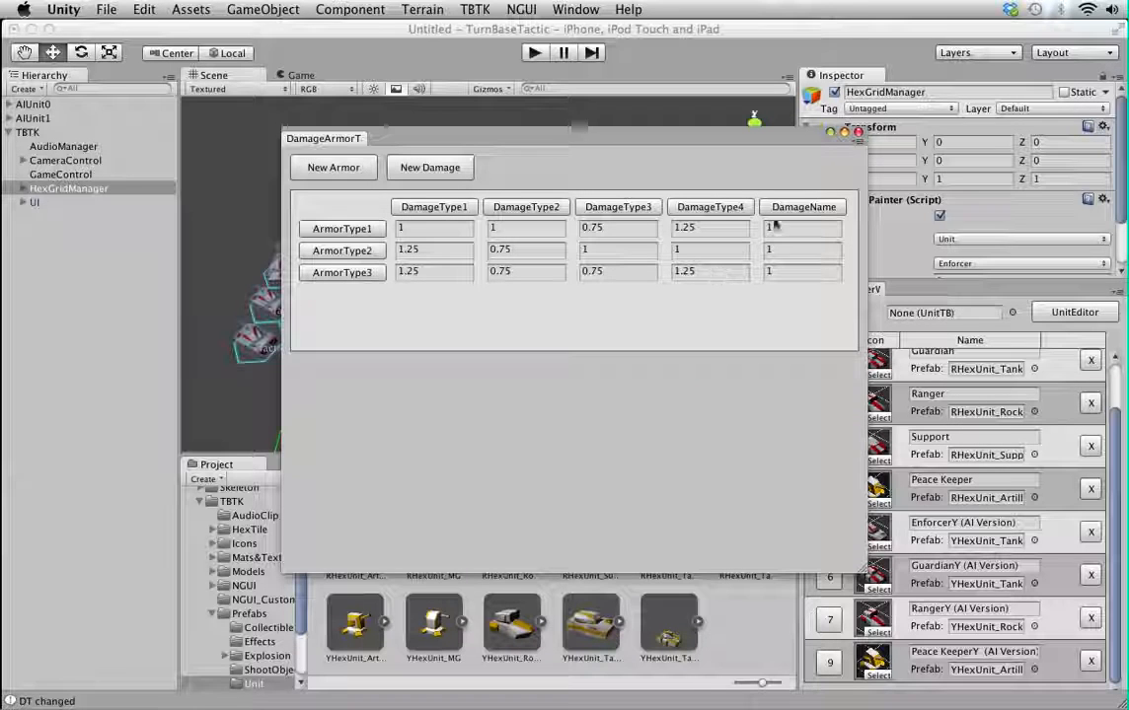
click(802, 206)
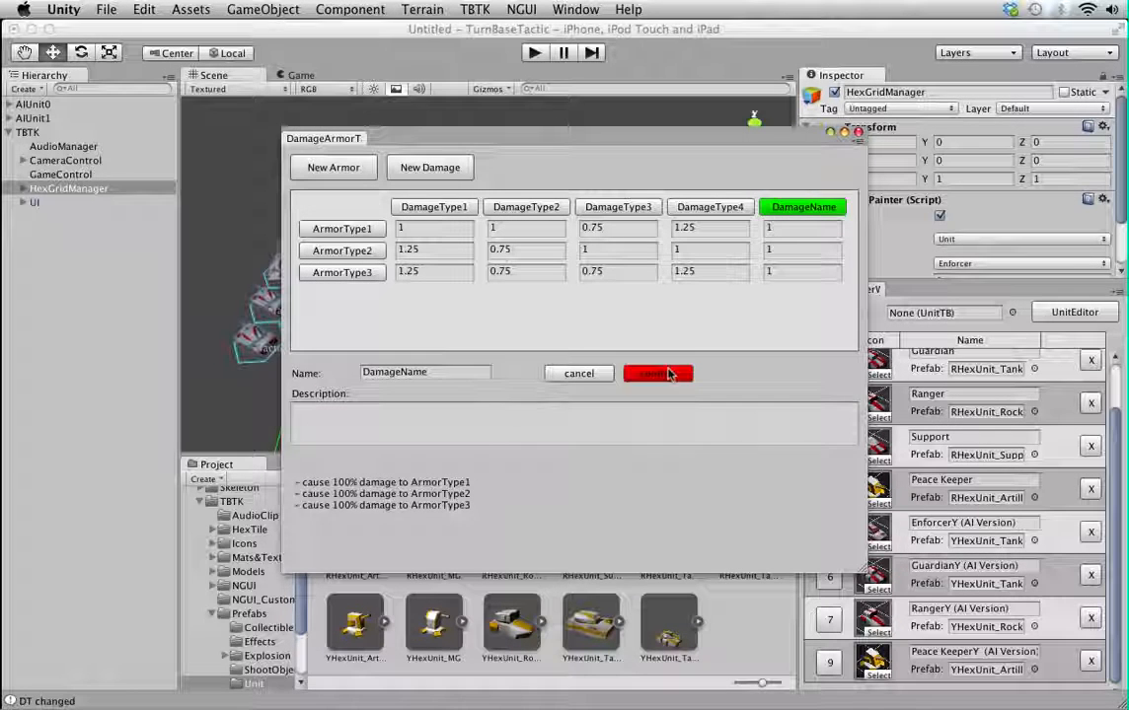
click(658, 373)
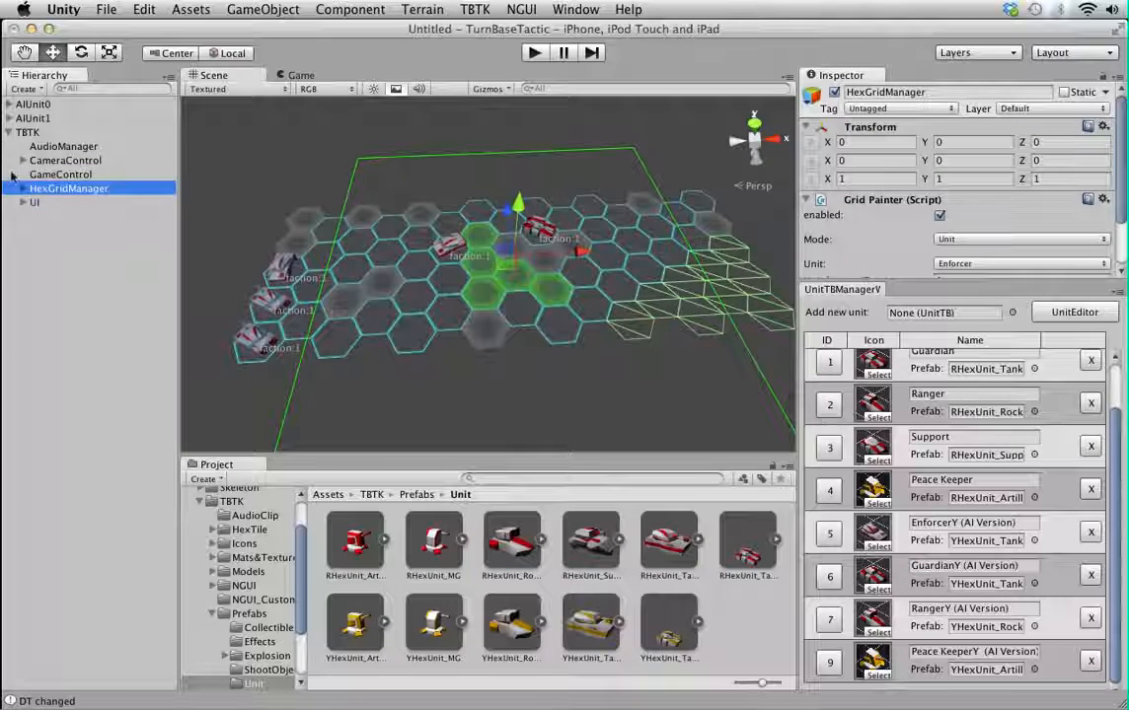
- Review the UI and CameraControl objects' settings, then show the unit-placement screen in Game view
click(35, 202)
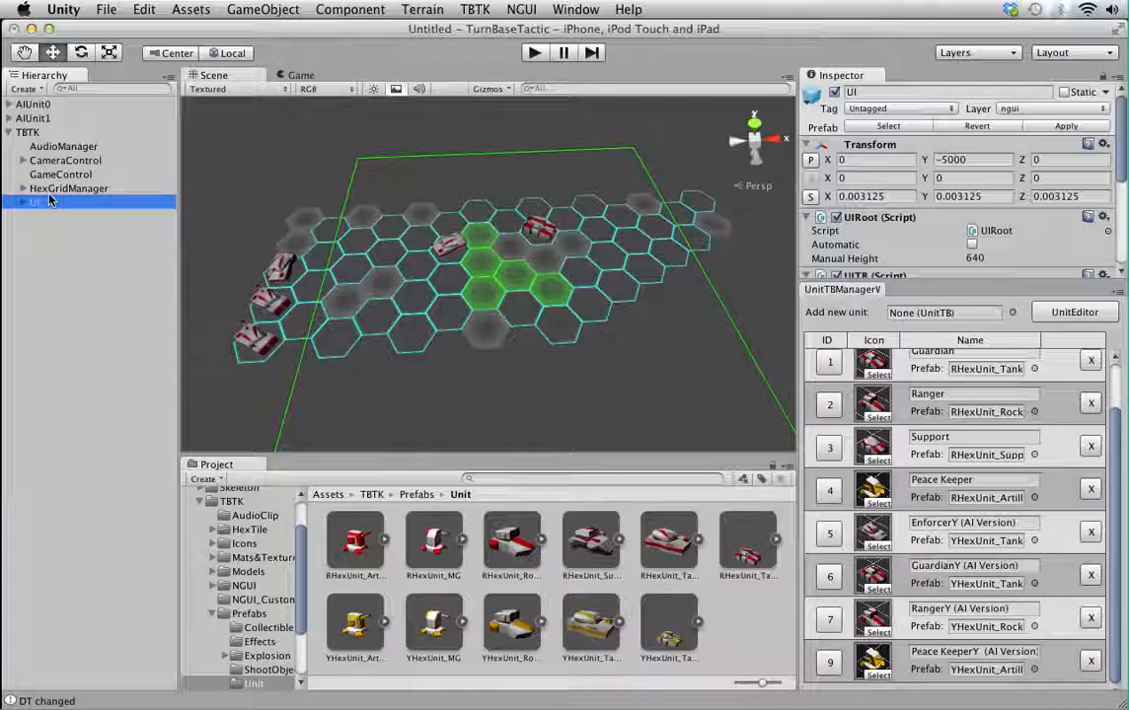
click(64, 160)
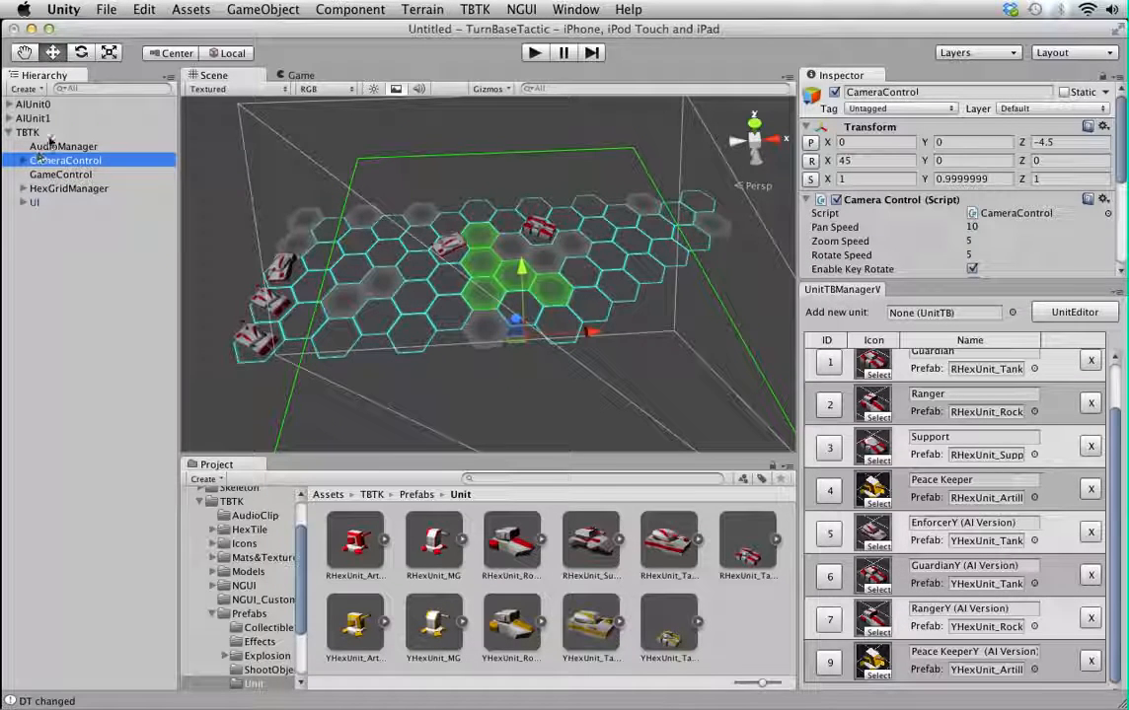
click(474, 9)
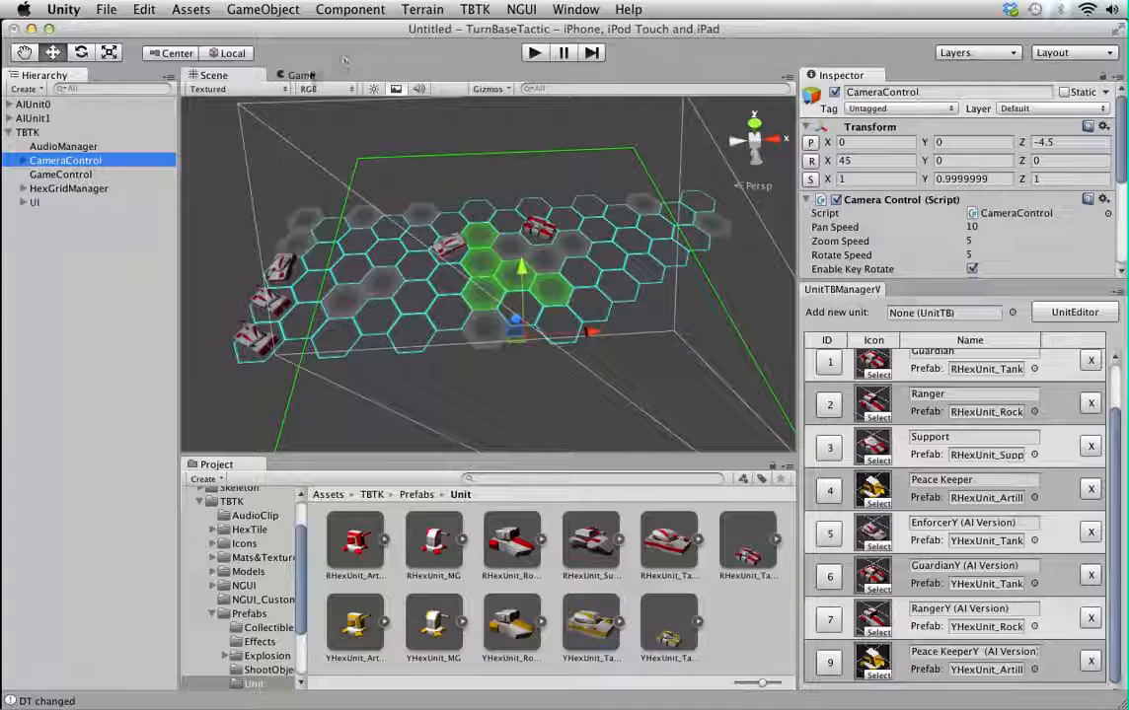
click(298, 75)
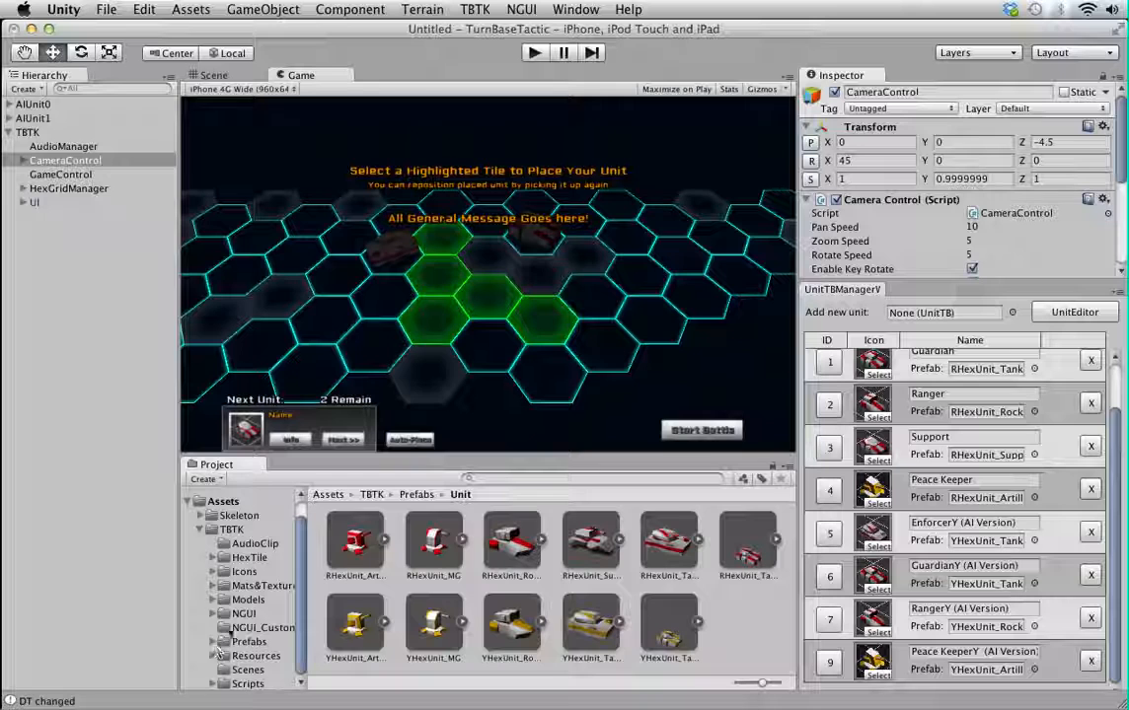
- Select the RHexUnit_Artillery prefab to show its transform and 3D preview in the Inspector
click(353, 543)
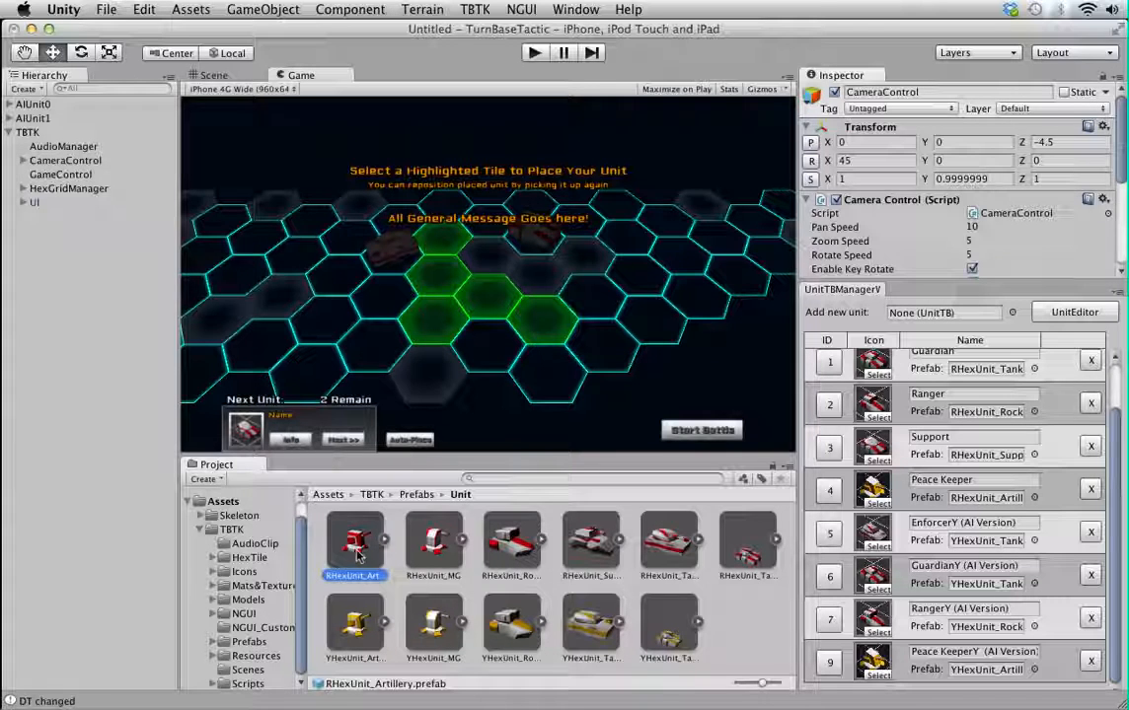
click(354, 542)
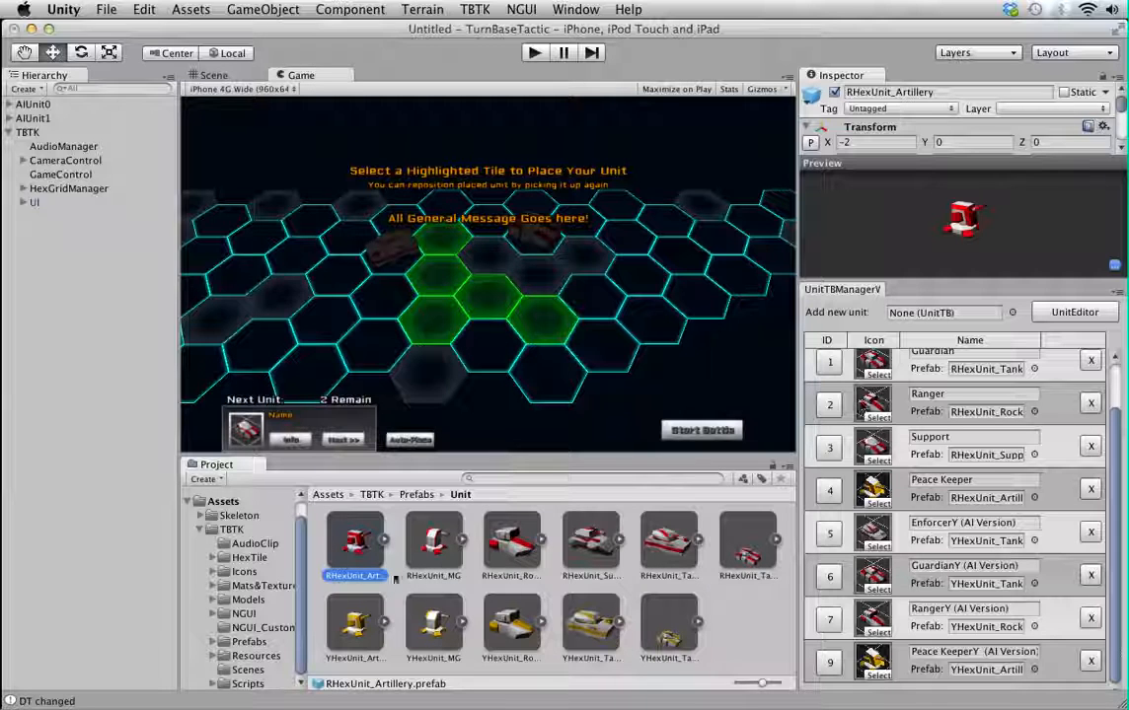
mouse_move(245, 641)
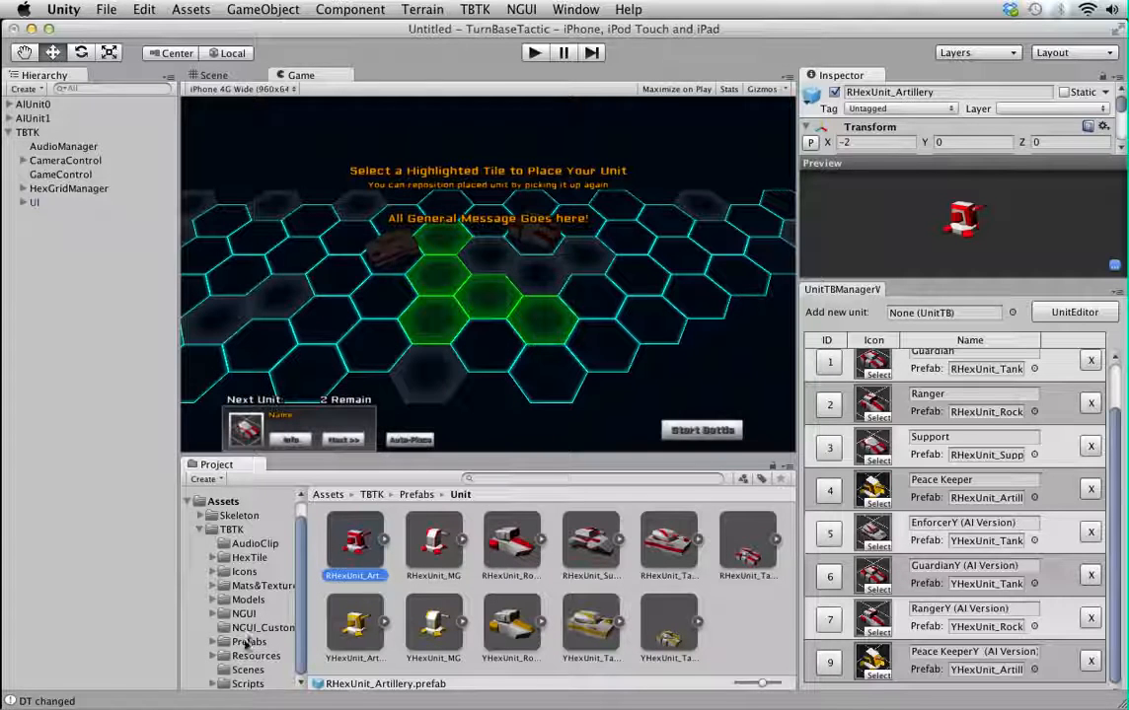